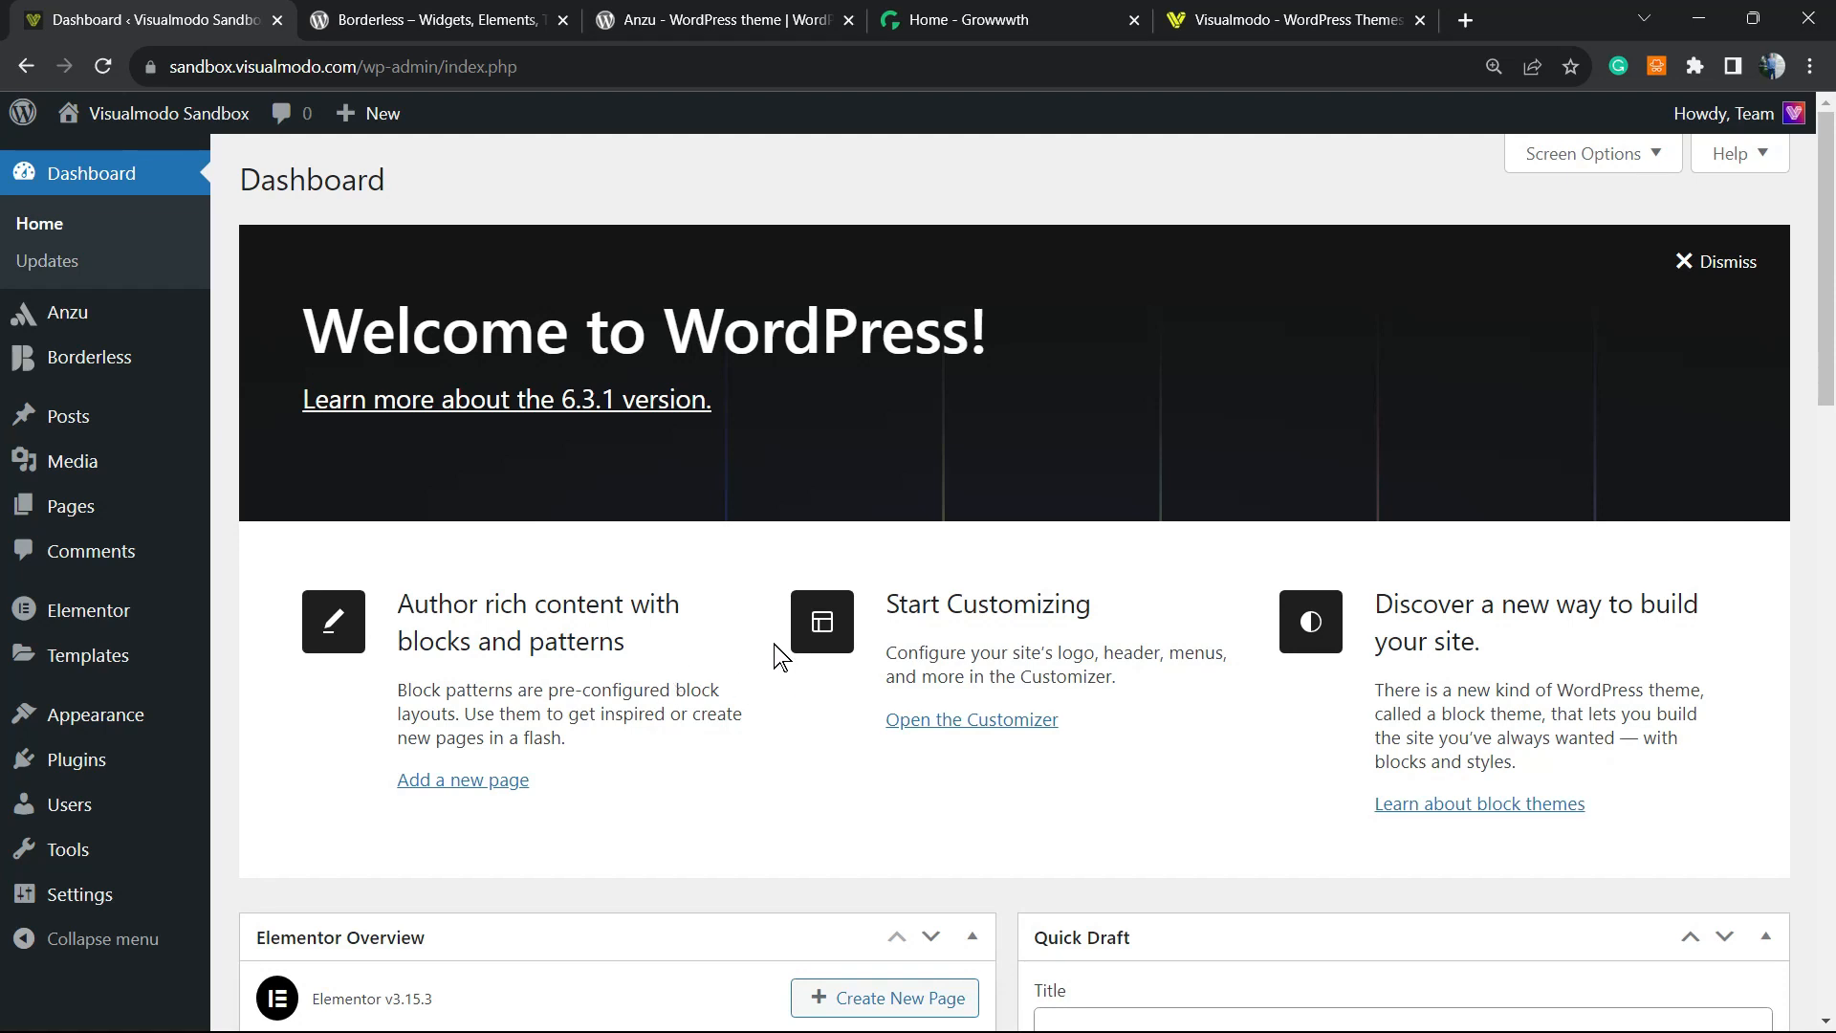
mouse_move(770, 653)
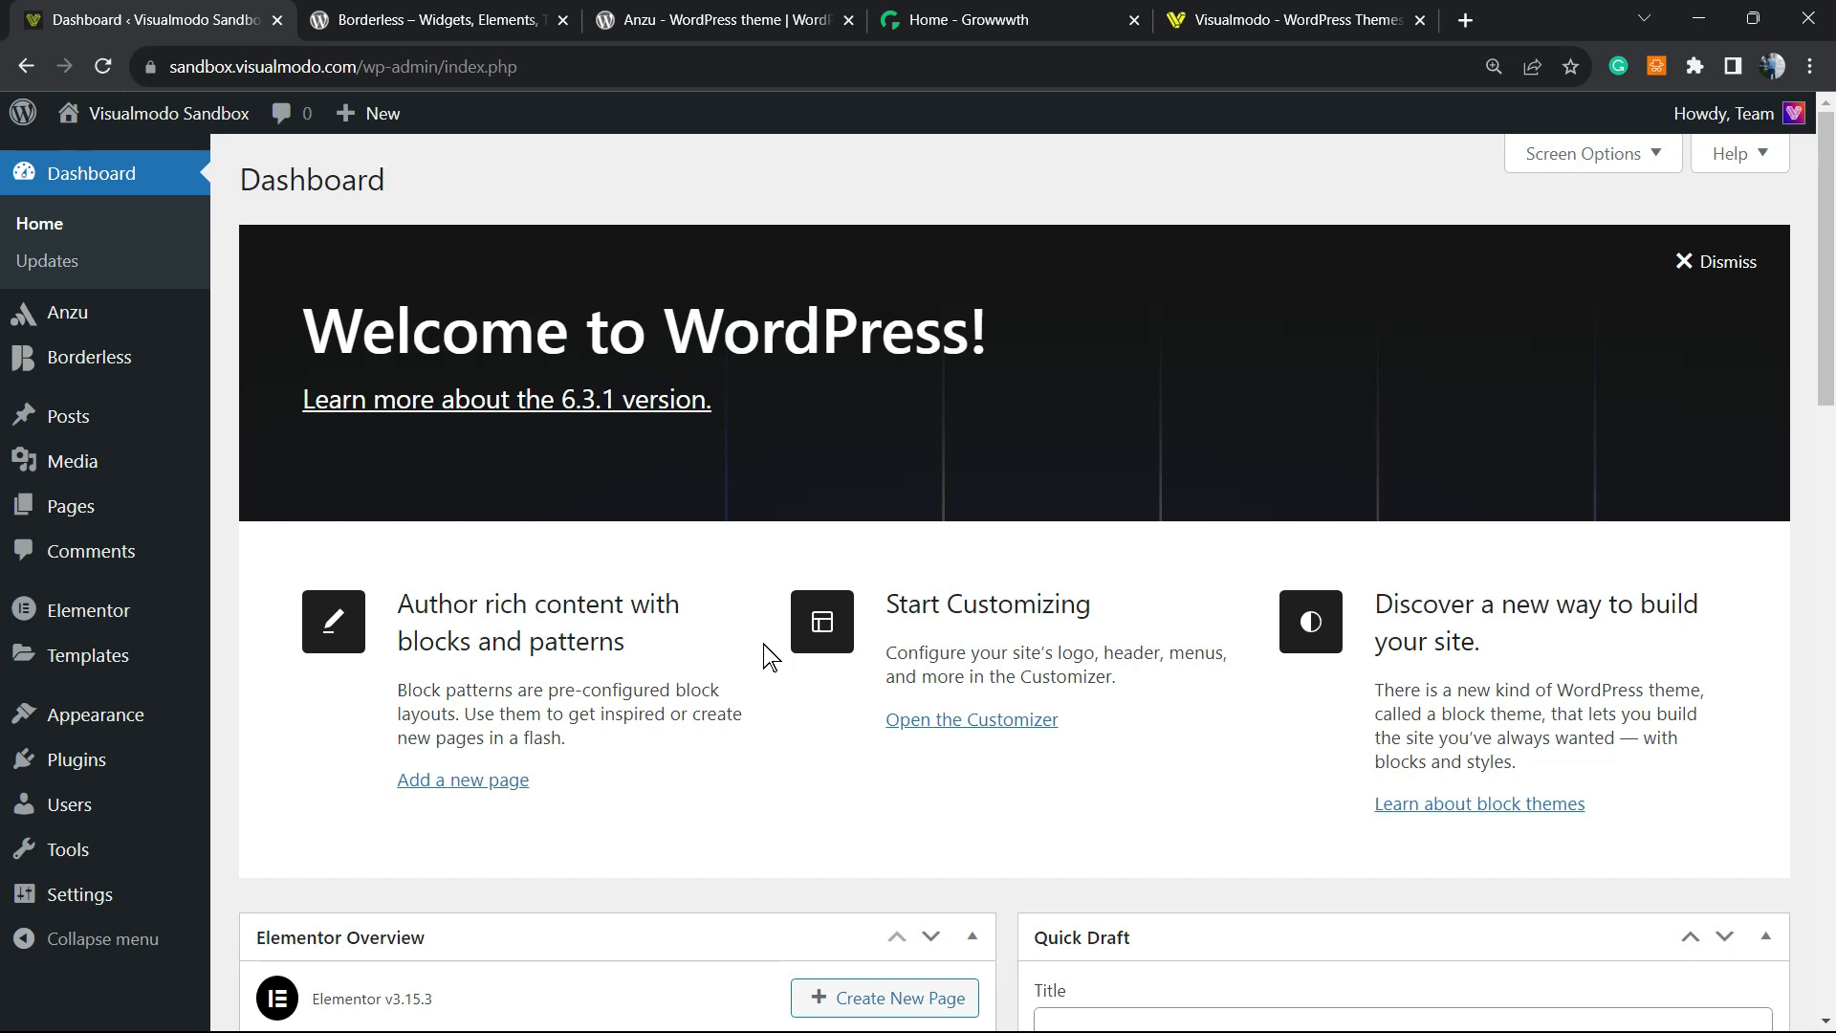
mouse_move(760, 665)
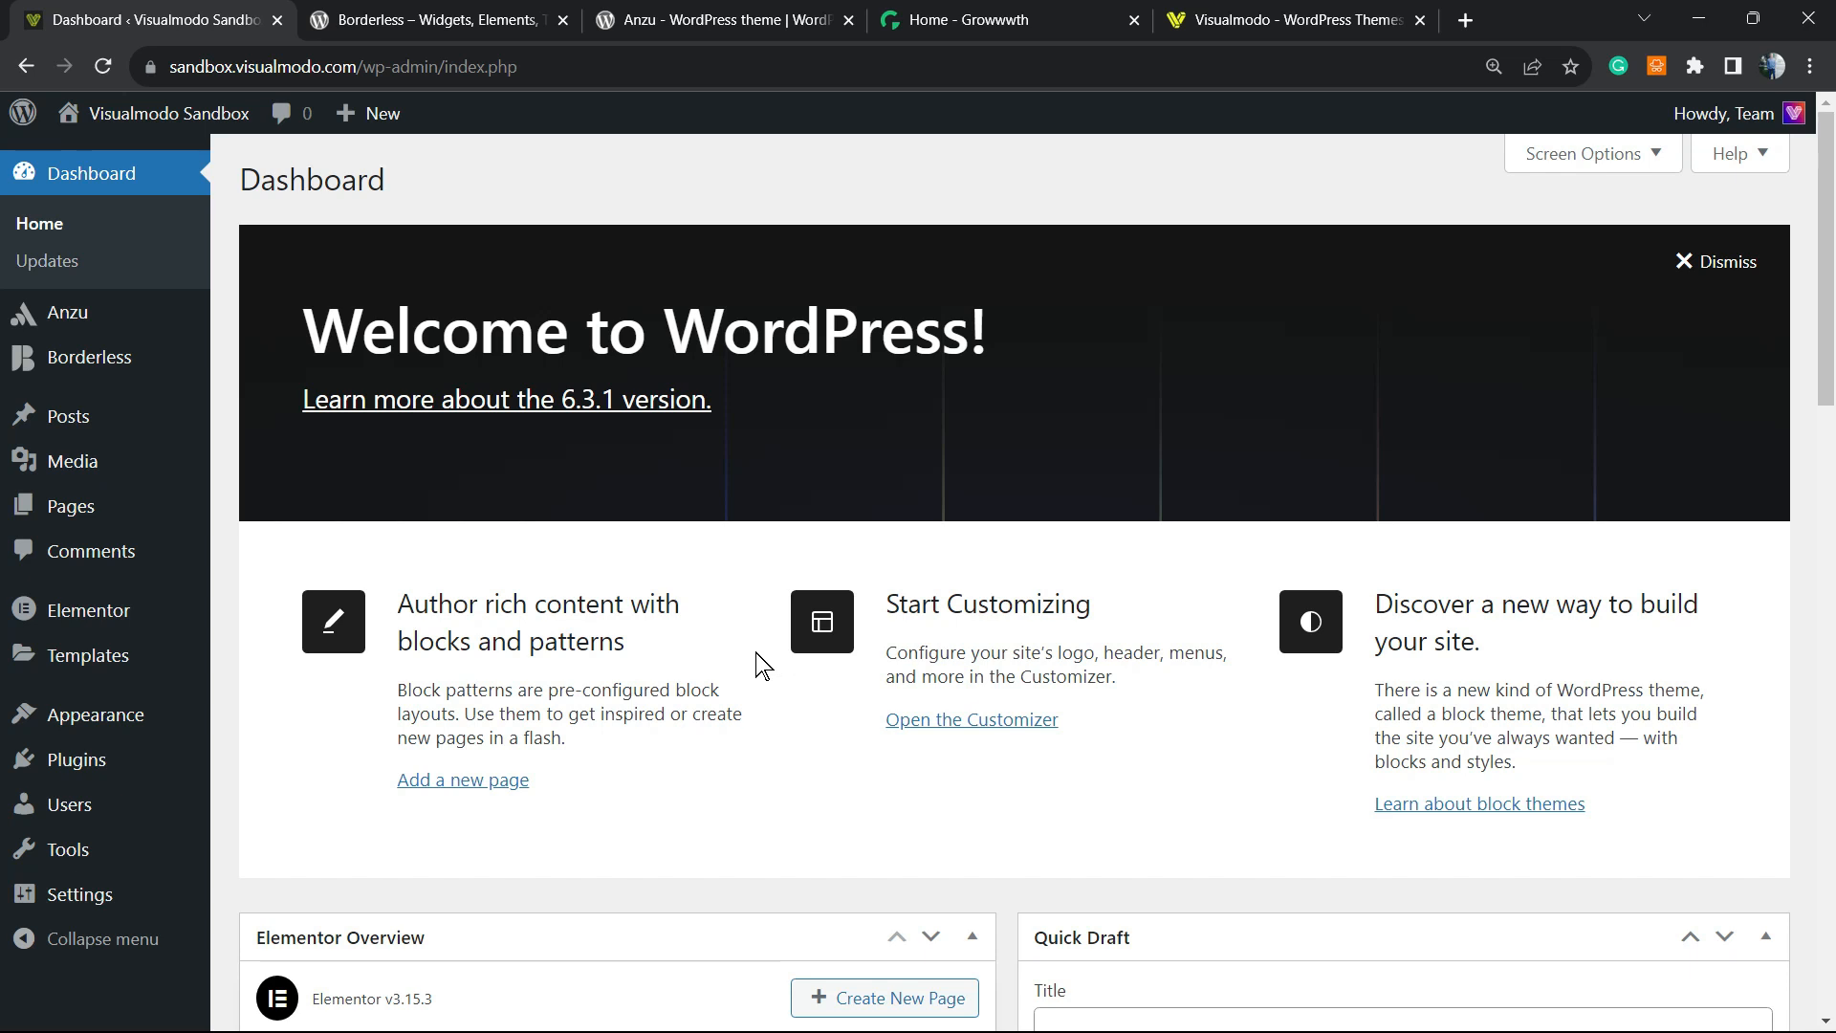
mouse_move(813, 646)
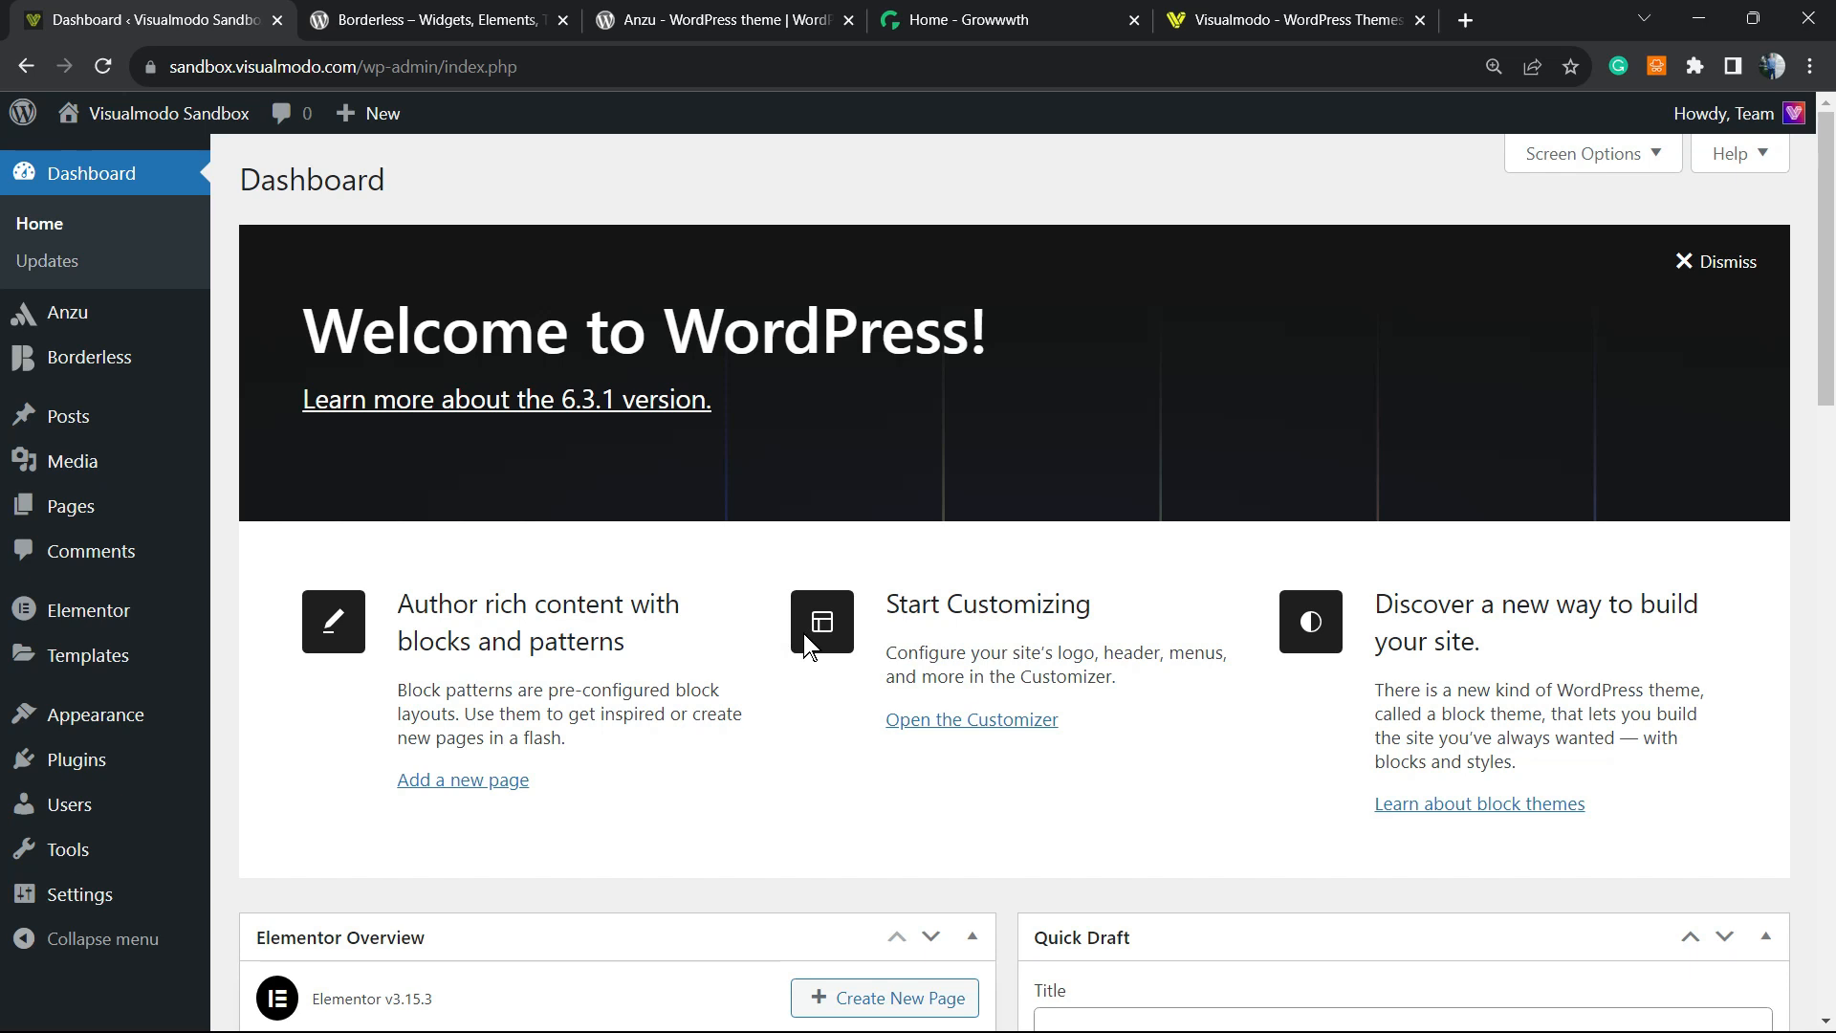
mouse_move(833, 653)
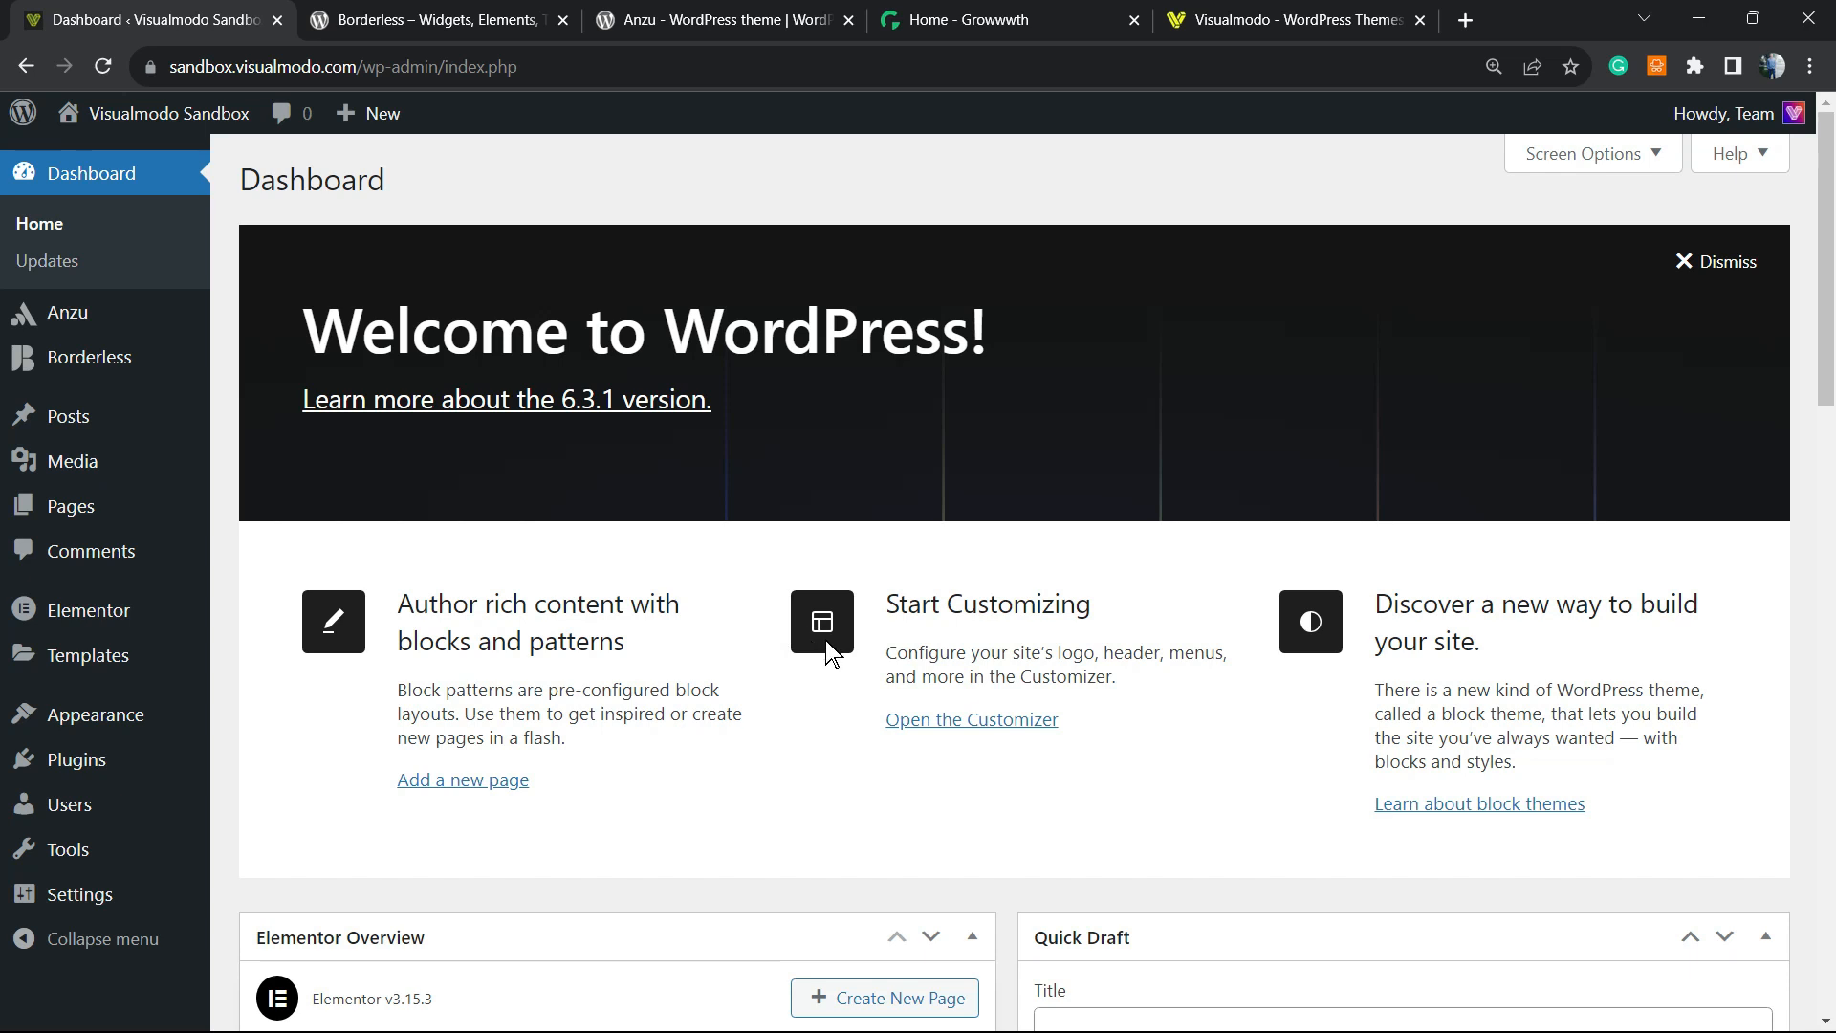
mouse_move(909, 663)
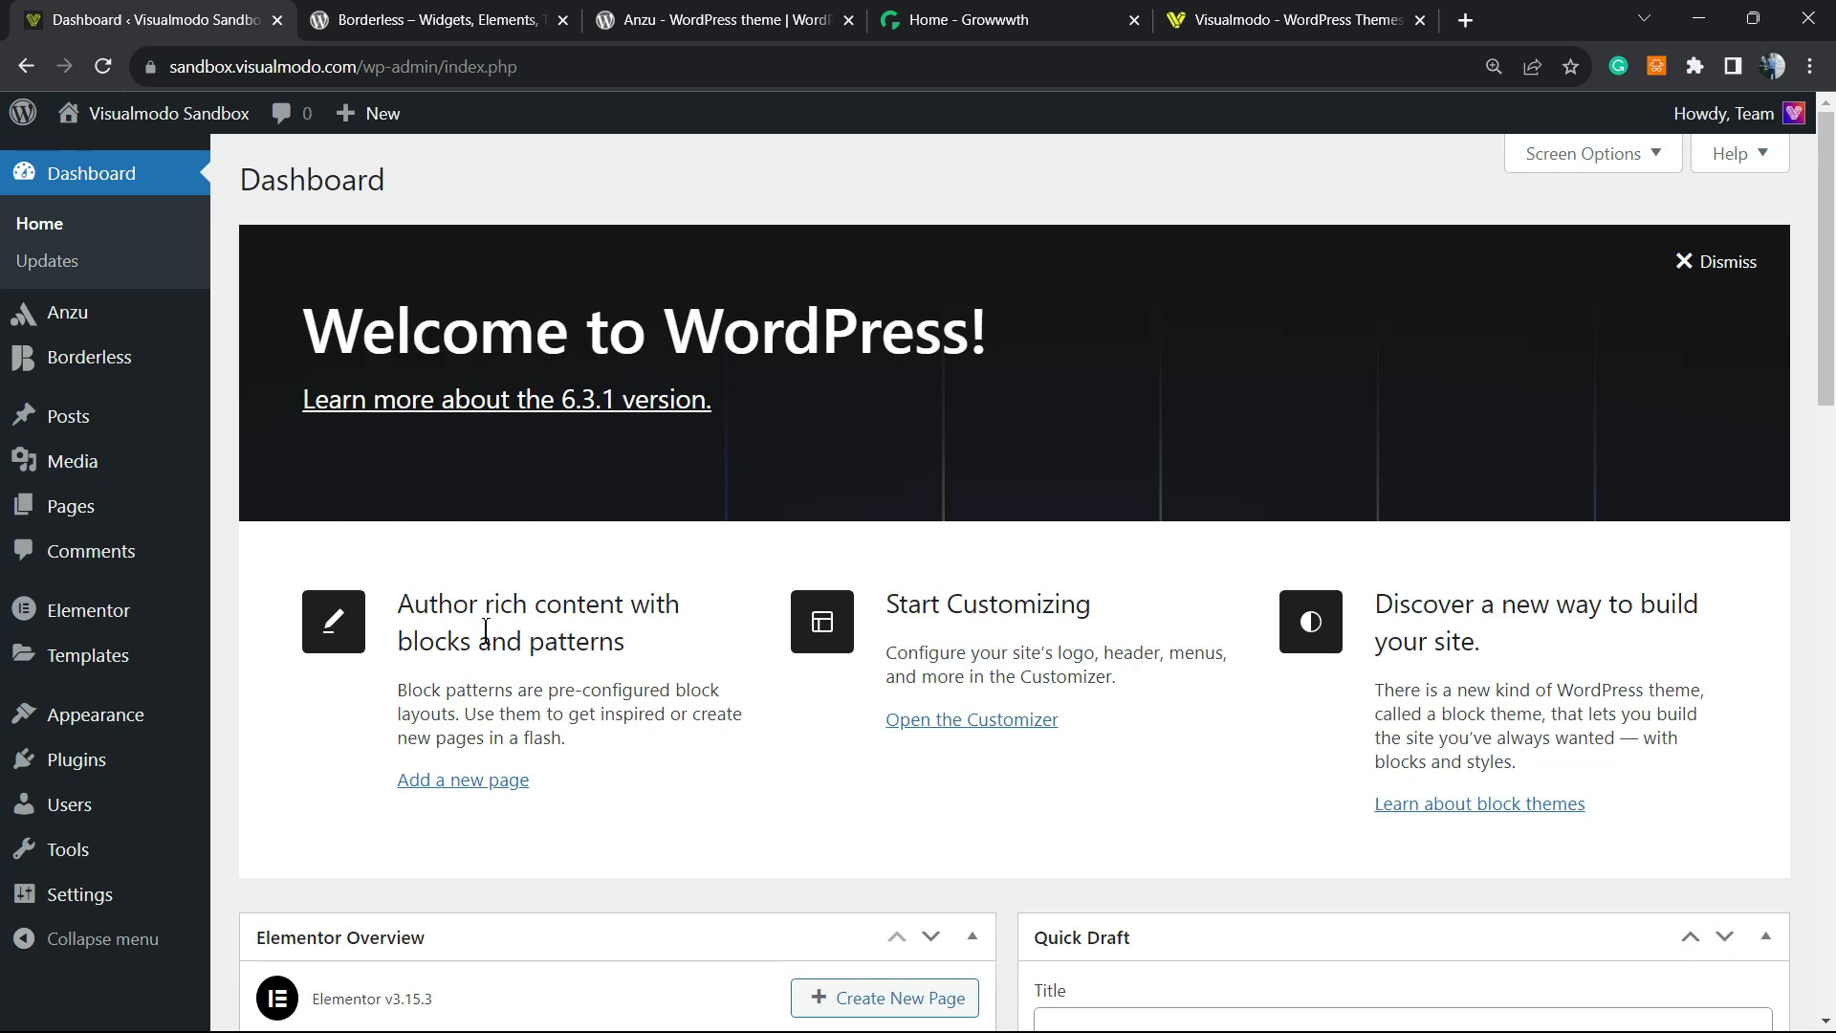
mouse_move(539, 653)
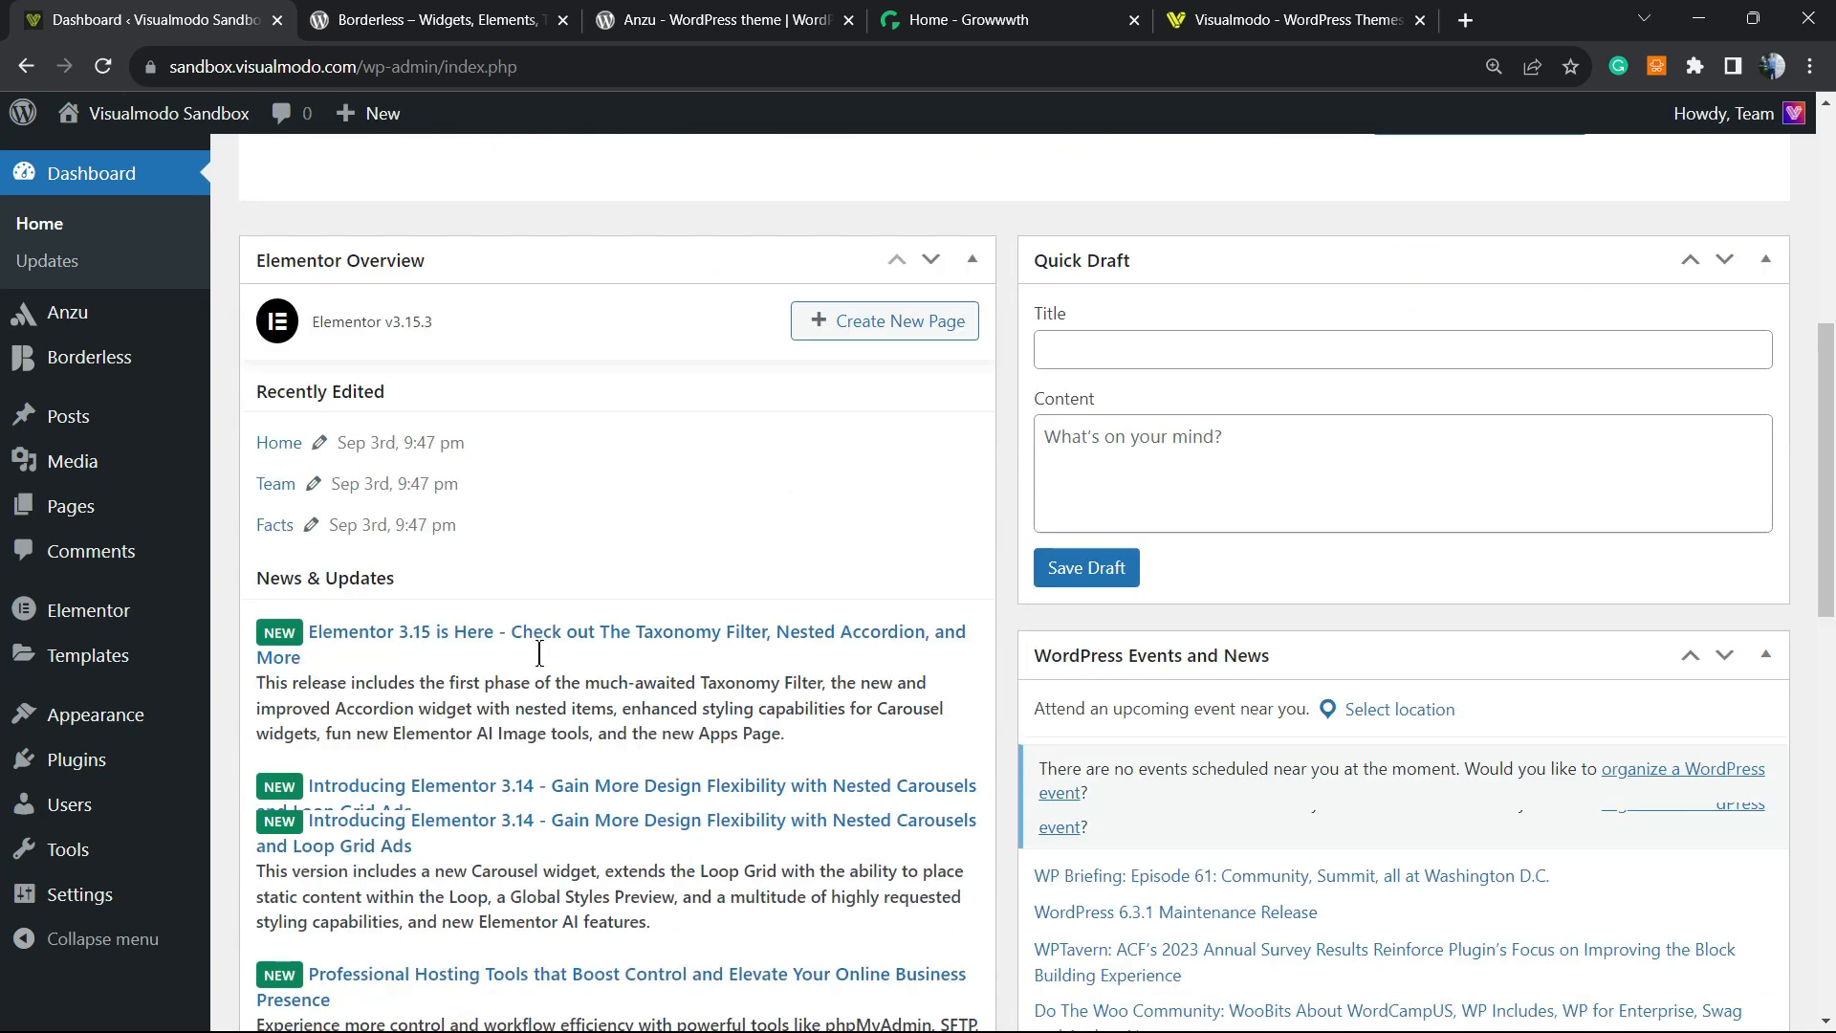
Search the Add New Plugins page for 'User Blocker'.
scroll(down, 3)
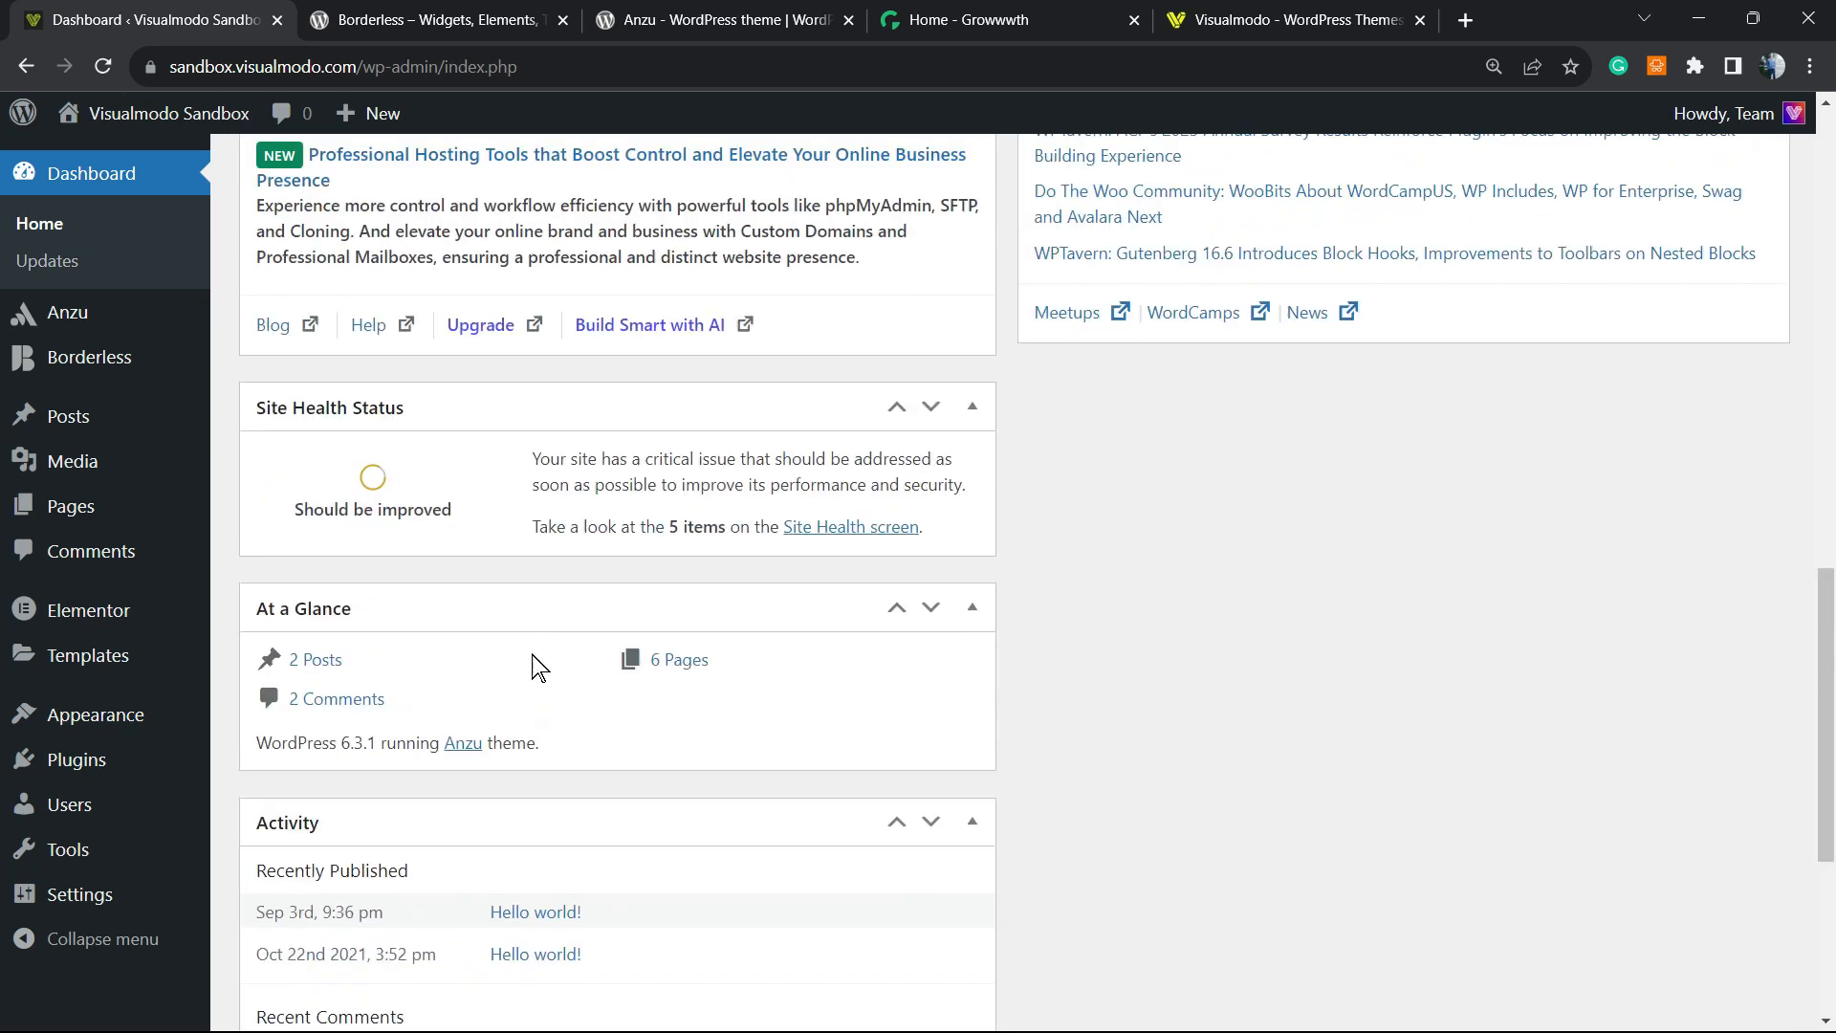
scroll(up, 3)
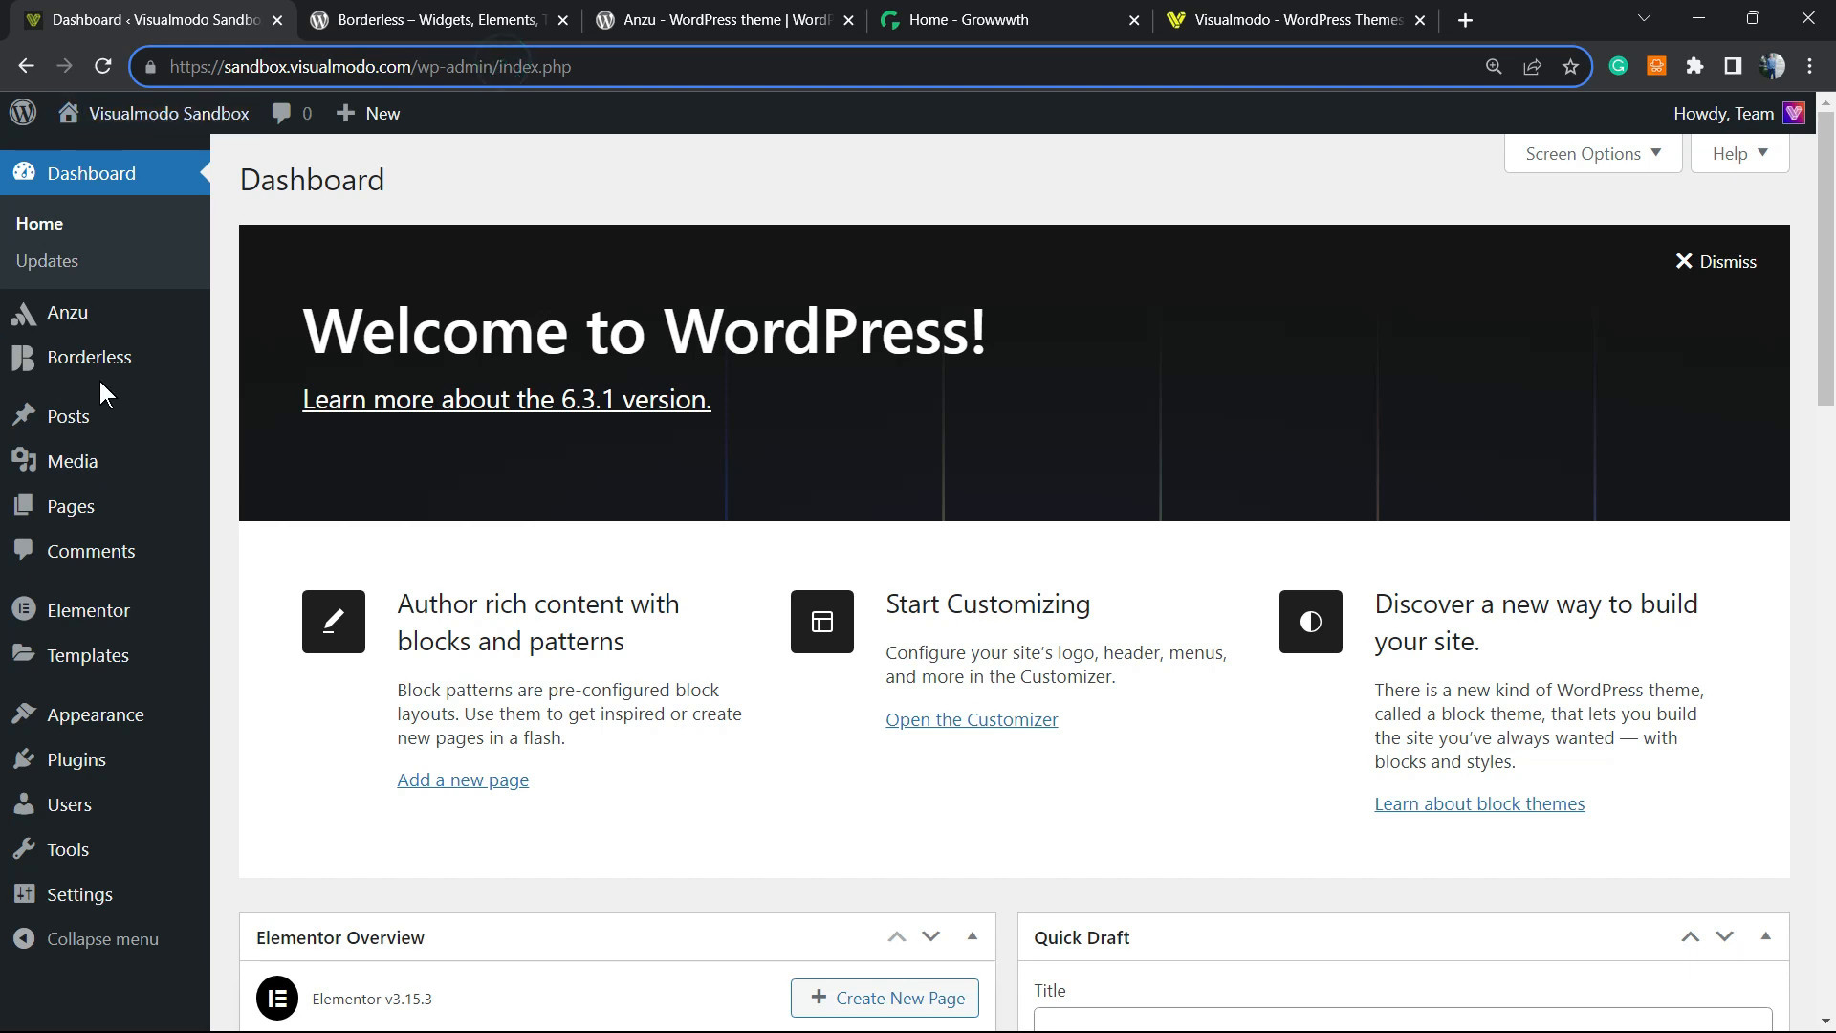
mouse_move(76, 759)
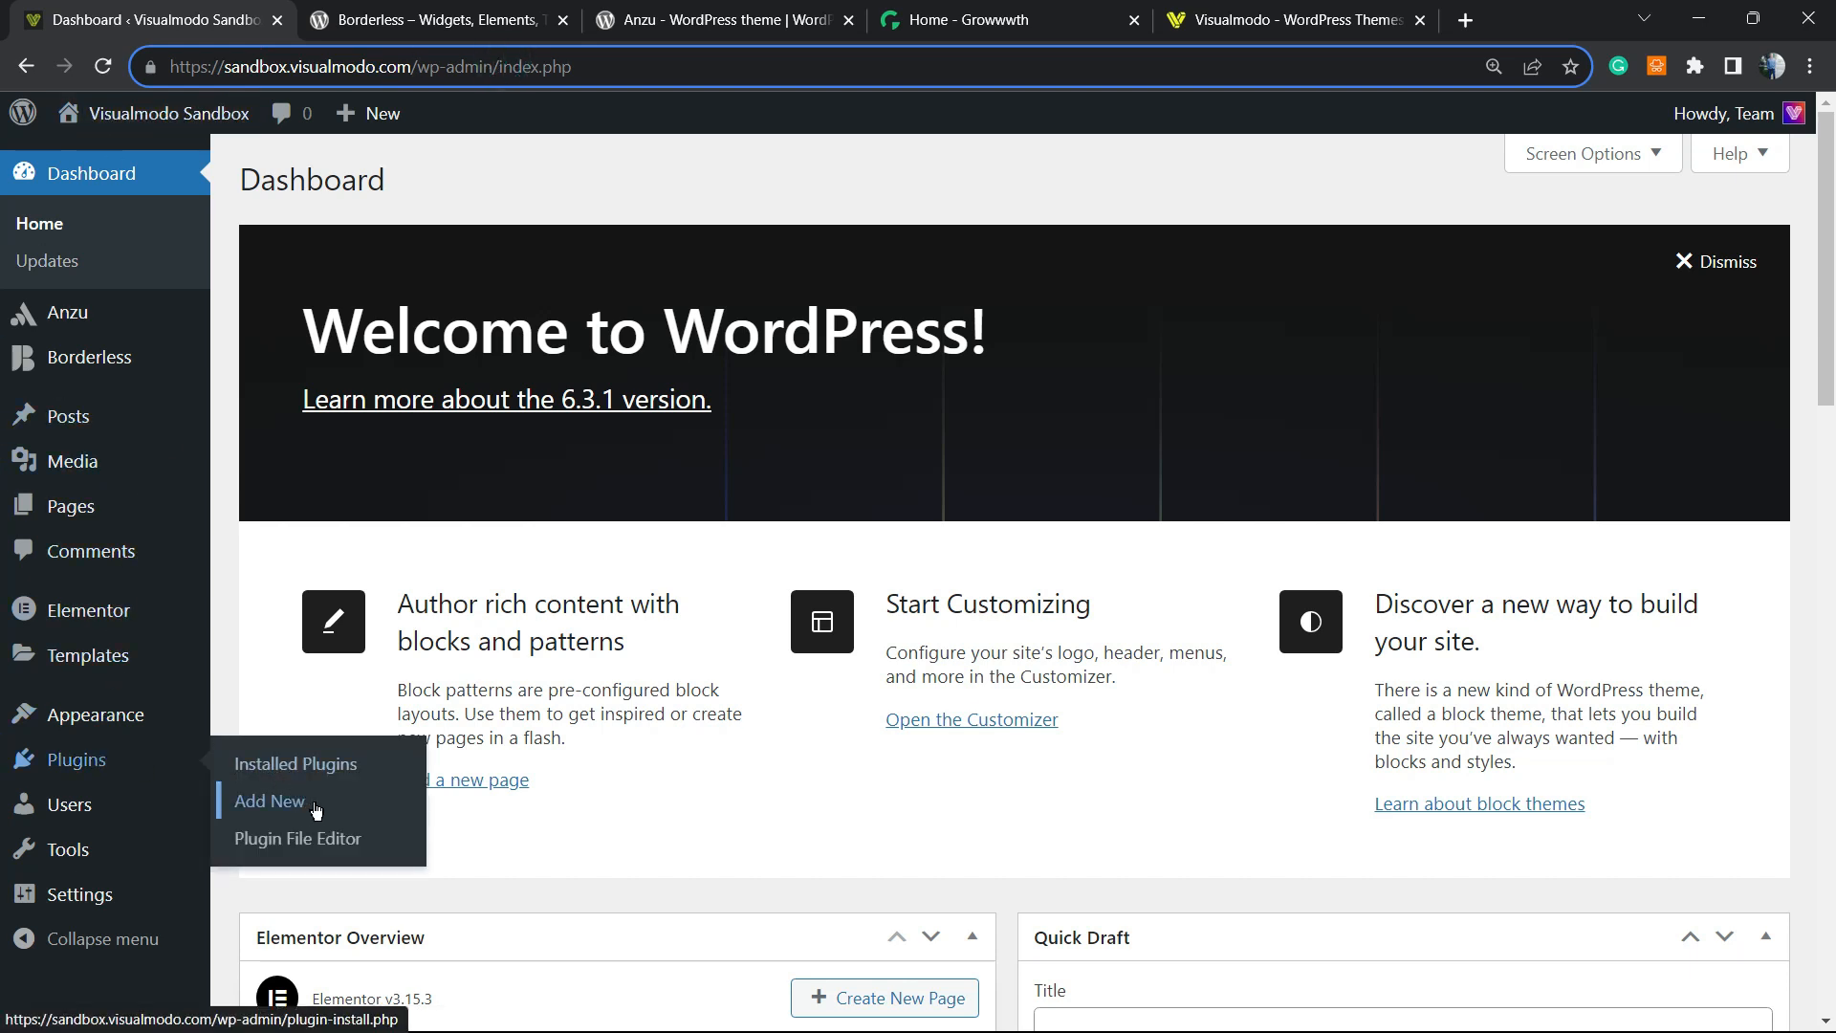
click(270, 801)
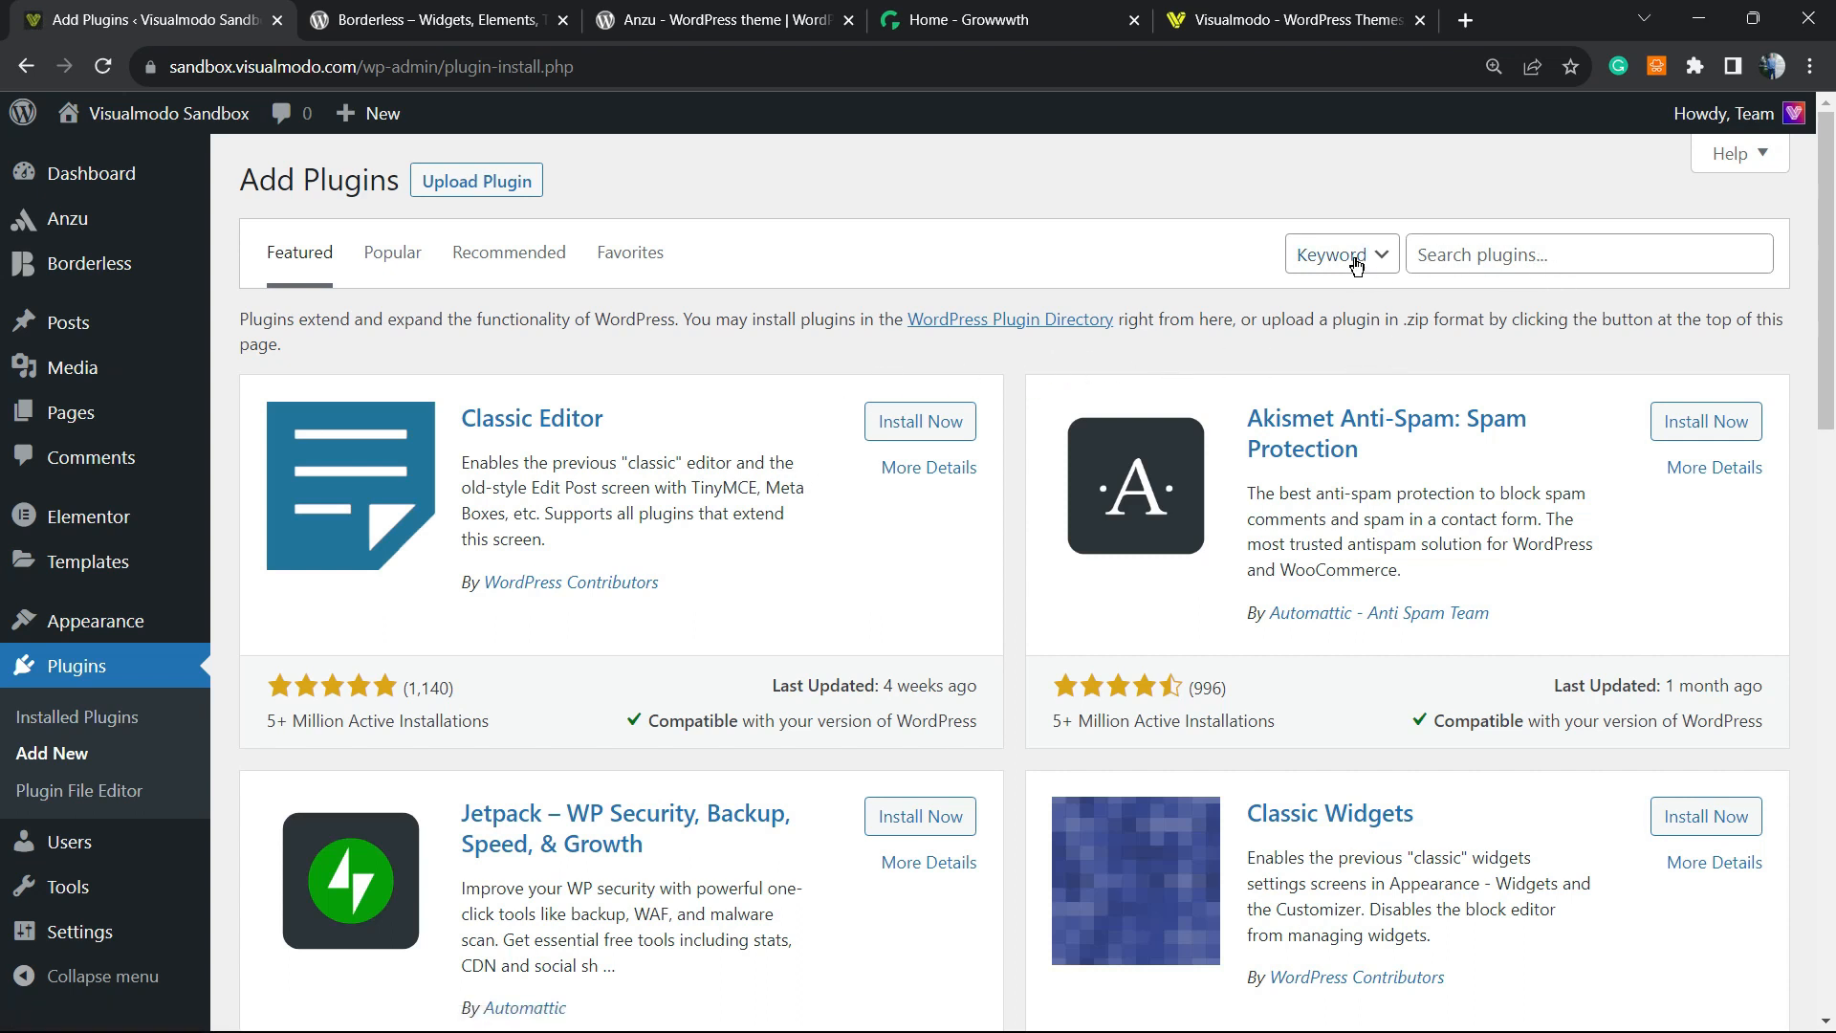
text(User Blocker)
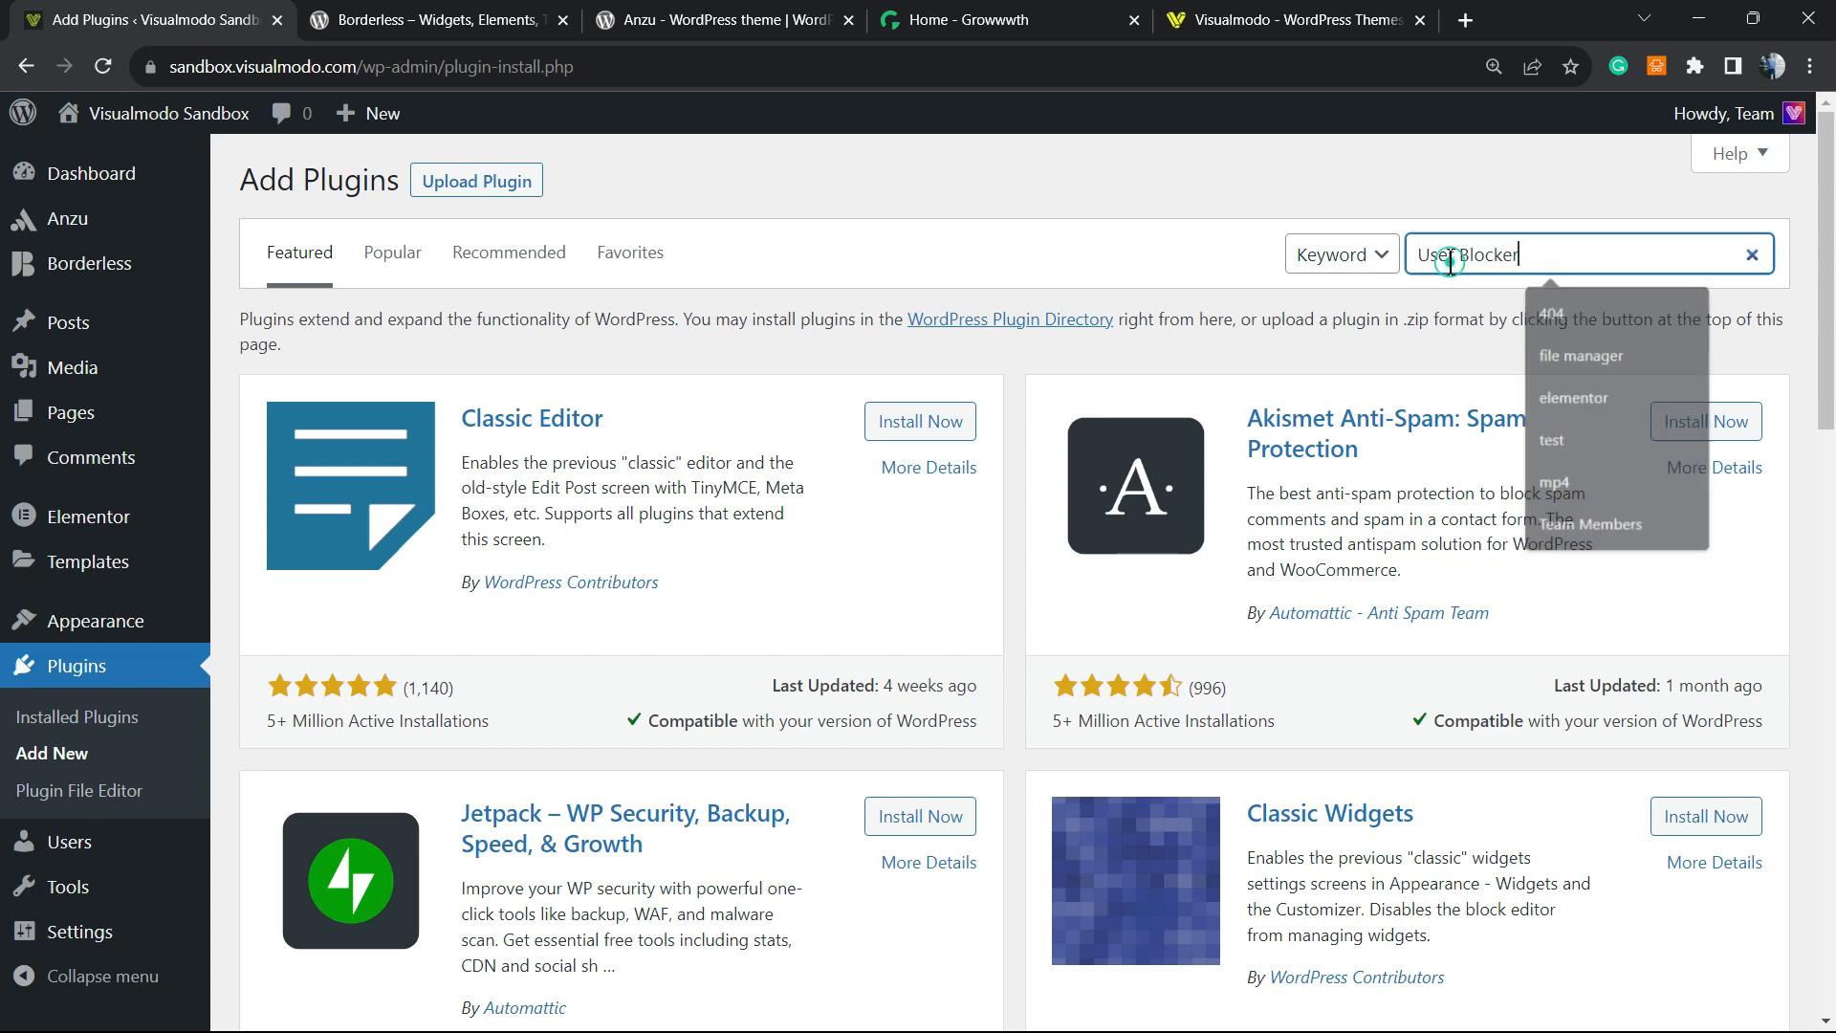
key(Enter)
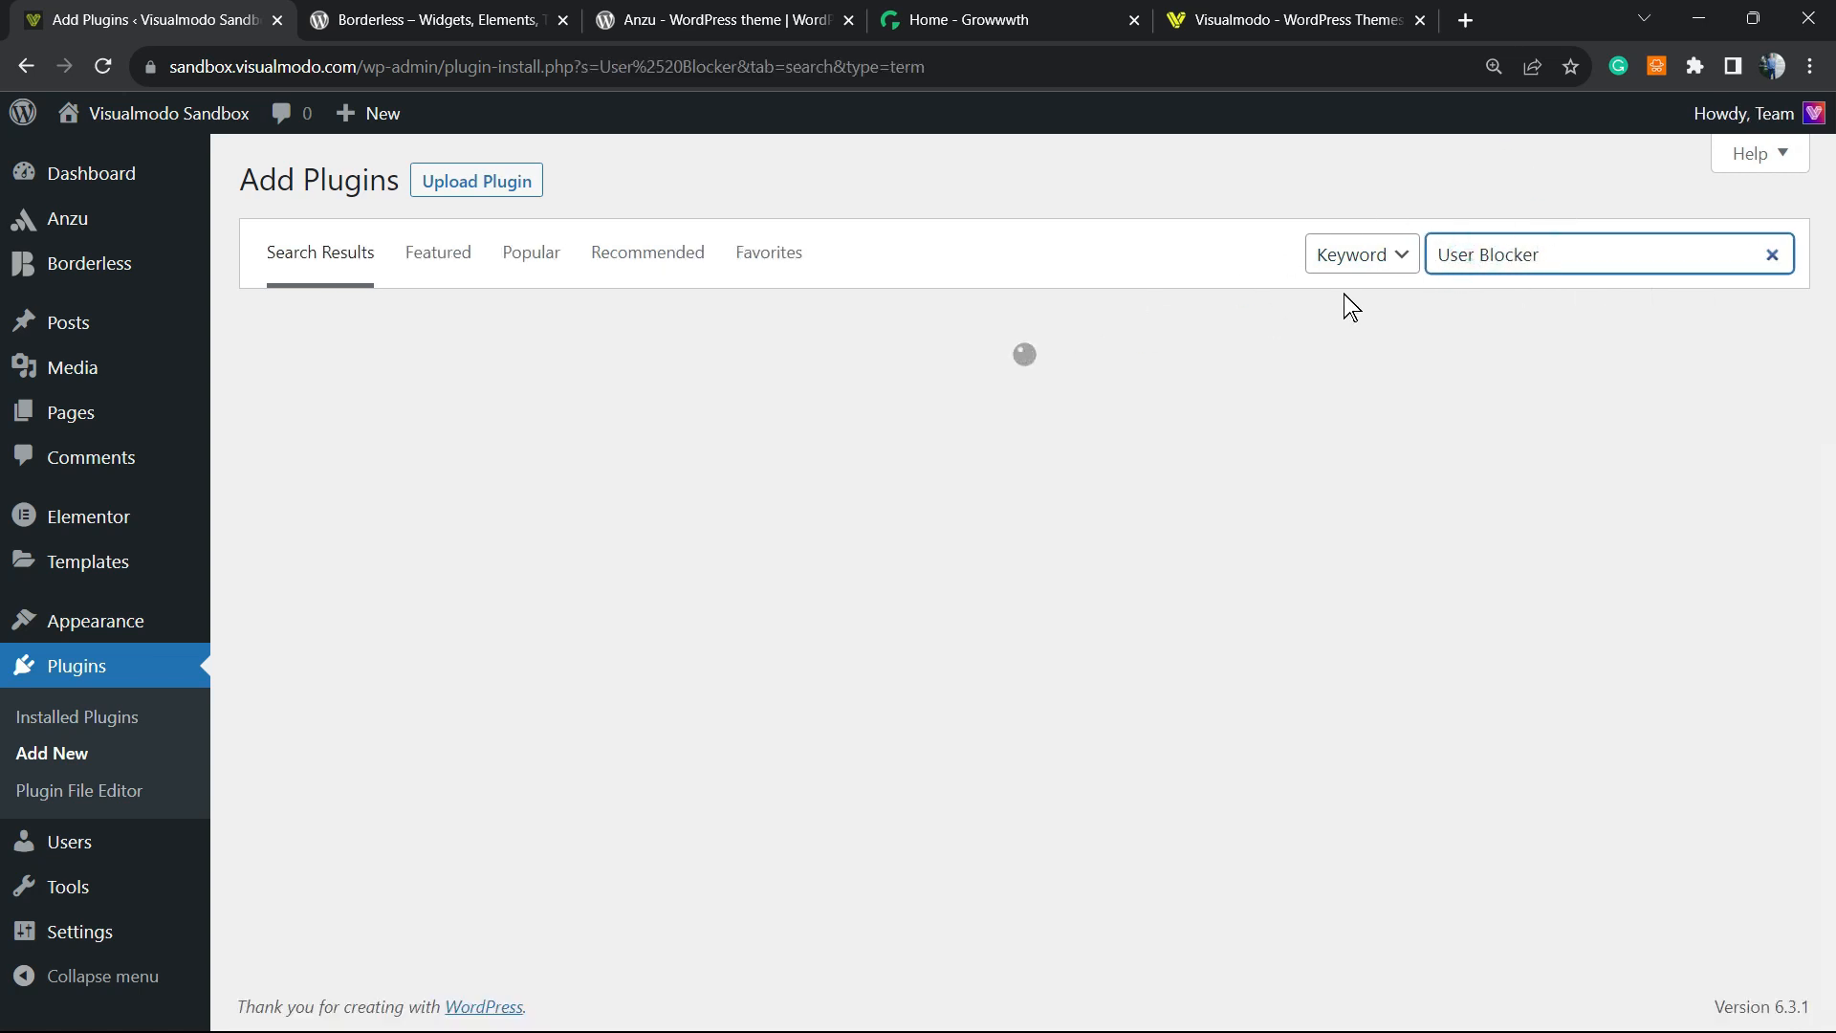
Install and activate the User Blocker plugin.
click(920, 402)
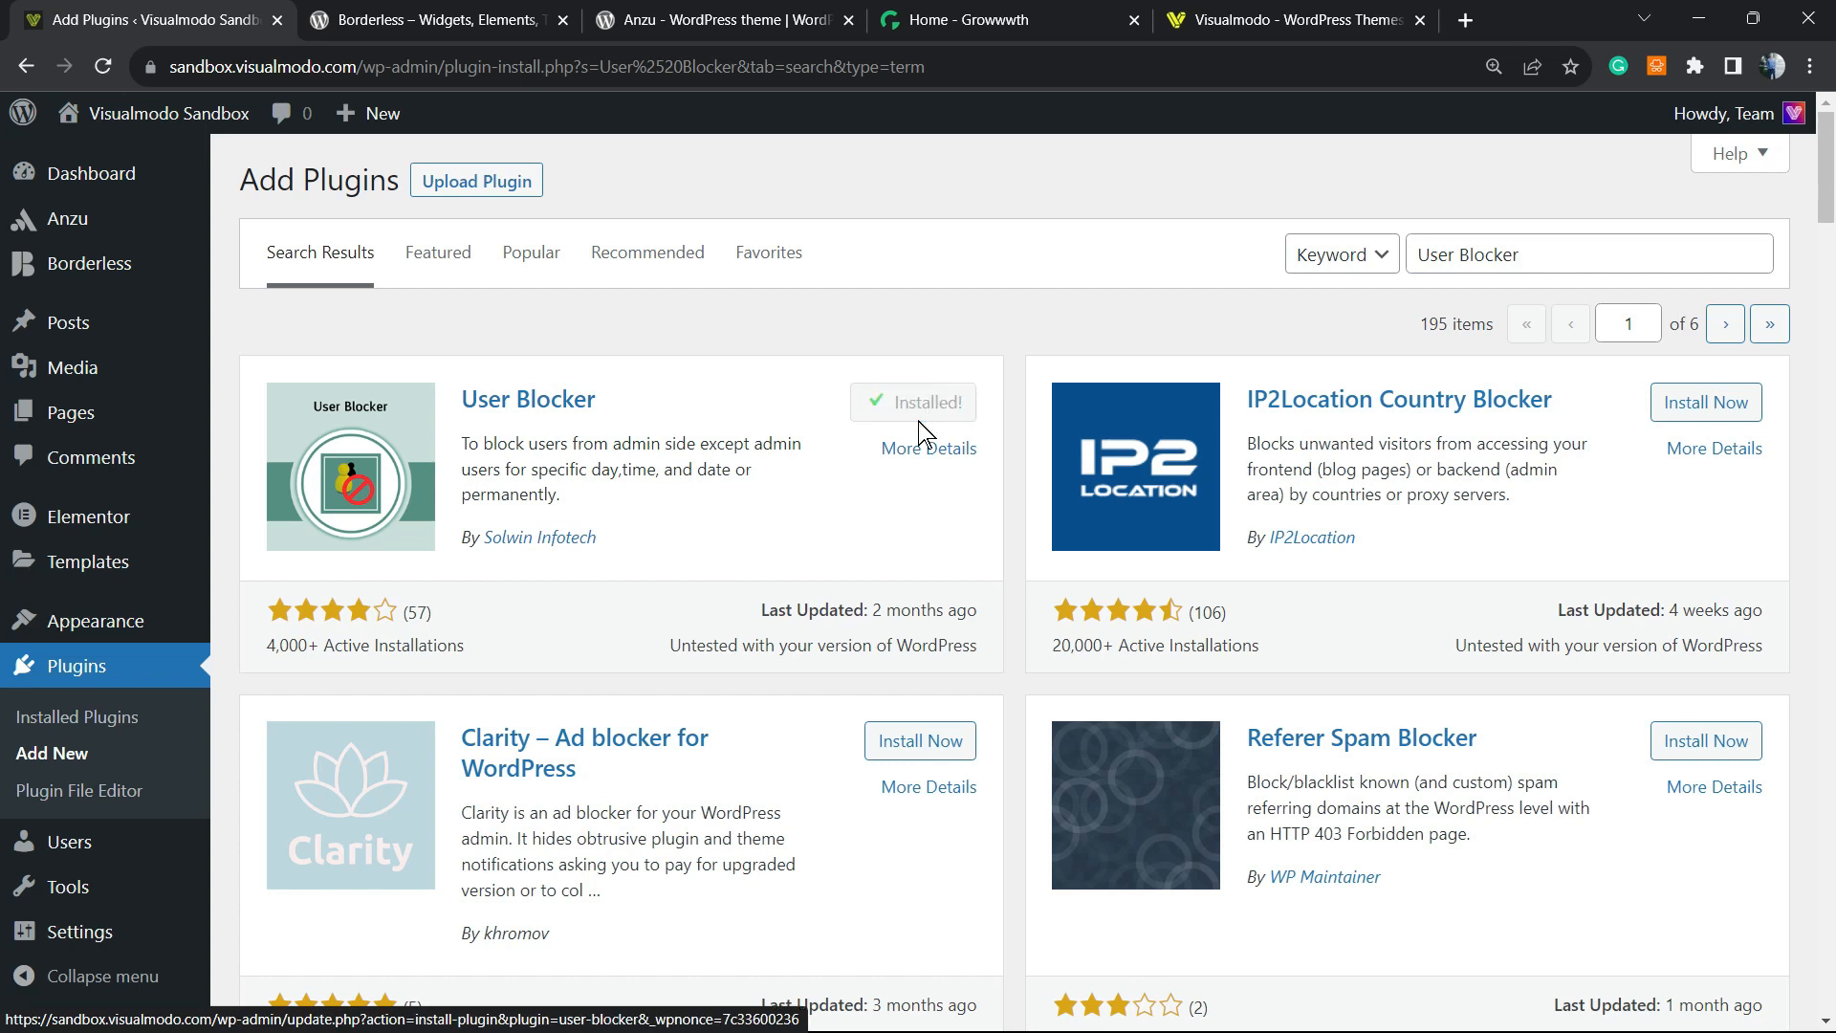
click(913, 401)
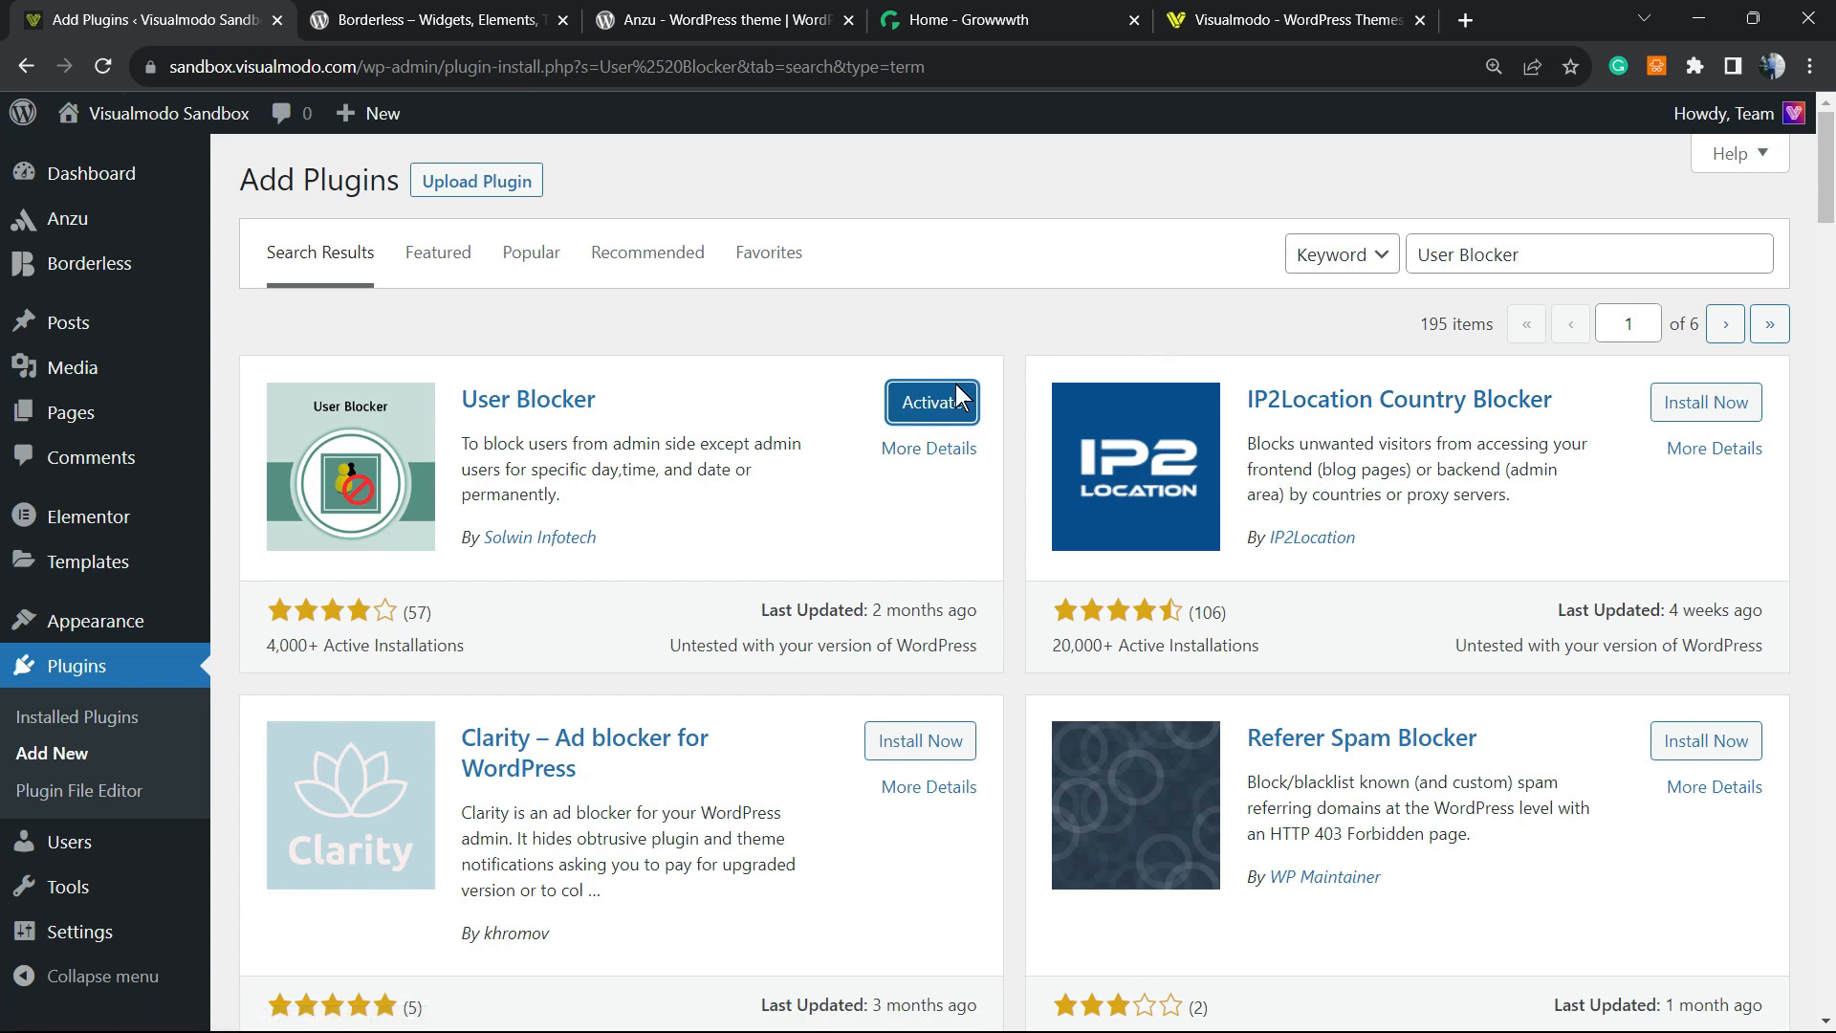
click(931, 402)
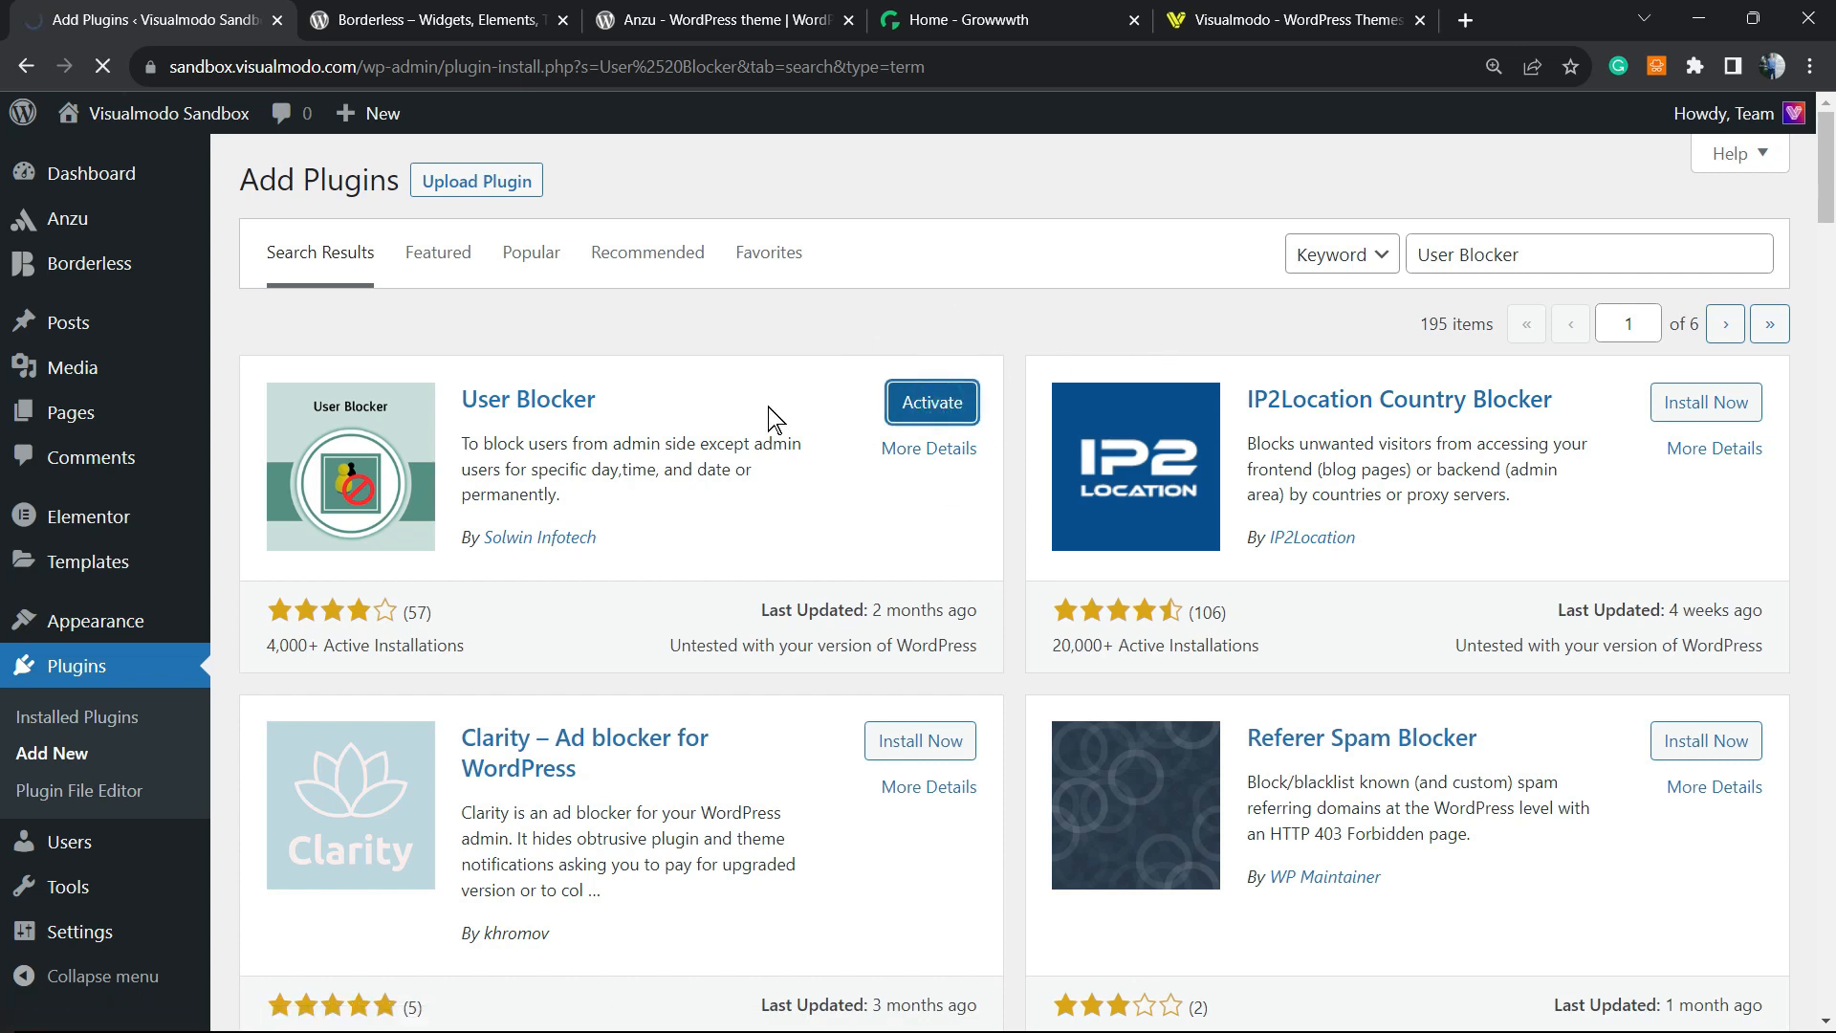
click(930, 401)
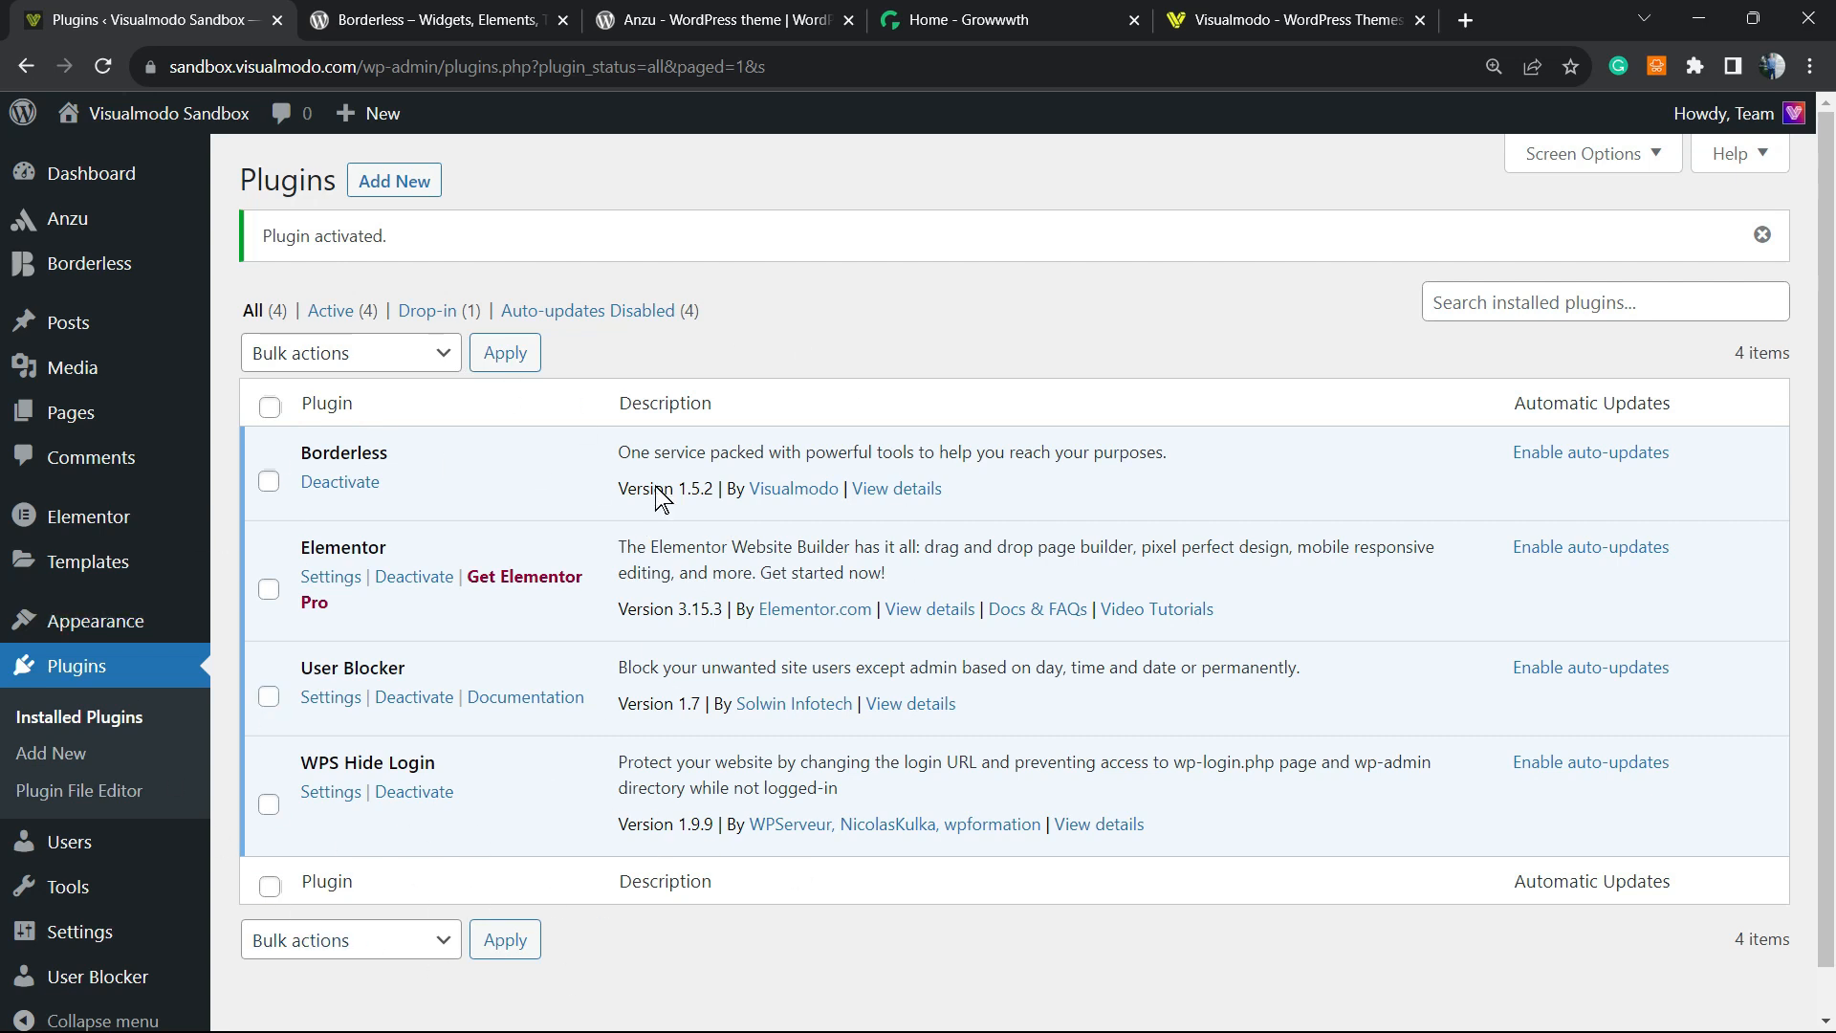
mouse_move(304, 463)
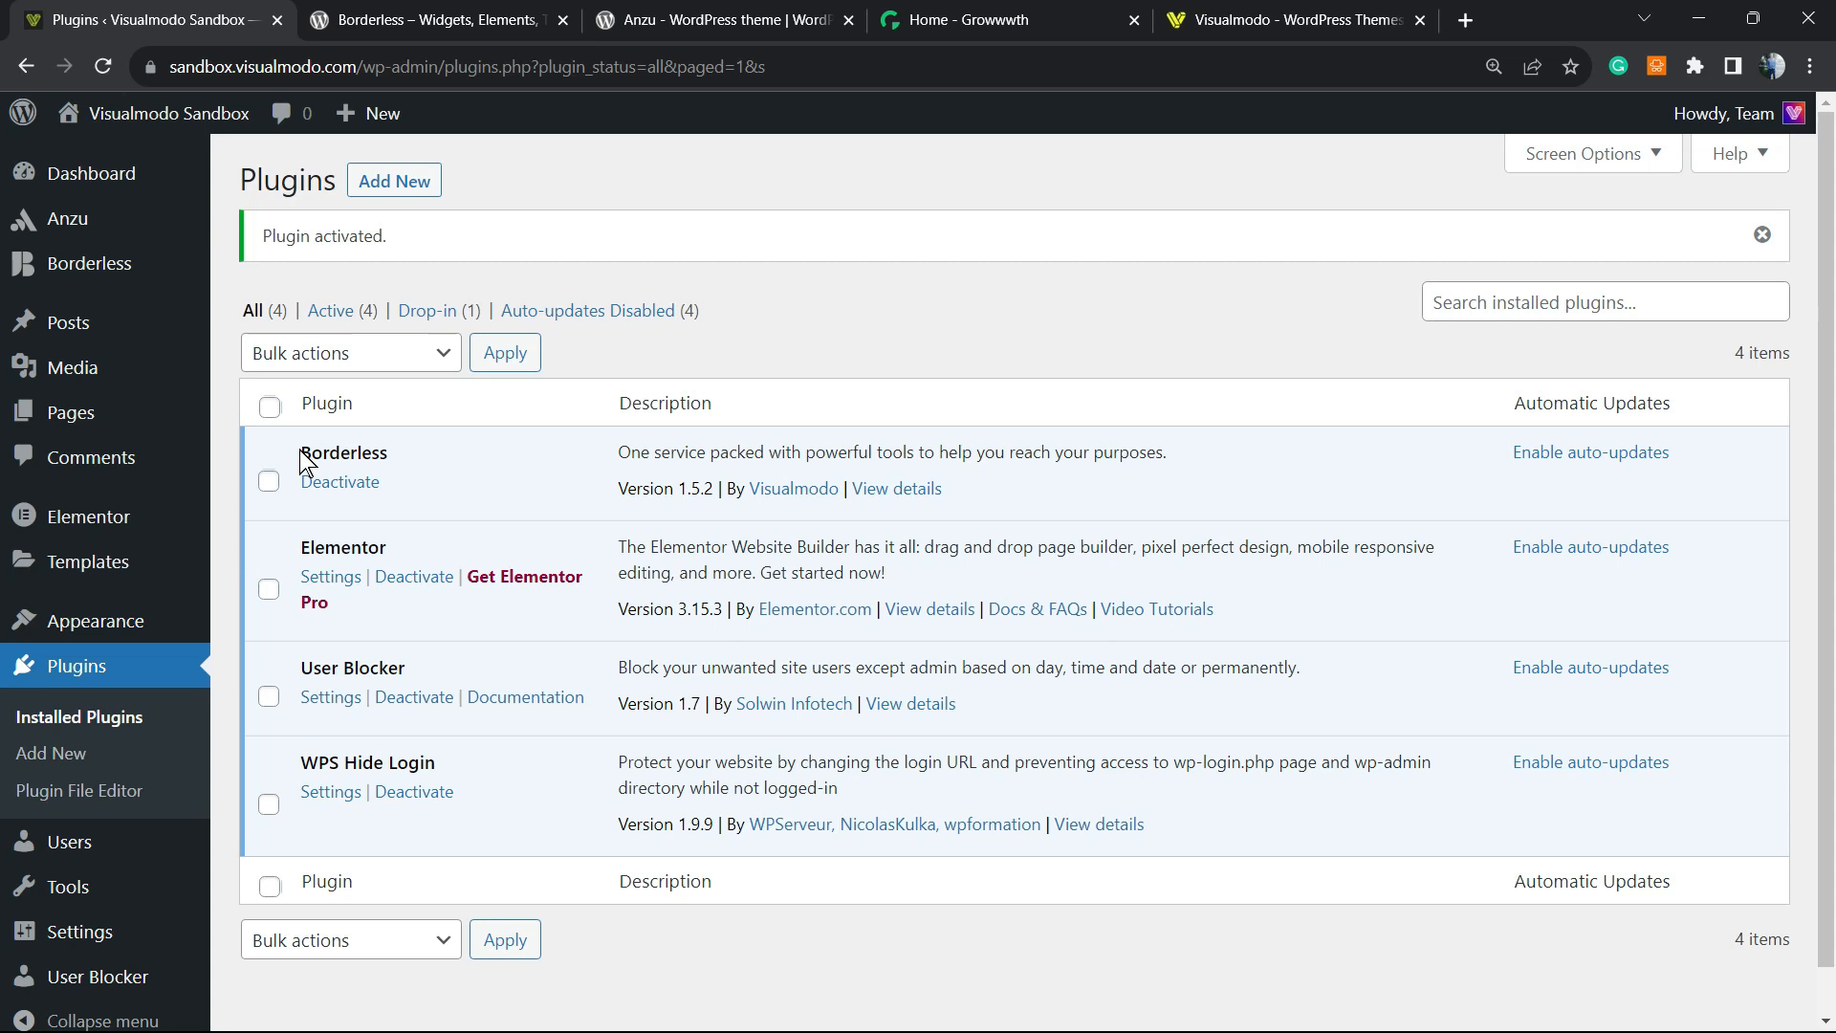
Open User Blocker from the admin sidebar to reach its notification opt-in welcome page.
scroll(down, 3)
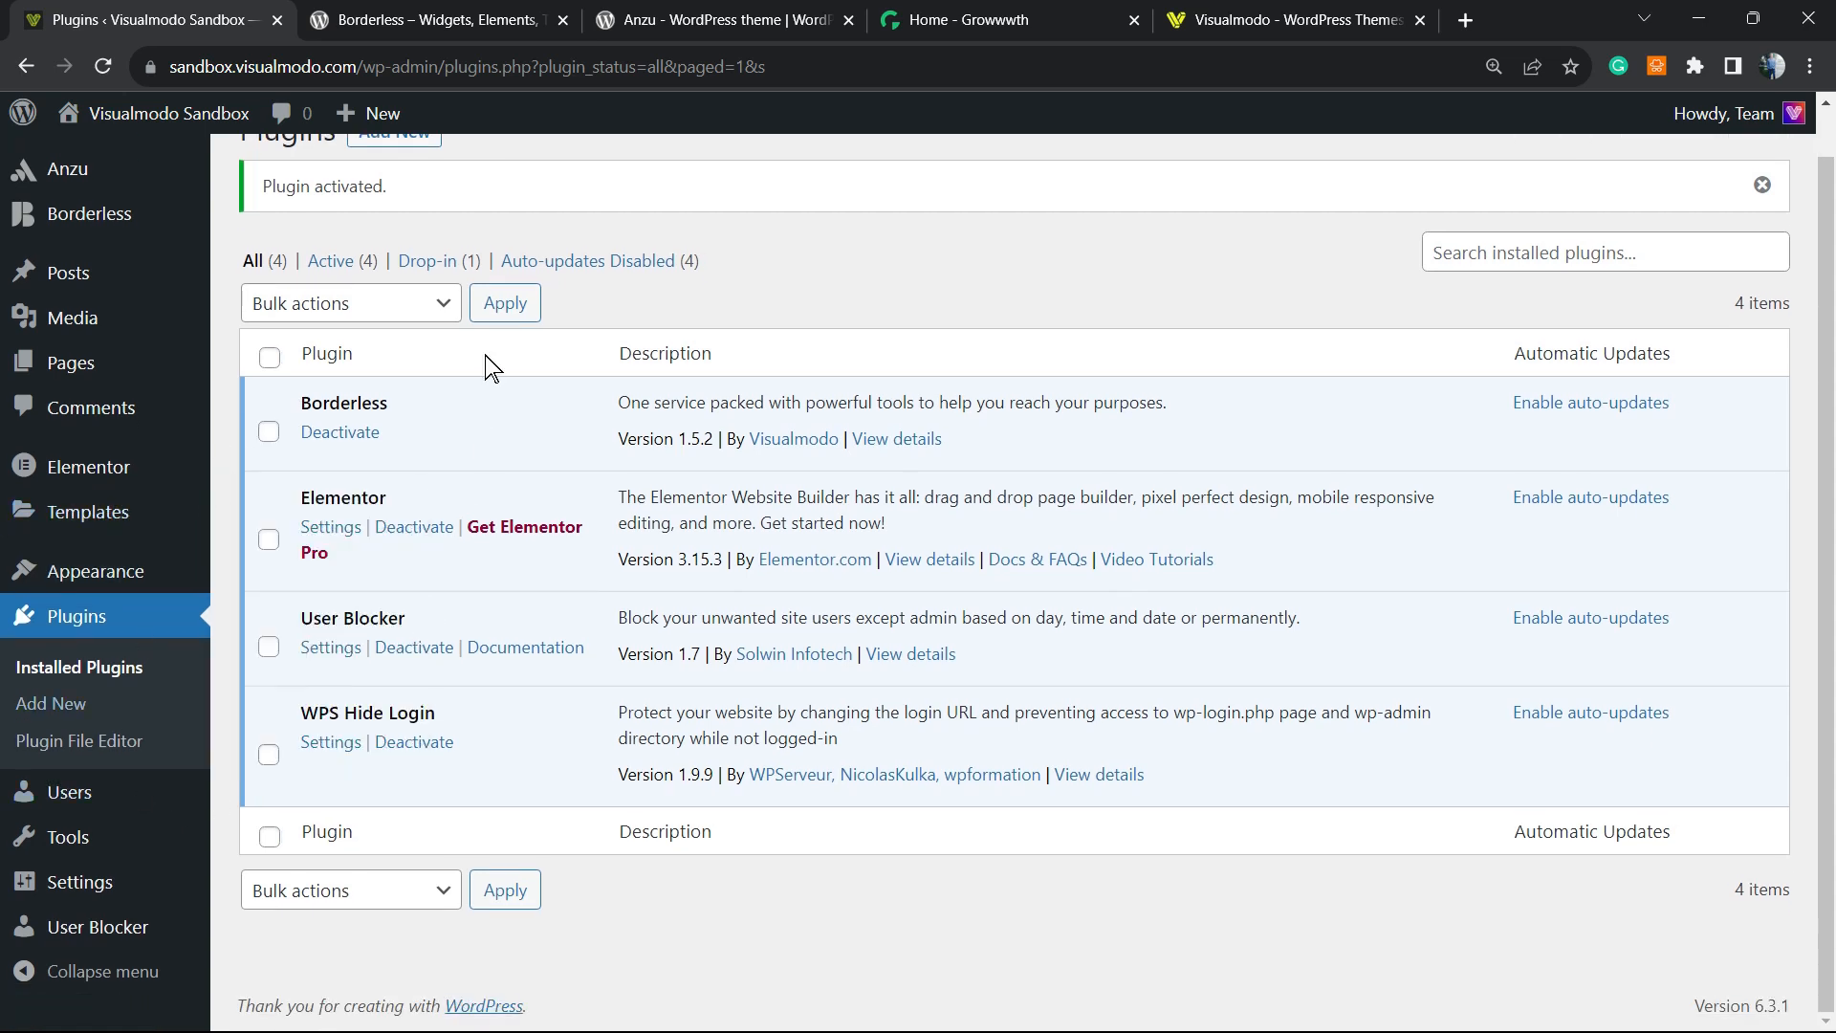
mouse_move(98, 926)
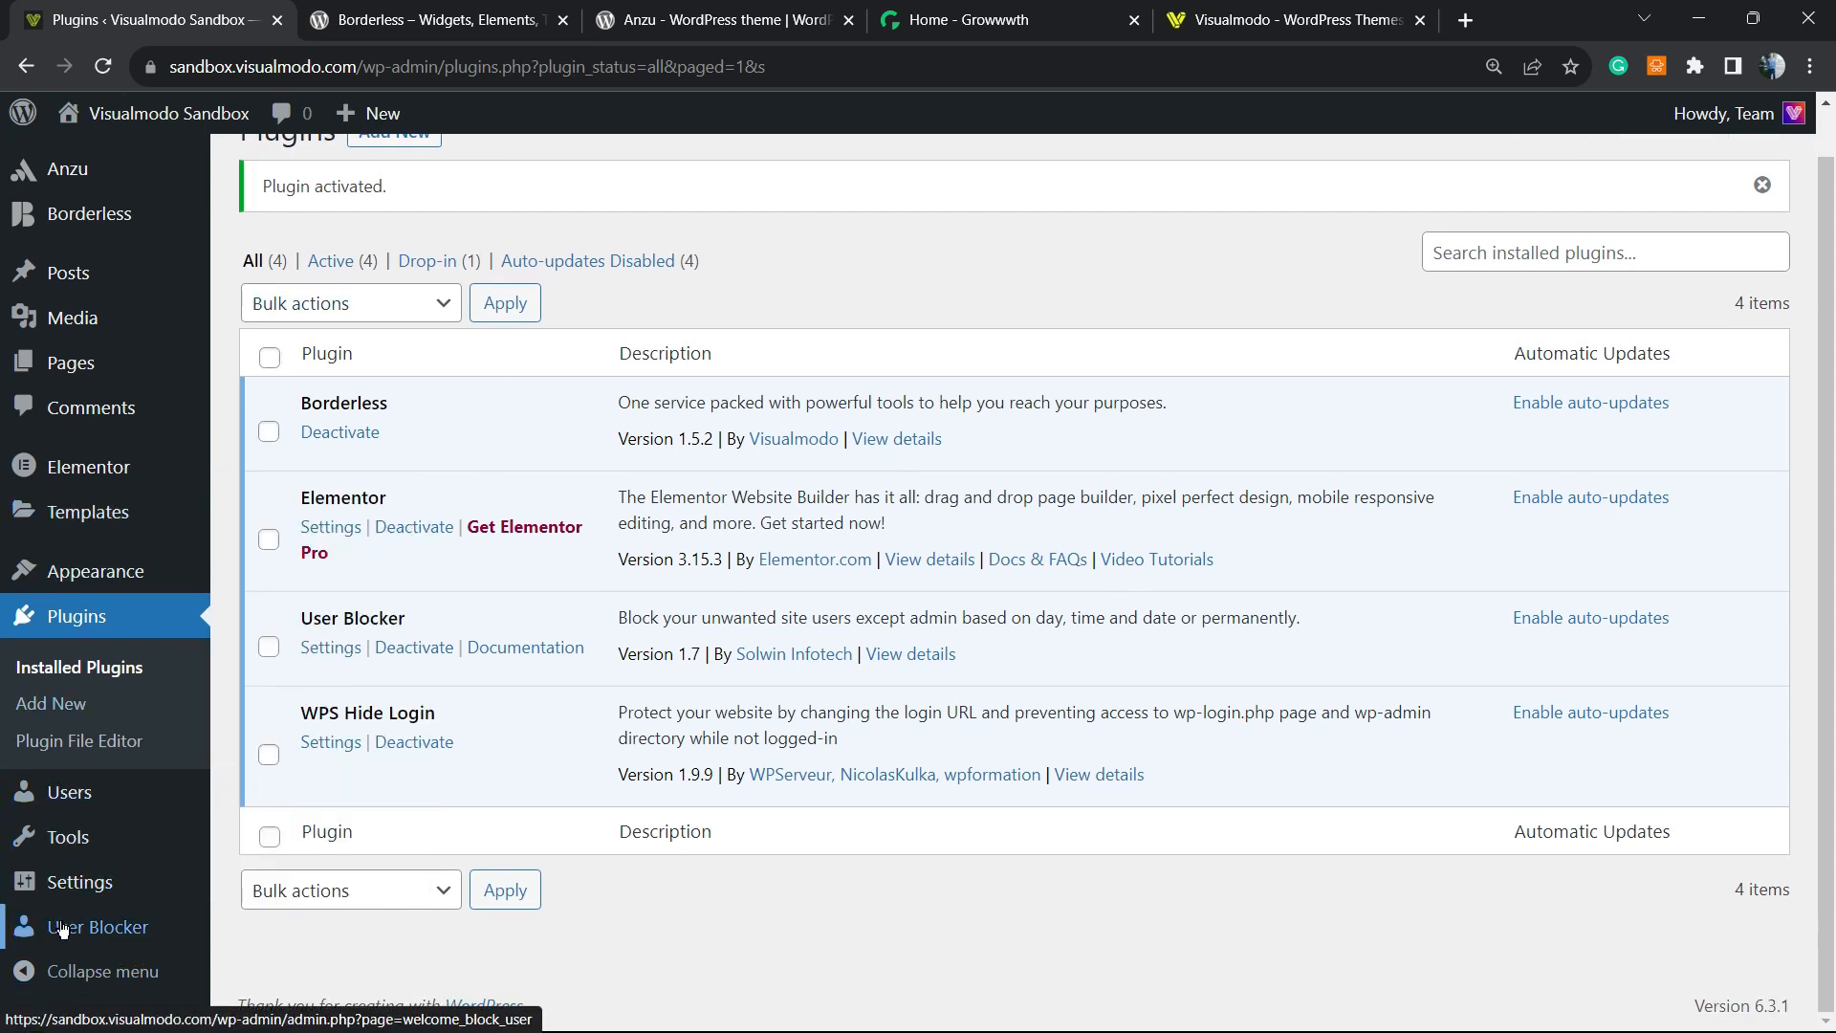
mouse_move(93, 926)
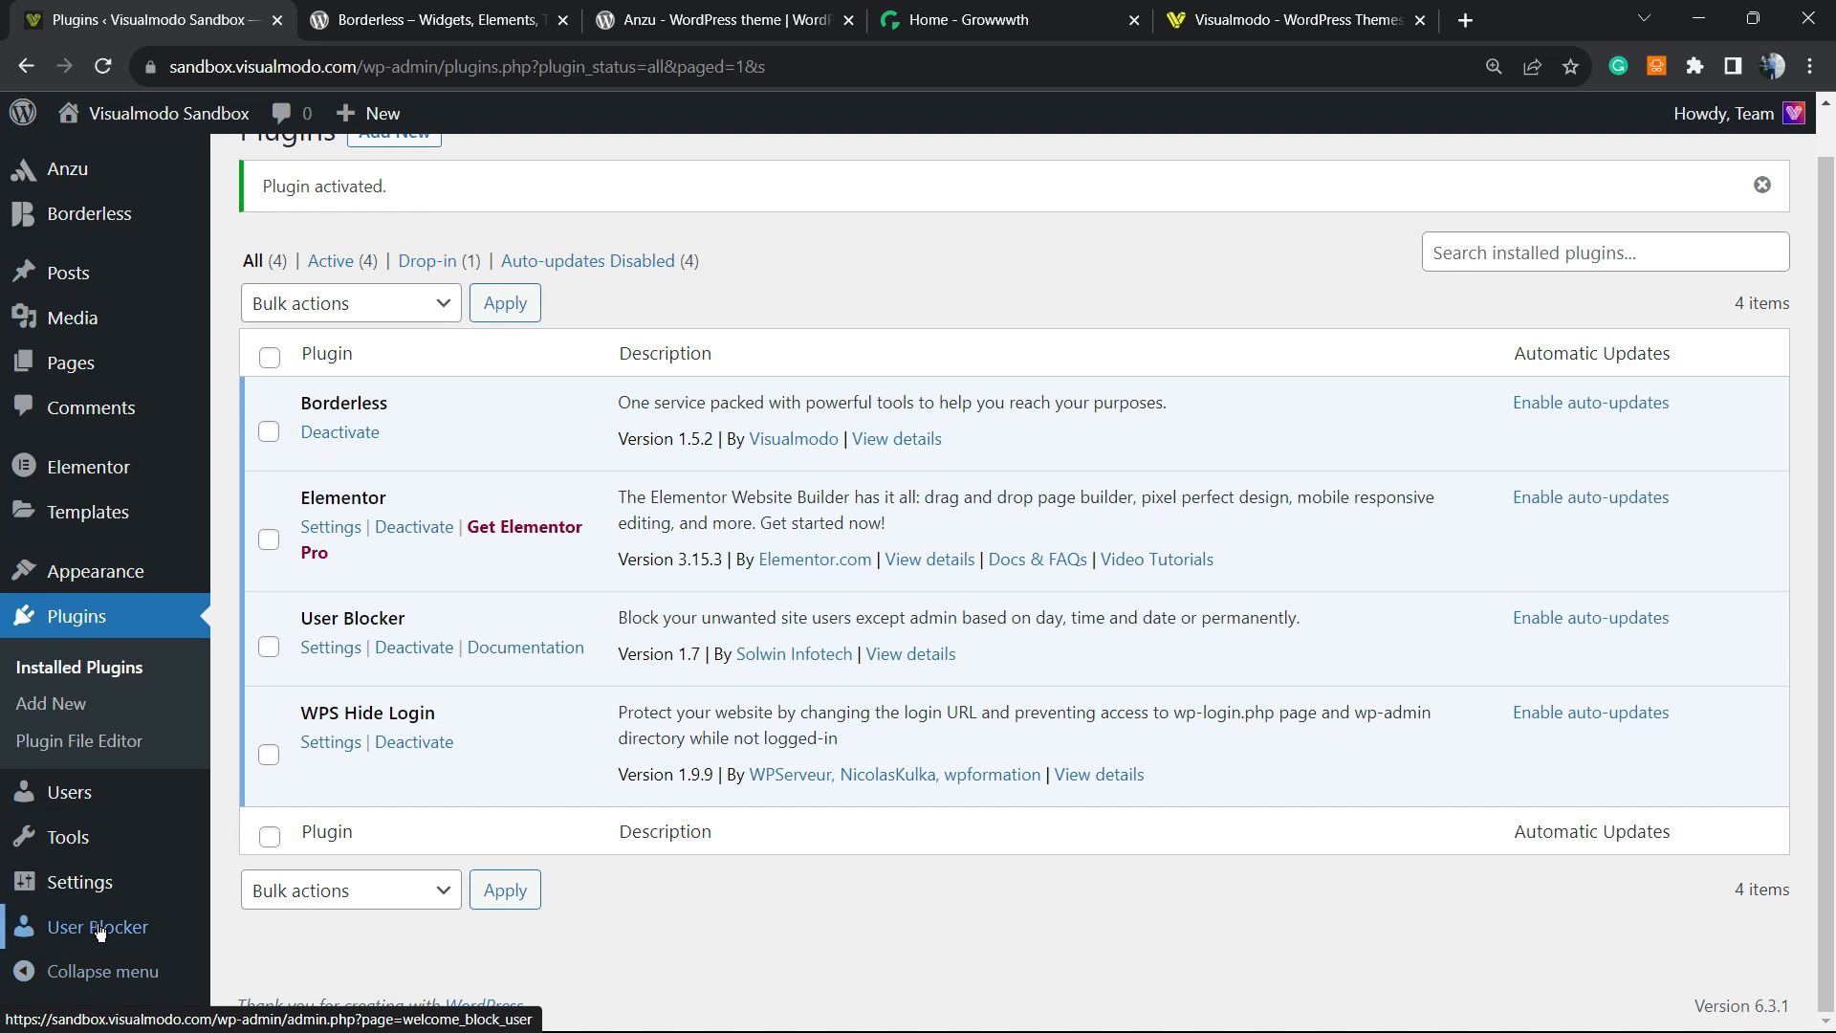
click(94, 927)
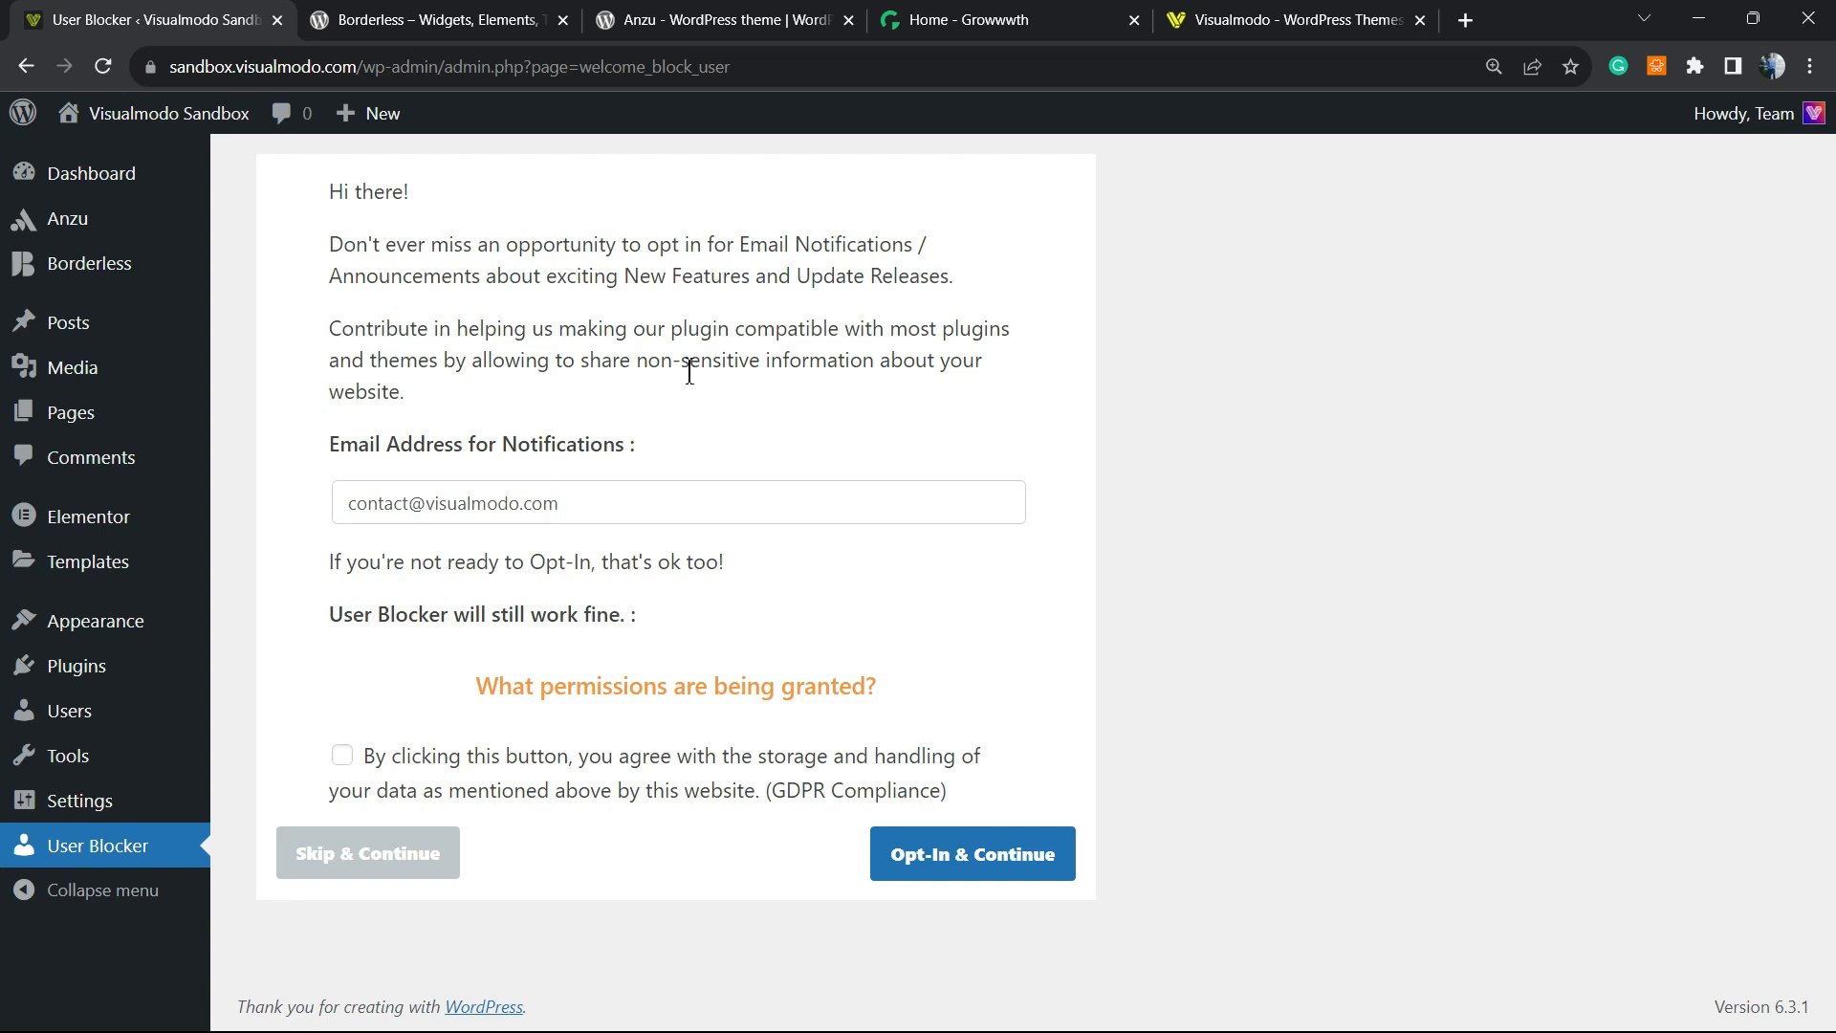
mouse_move(395, 850)
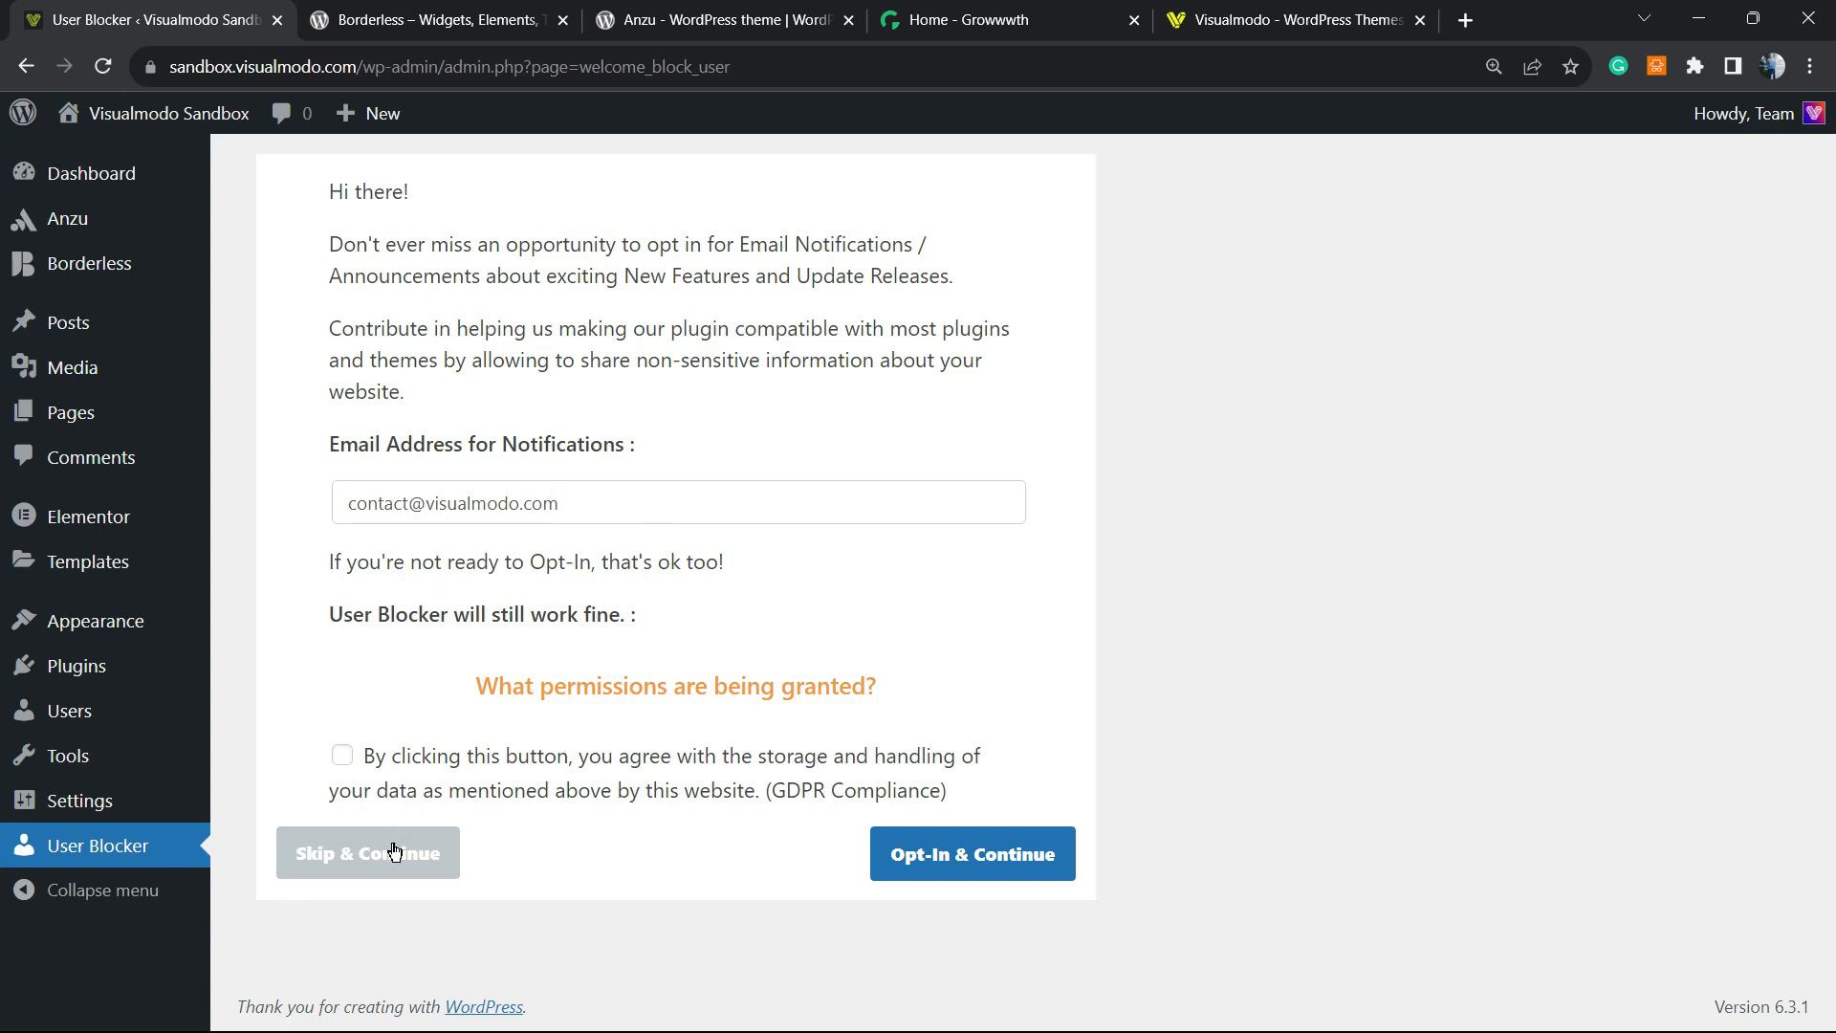
Skip the User Blocker notification sign-up to reach the Block Users By Time page.
click(367, 852)
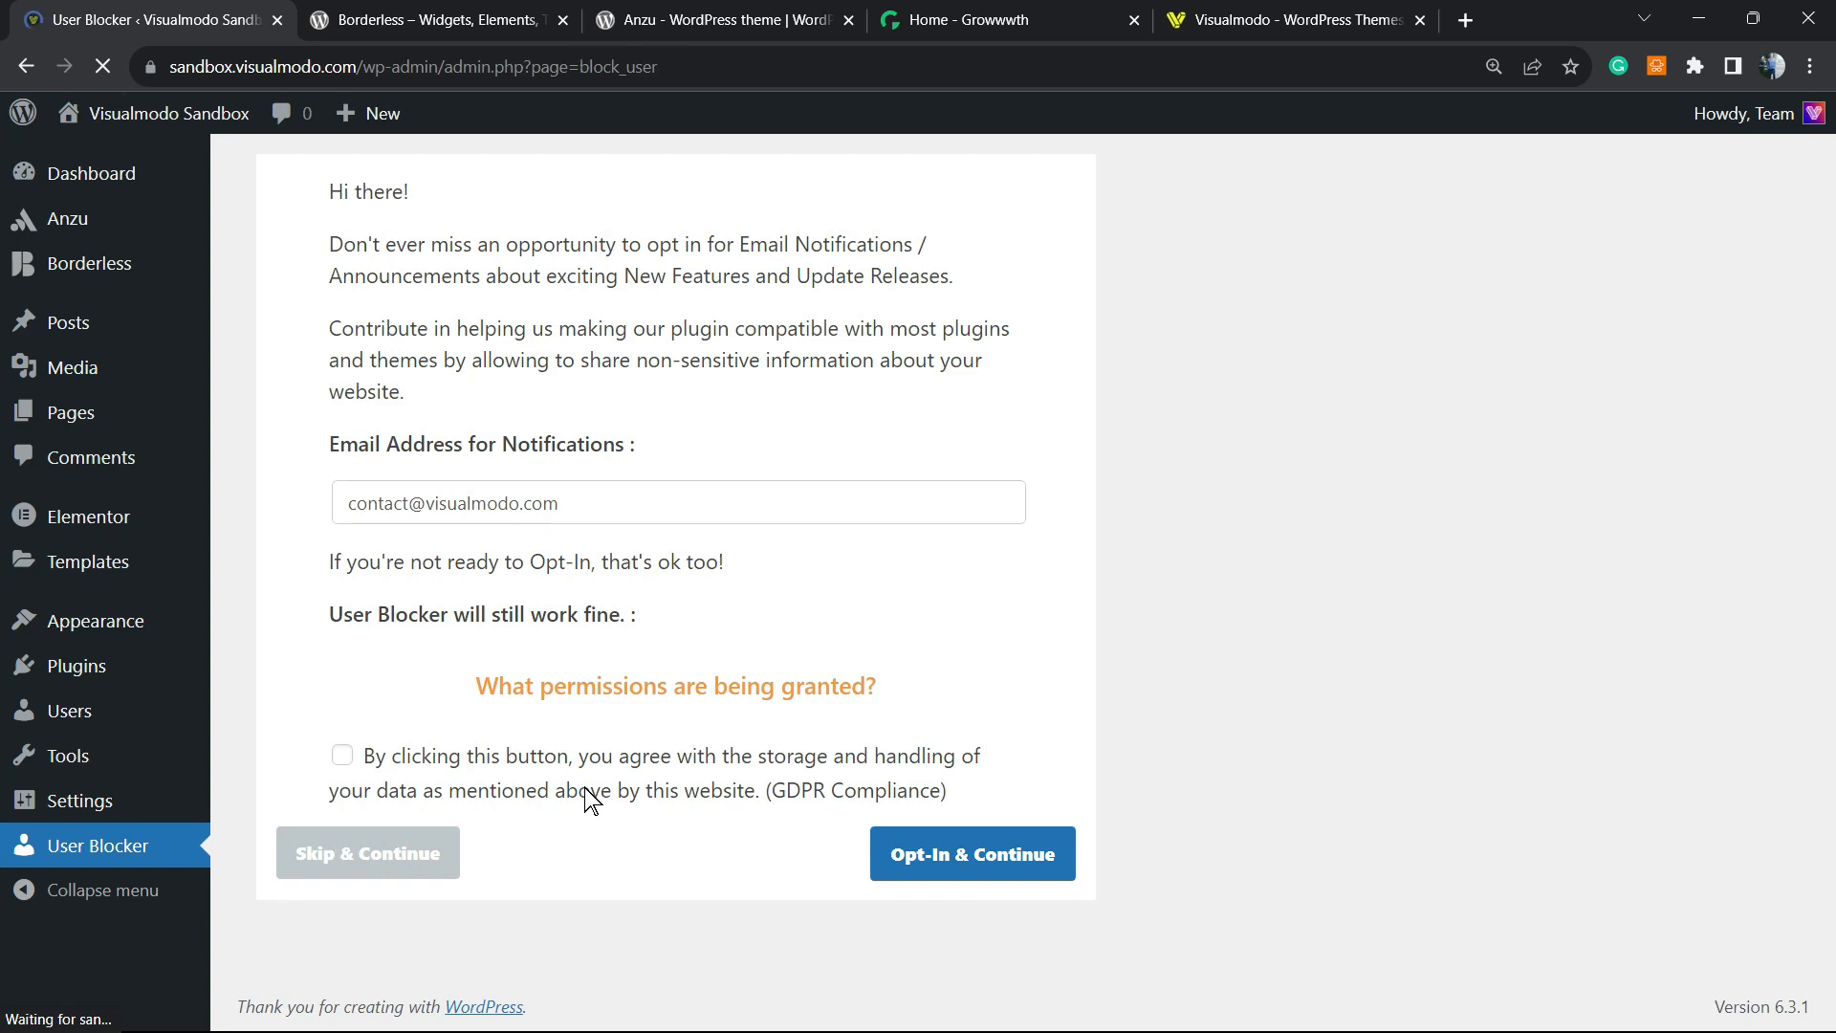
click(367, 852)
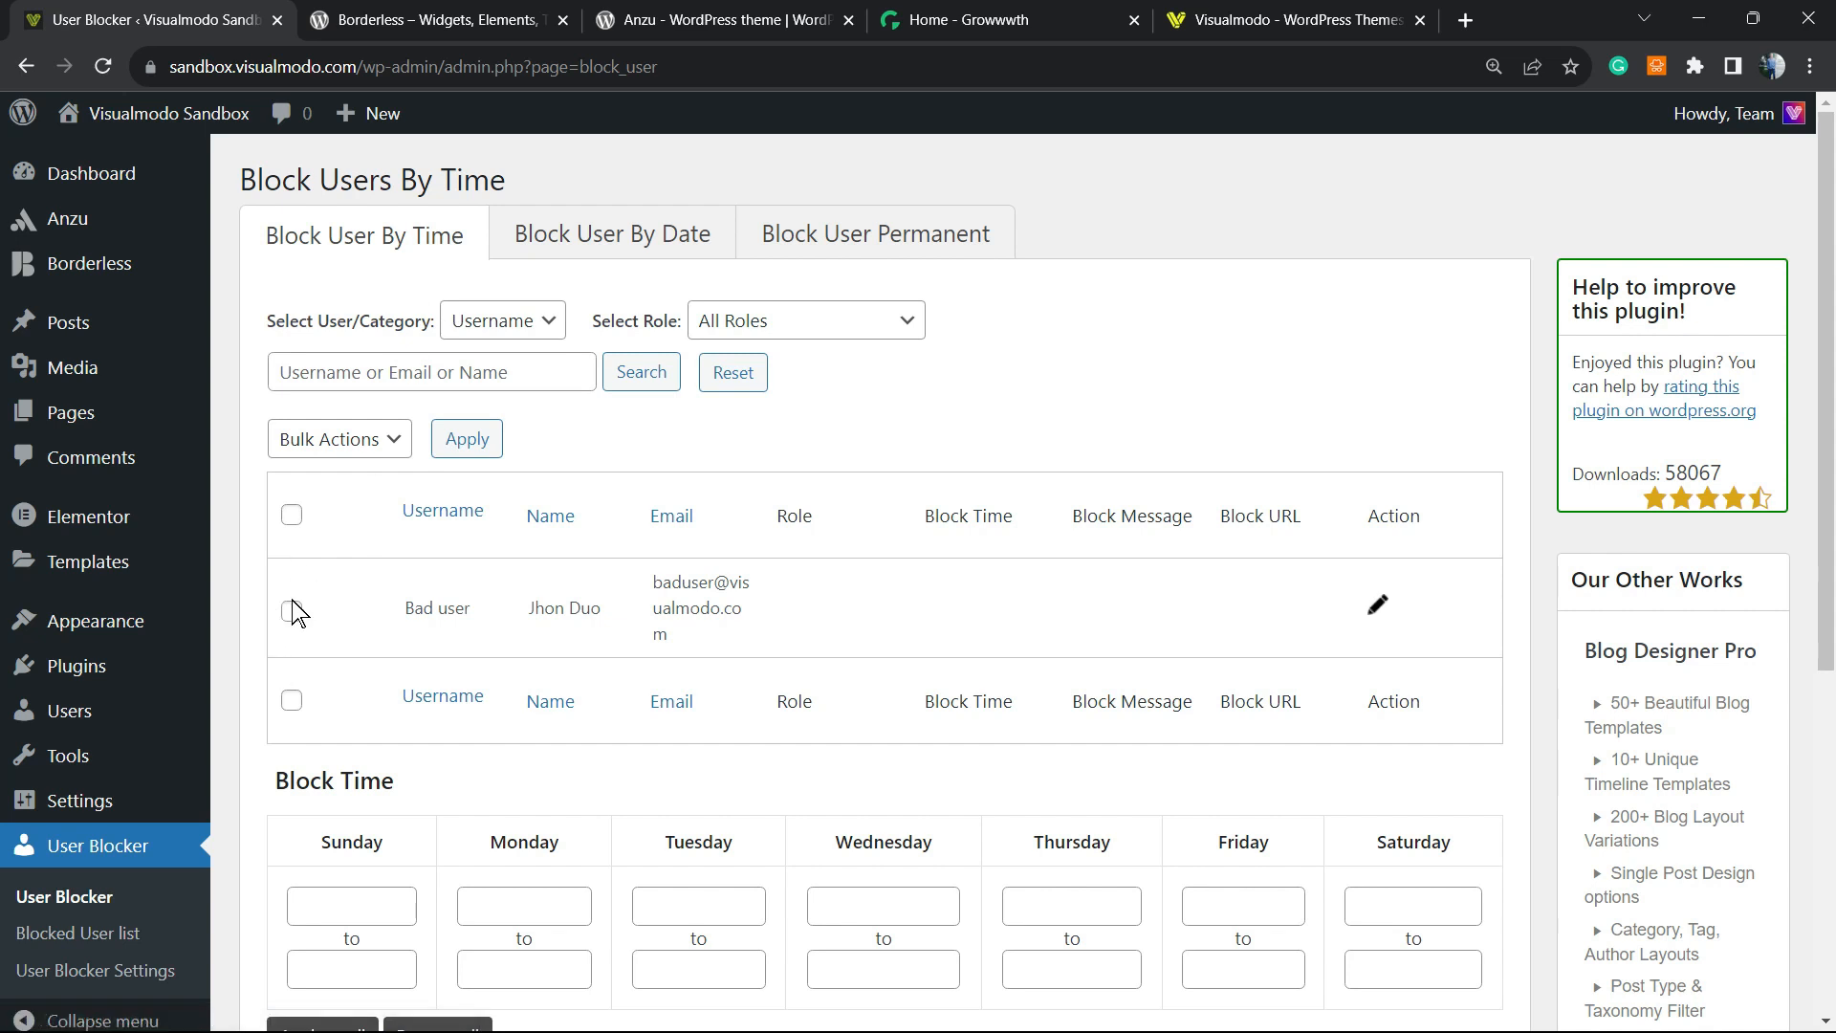
Select Bad user and set Sunday 01:00–02:00 AM and Tuesday 01:00–08:00 AM block windows.
click(291, 612)
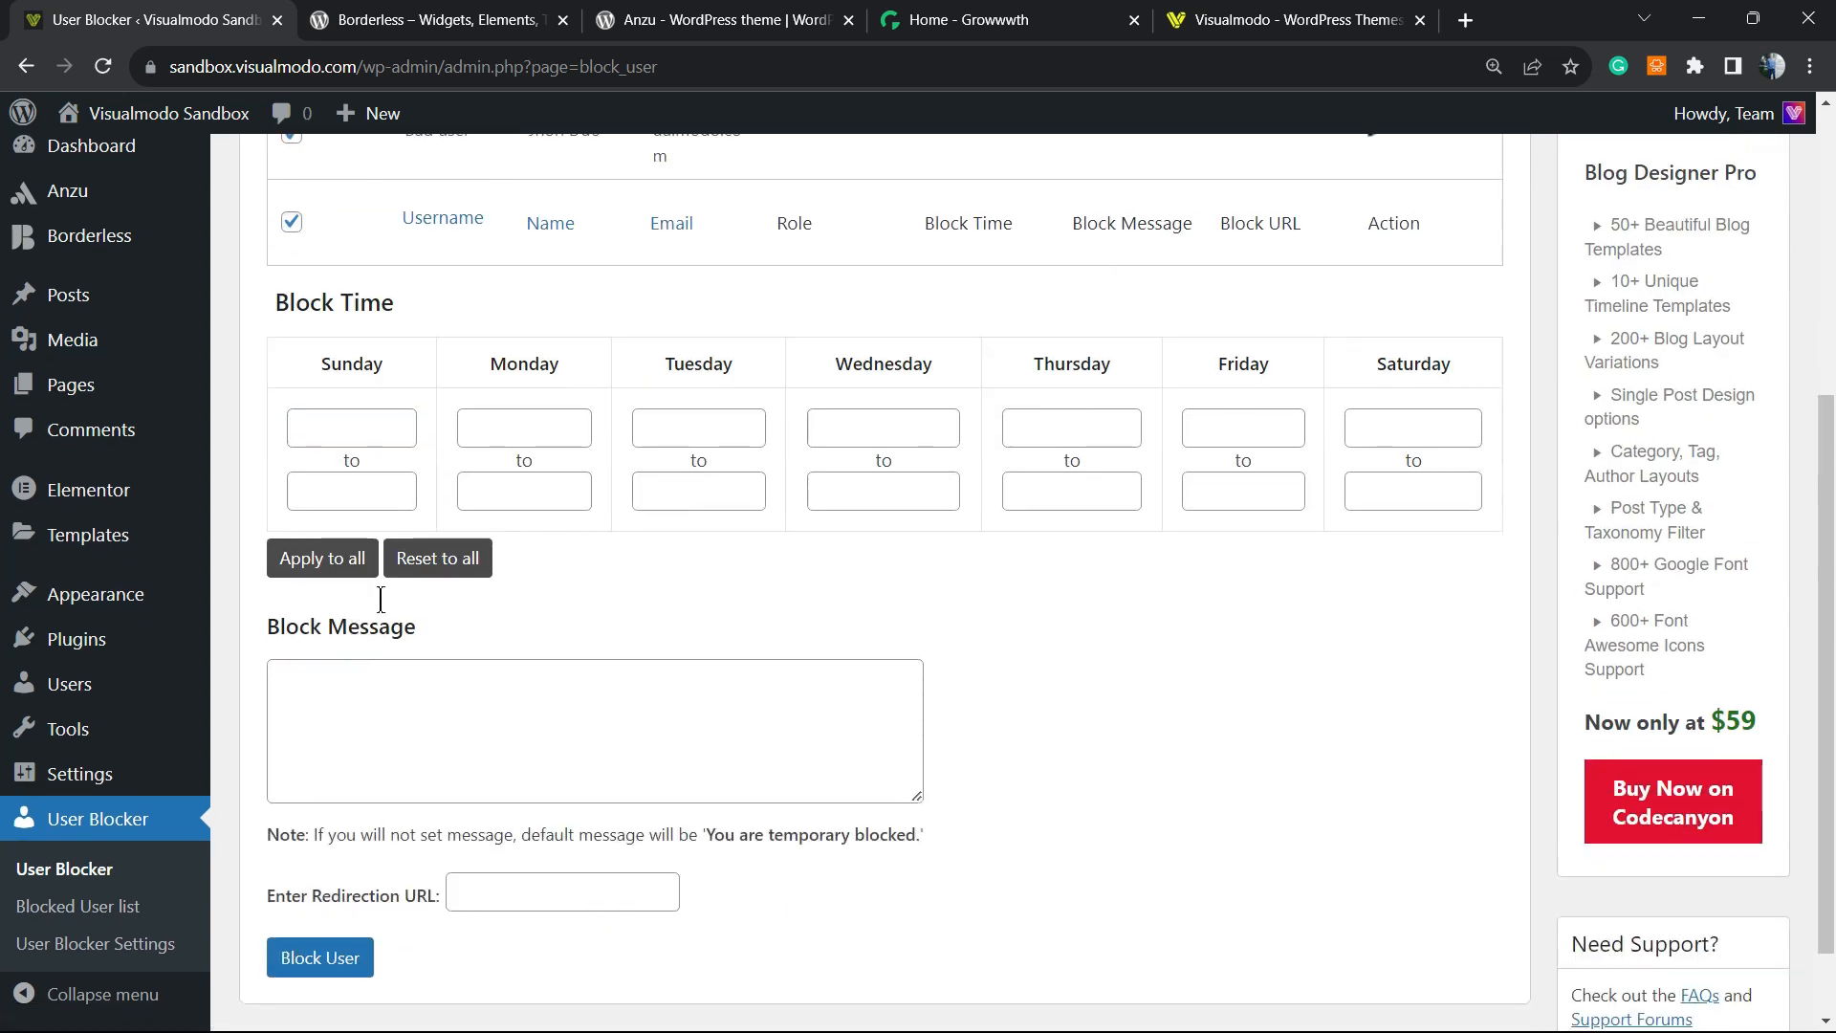
mouse_move(1138, 419)
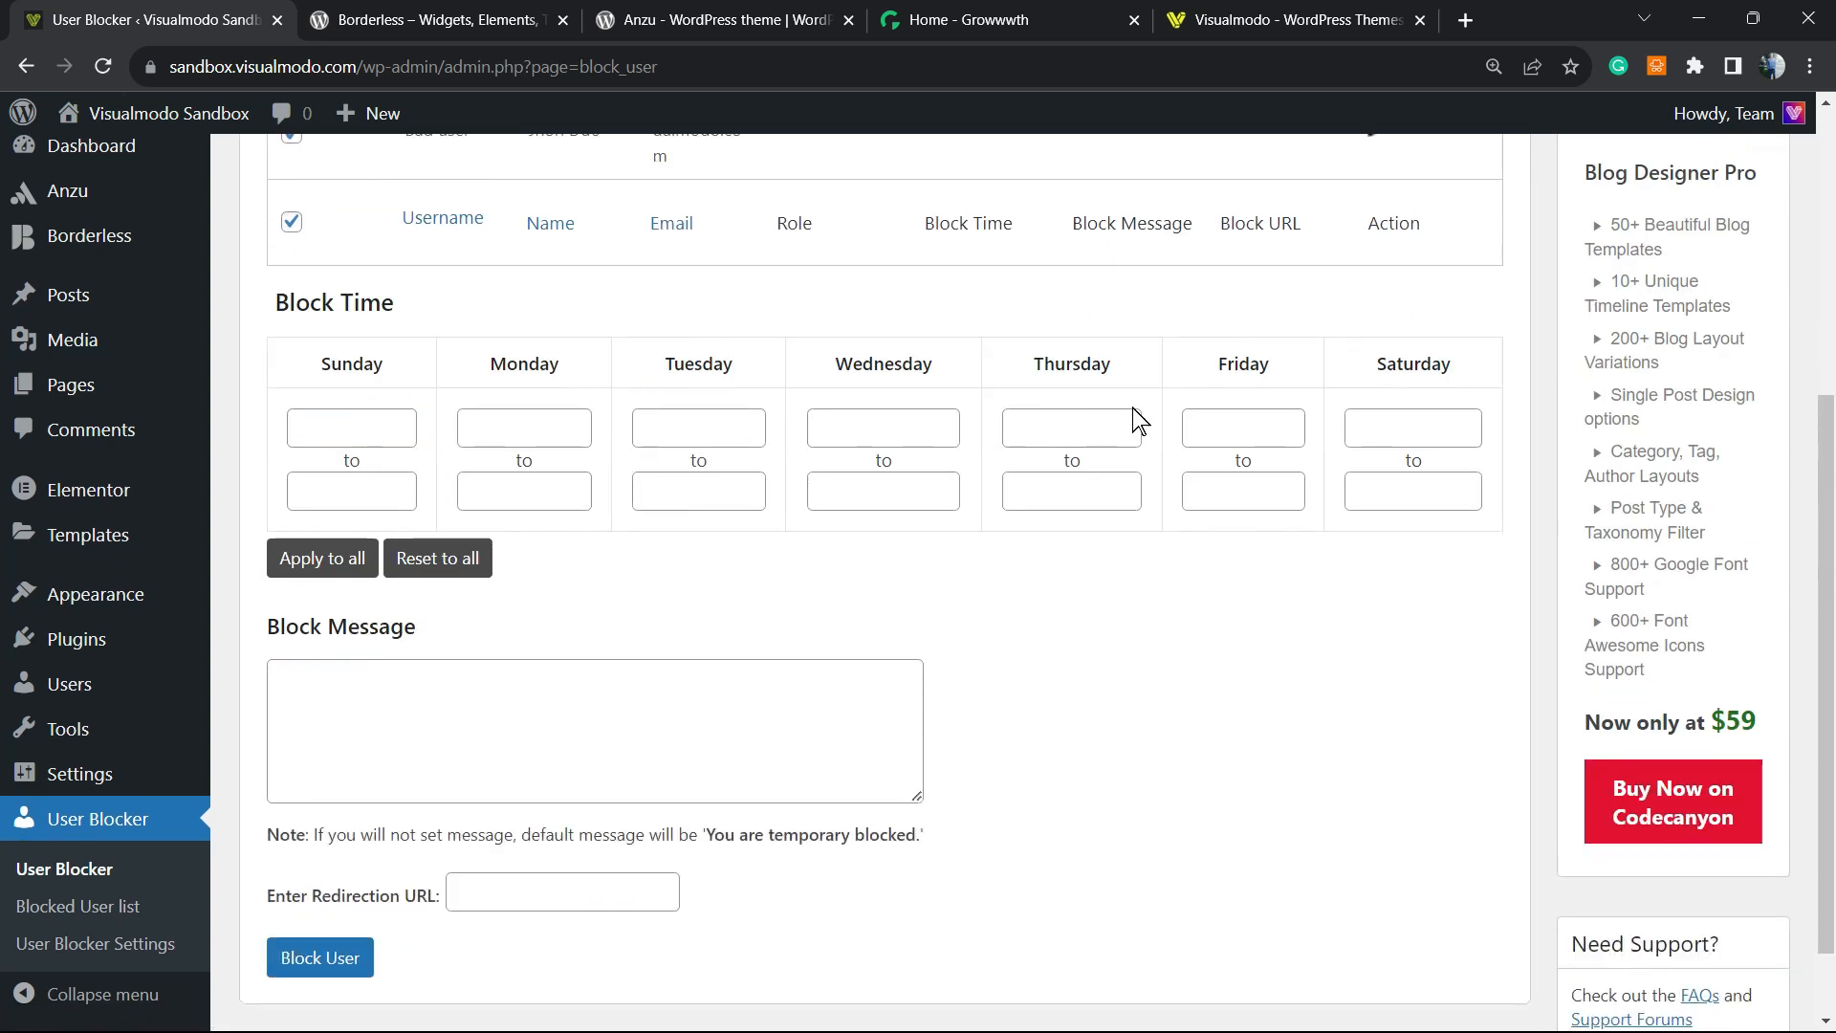
click(351, 427)
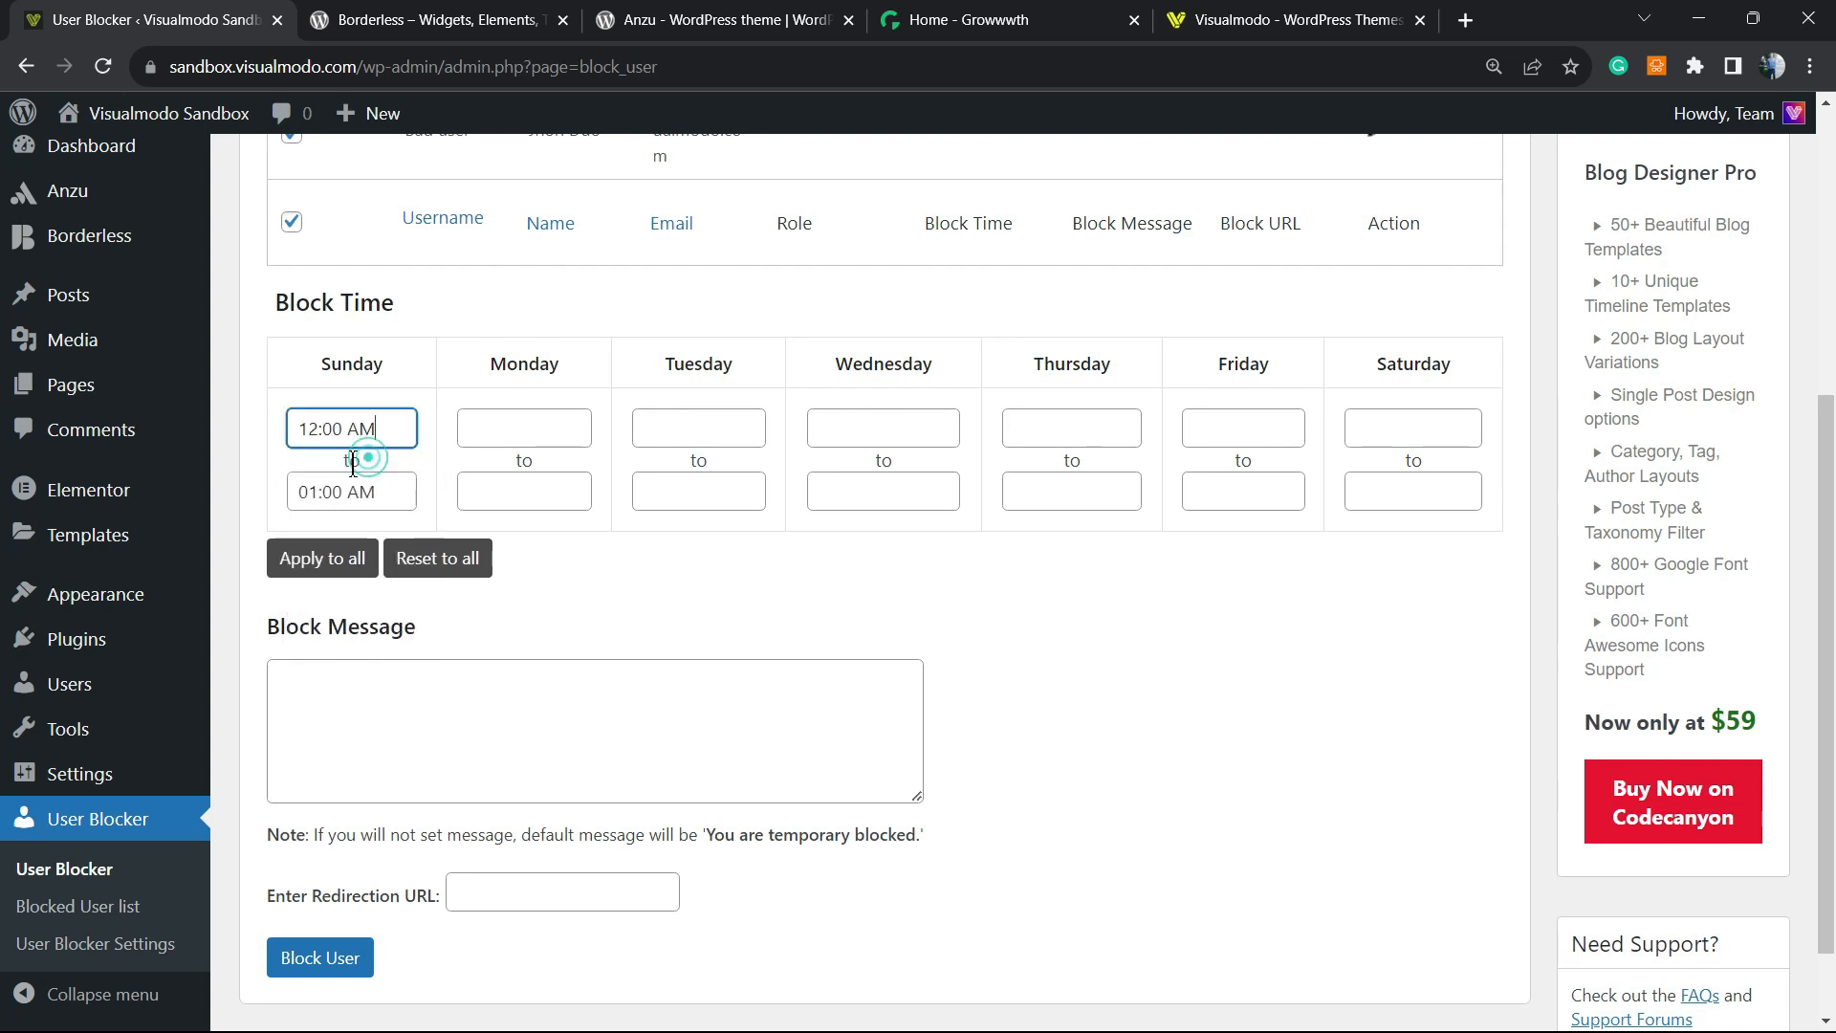
click(350, 490)
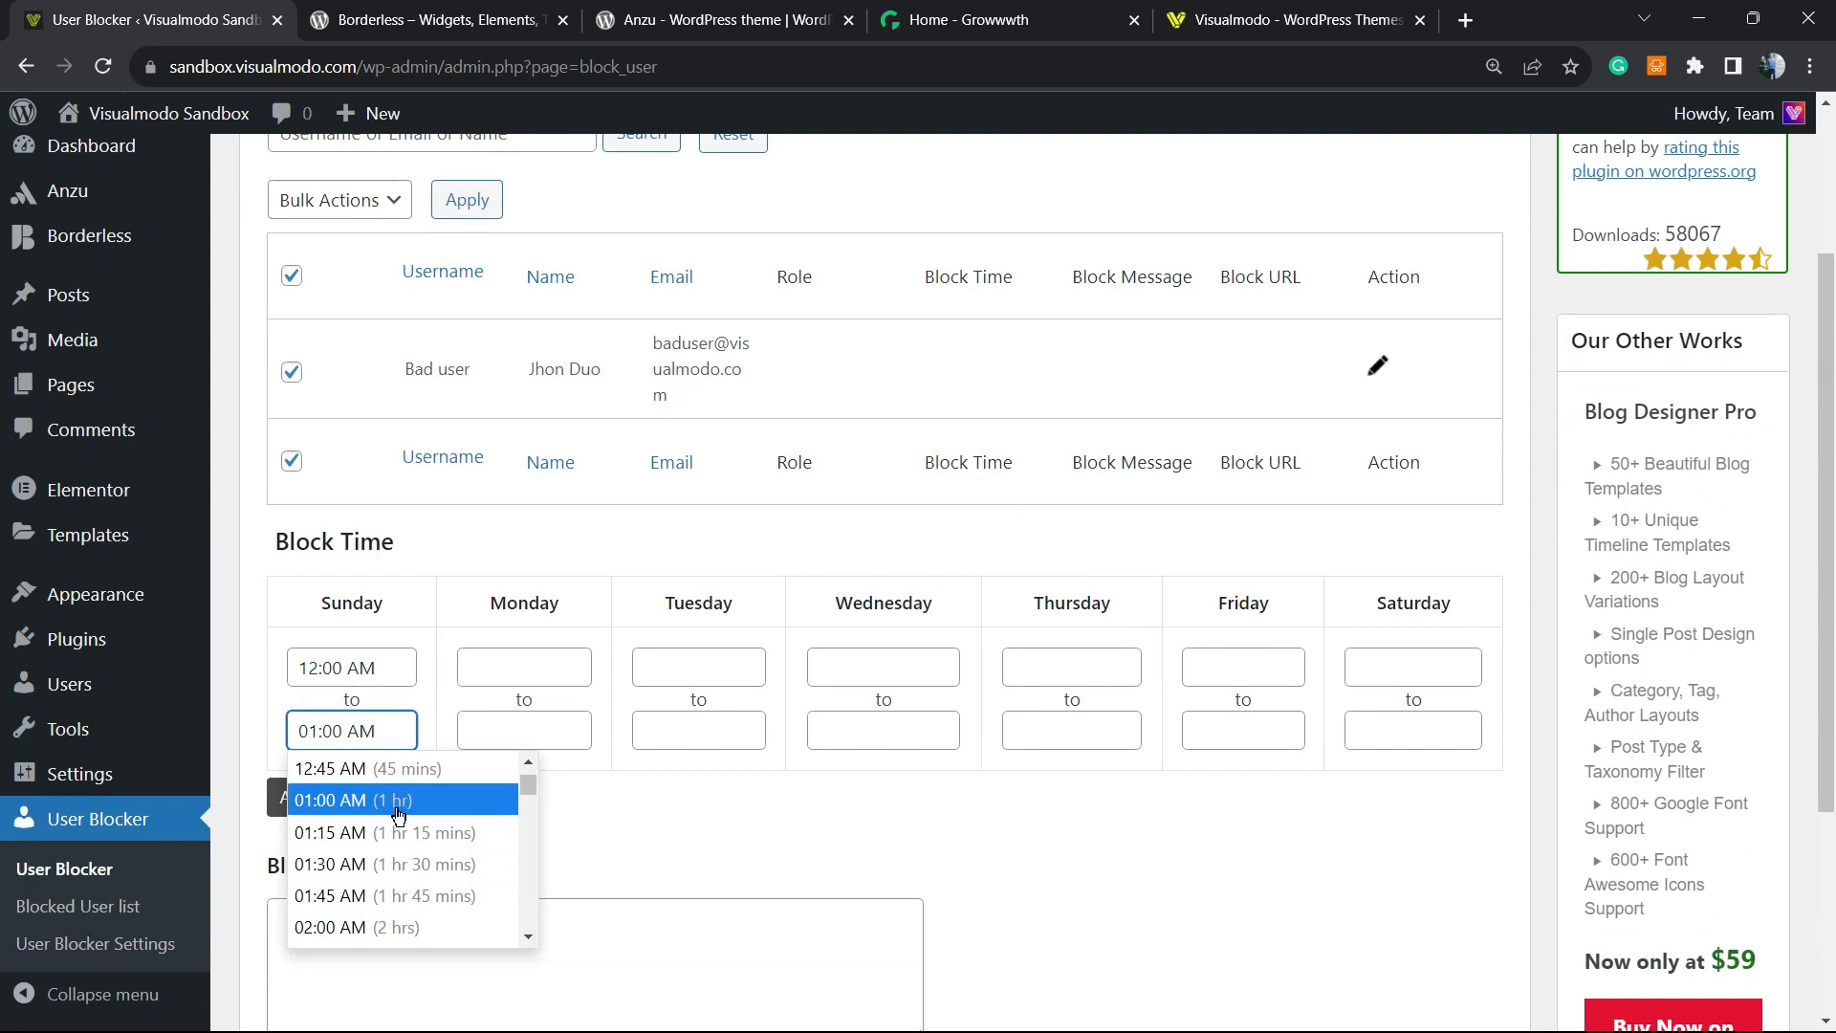
click(350, 668)
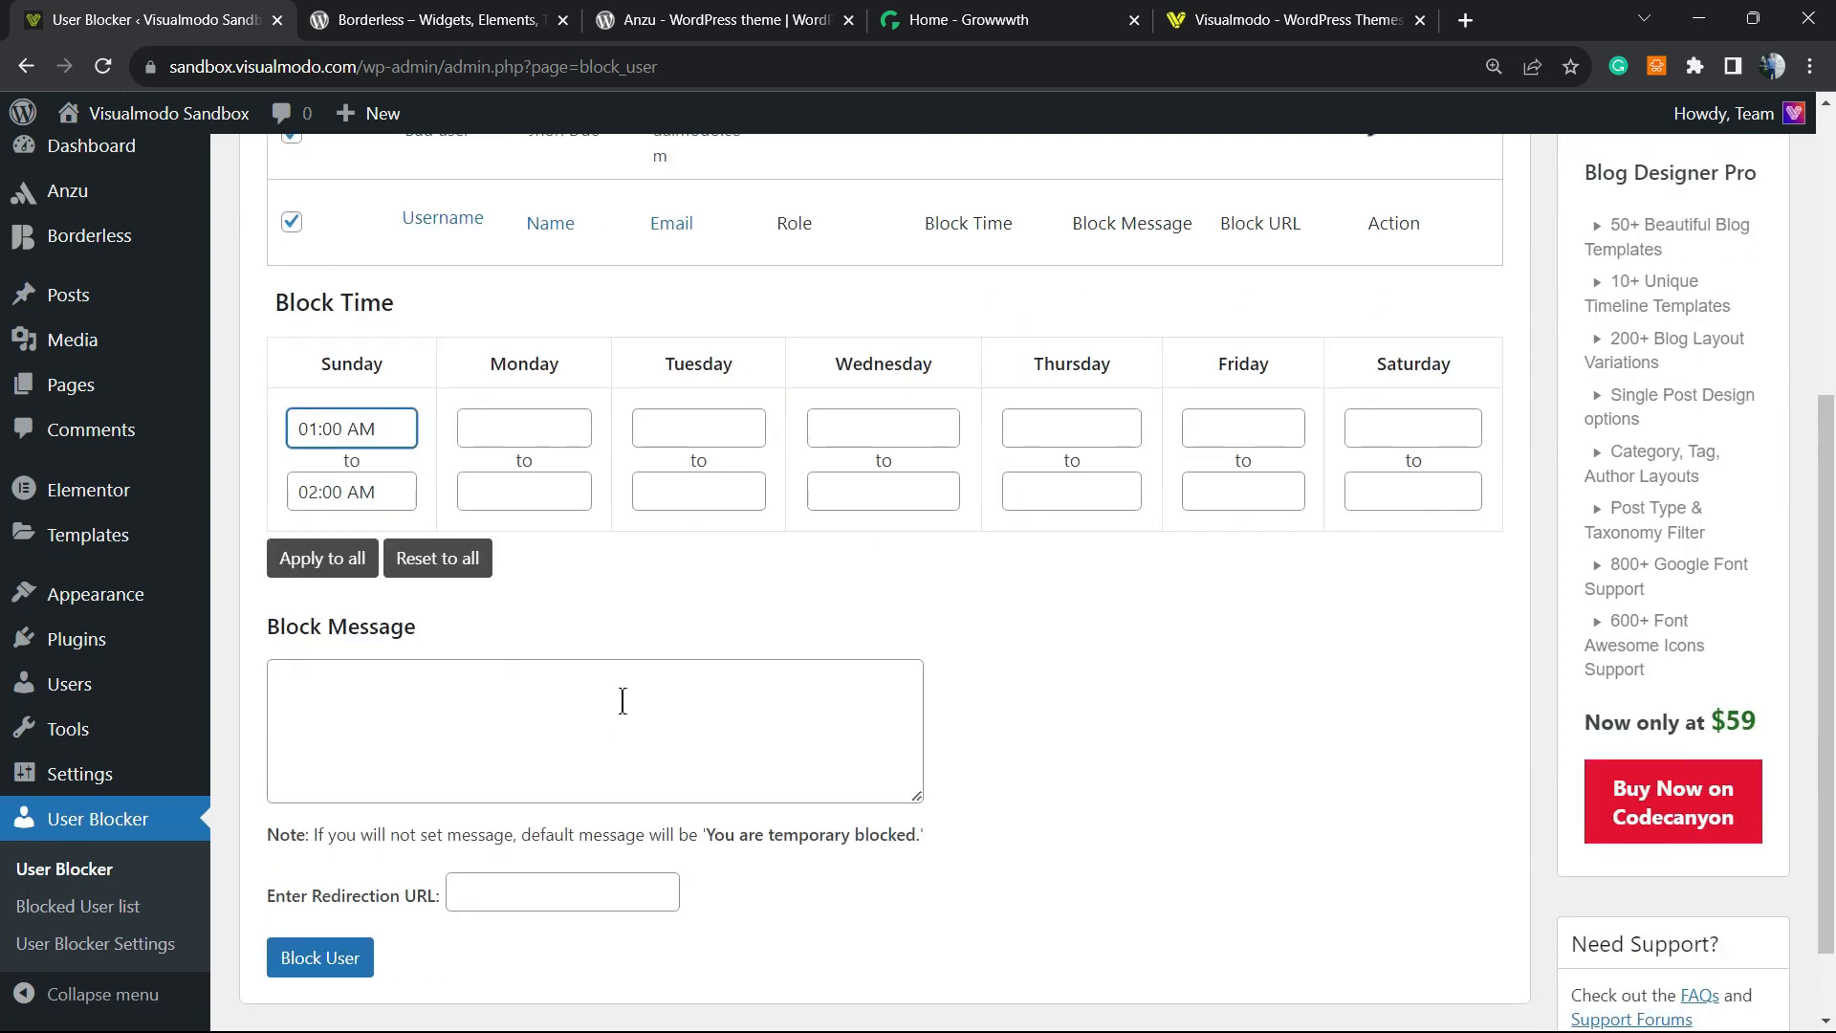
click(698, 427)
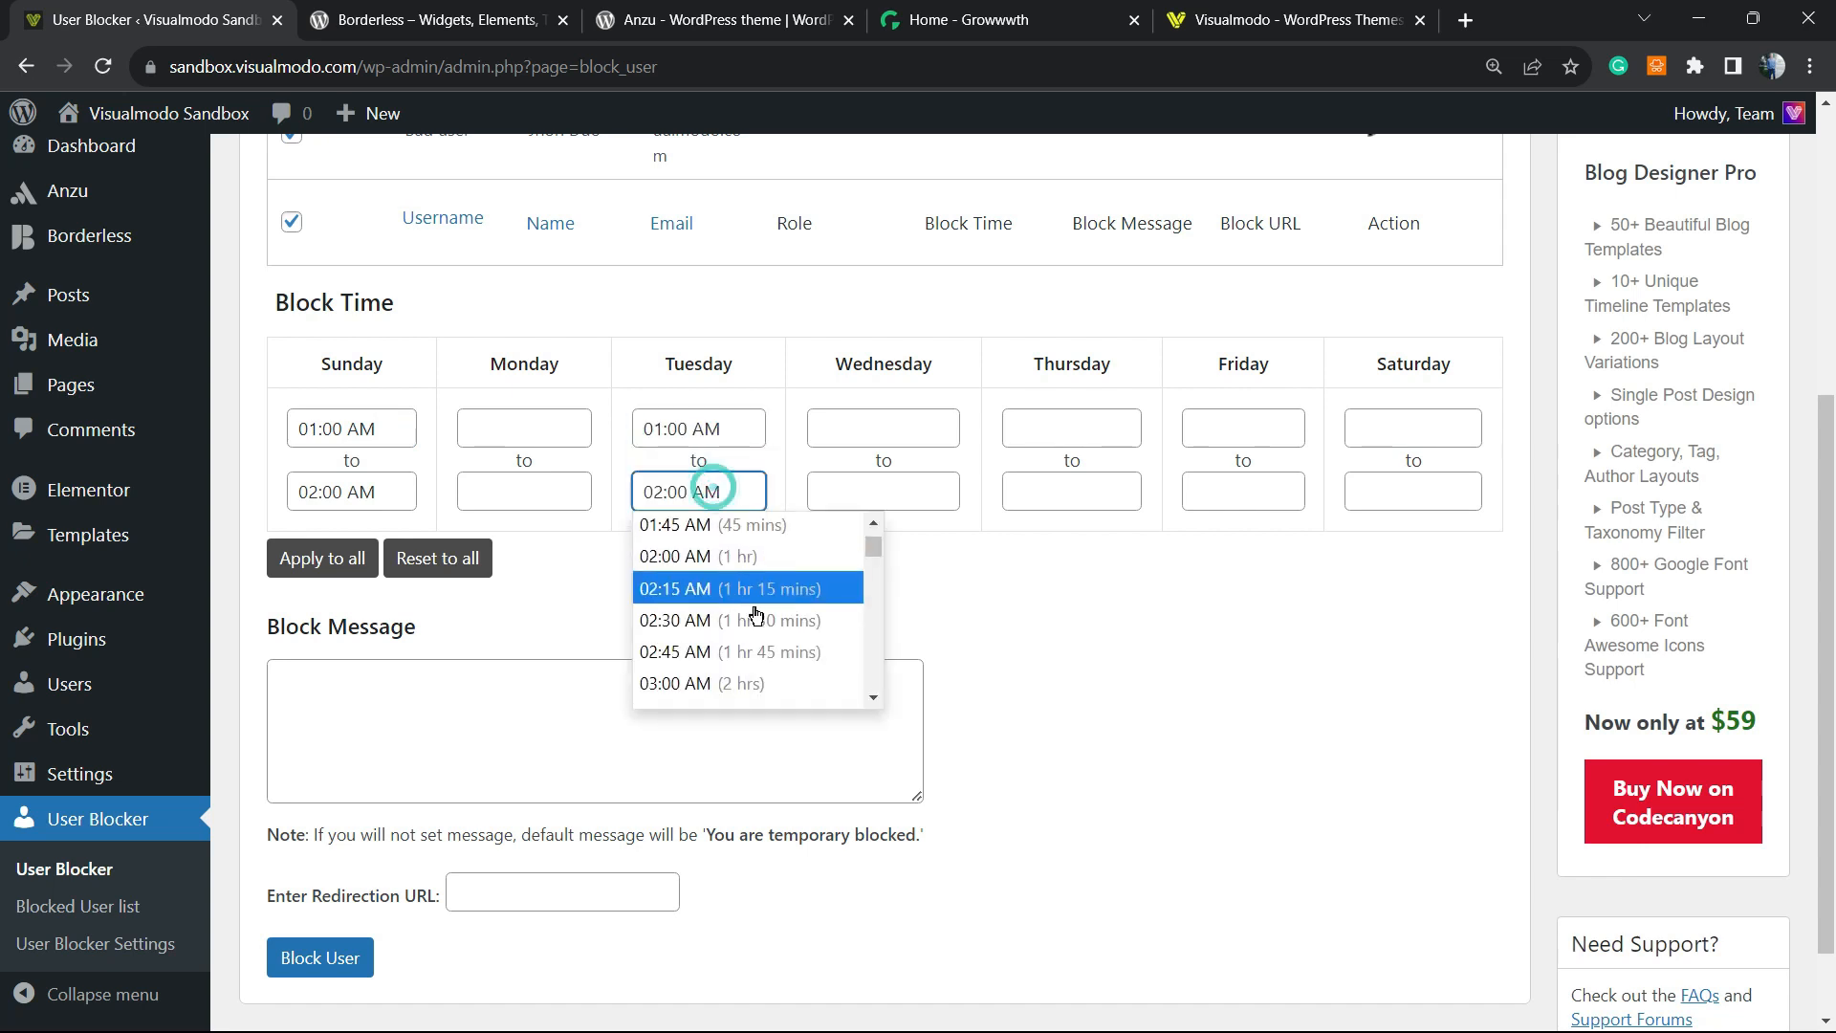
scroll(down, 3)
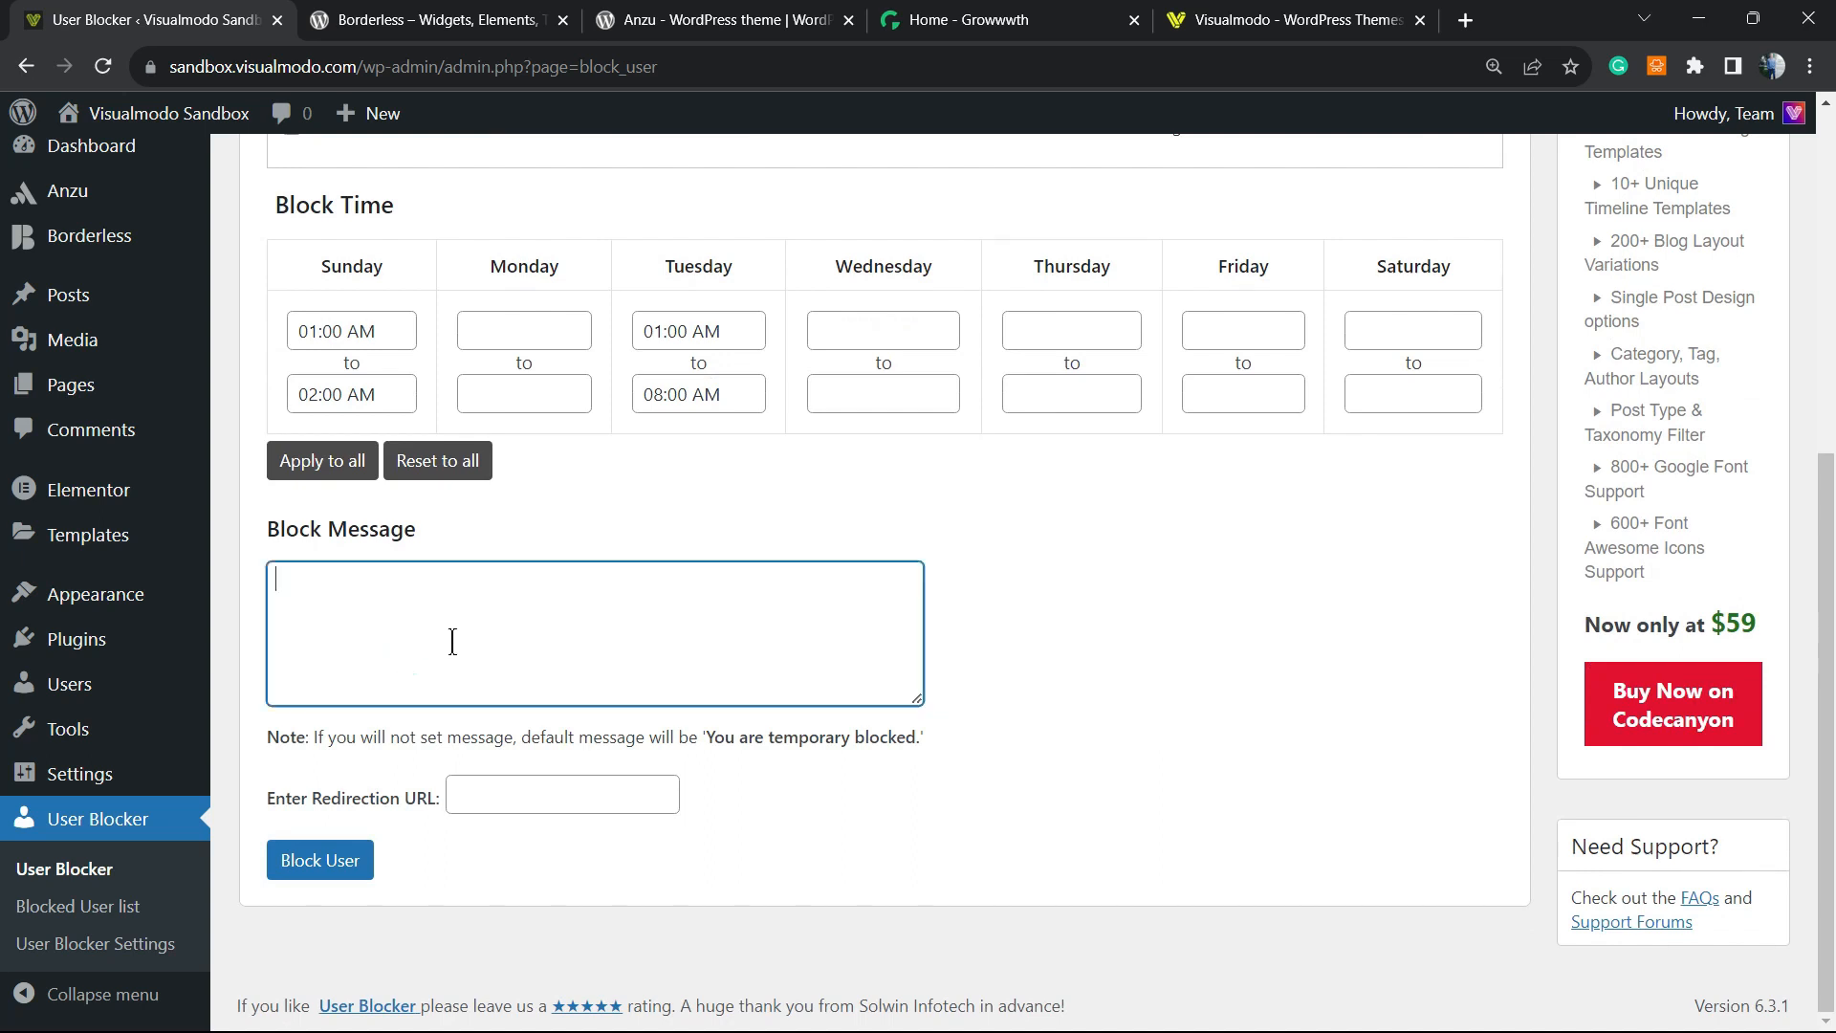
Start a custom block message, then move to the Block User By Date tab.
click(561, 793)
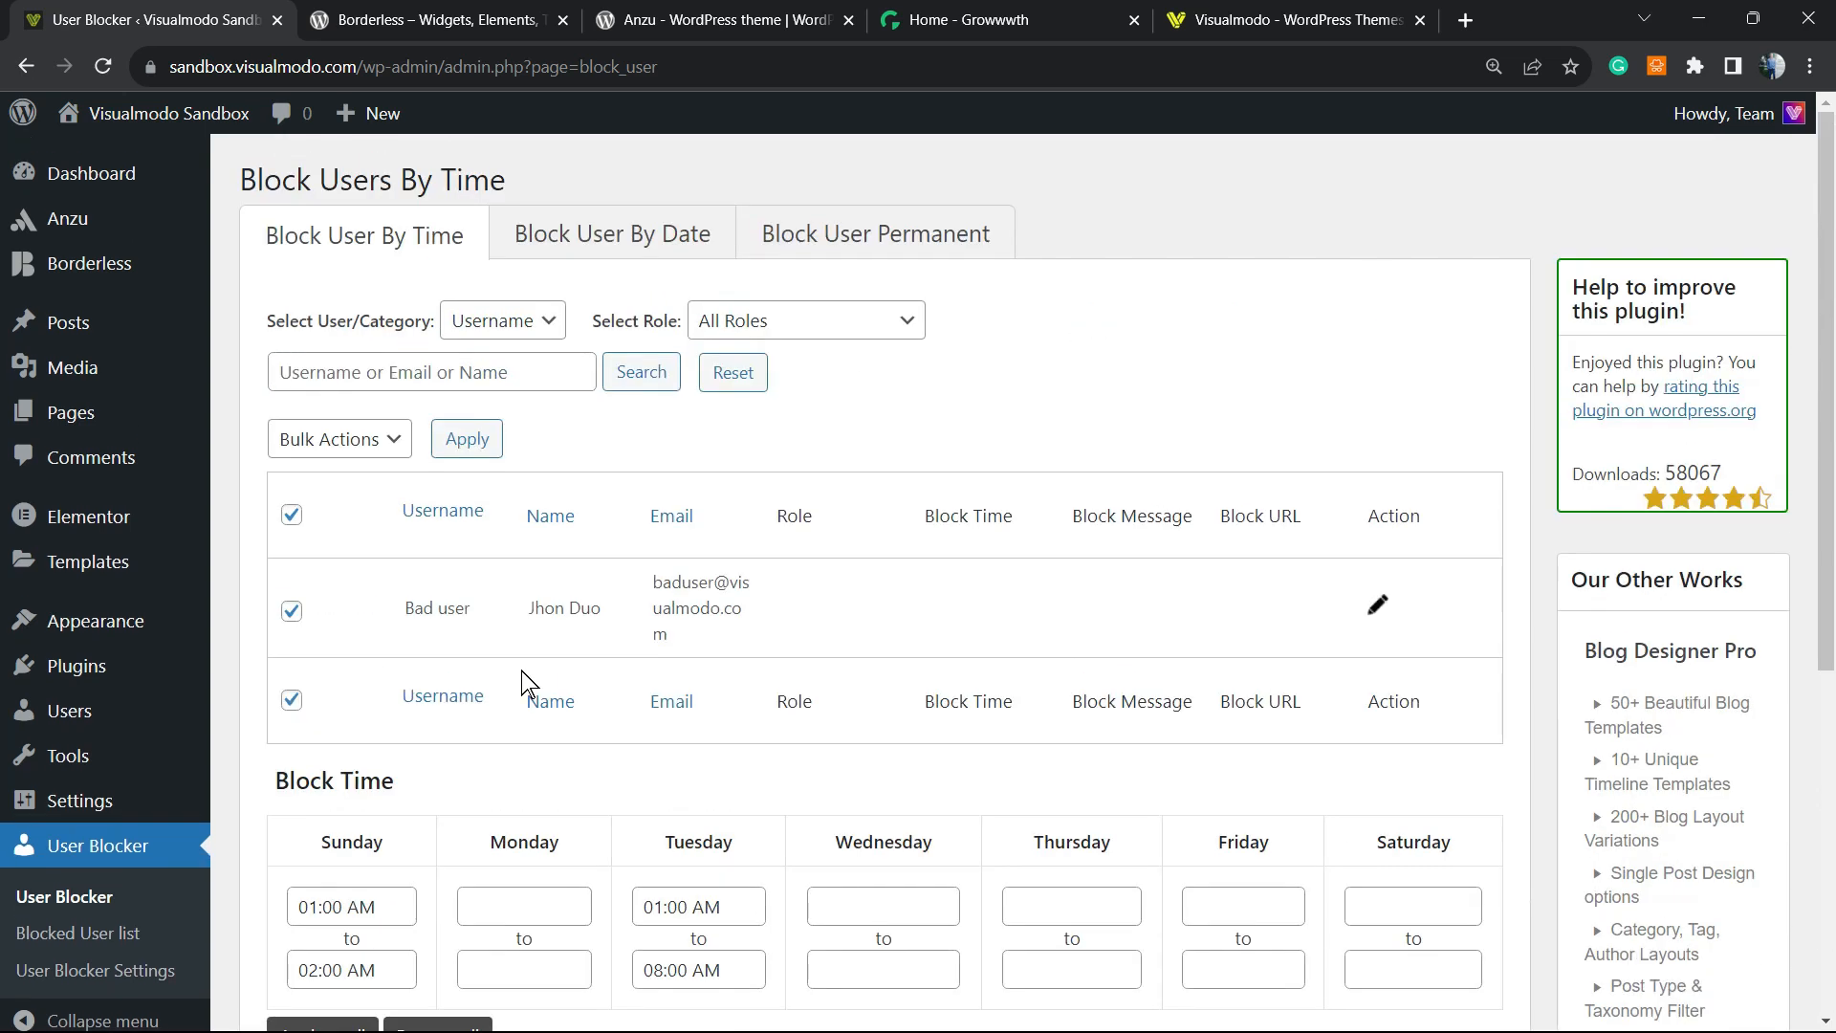
scroll(down, 3)
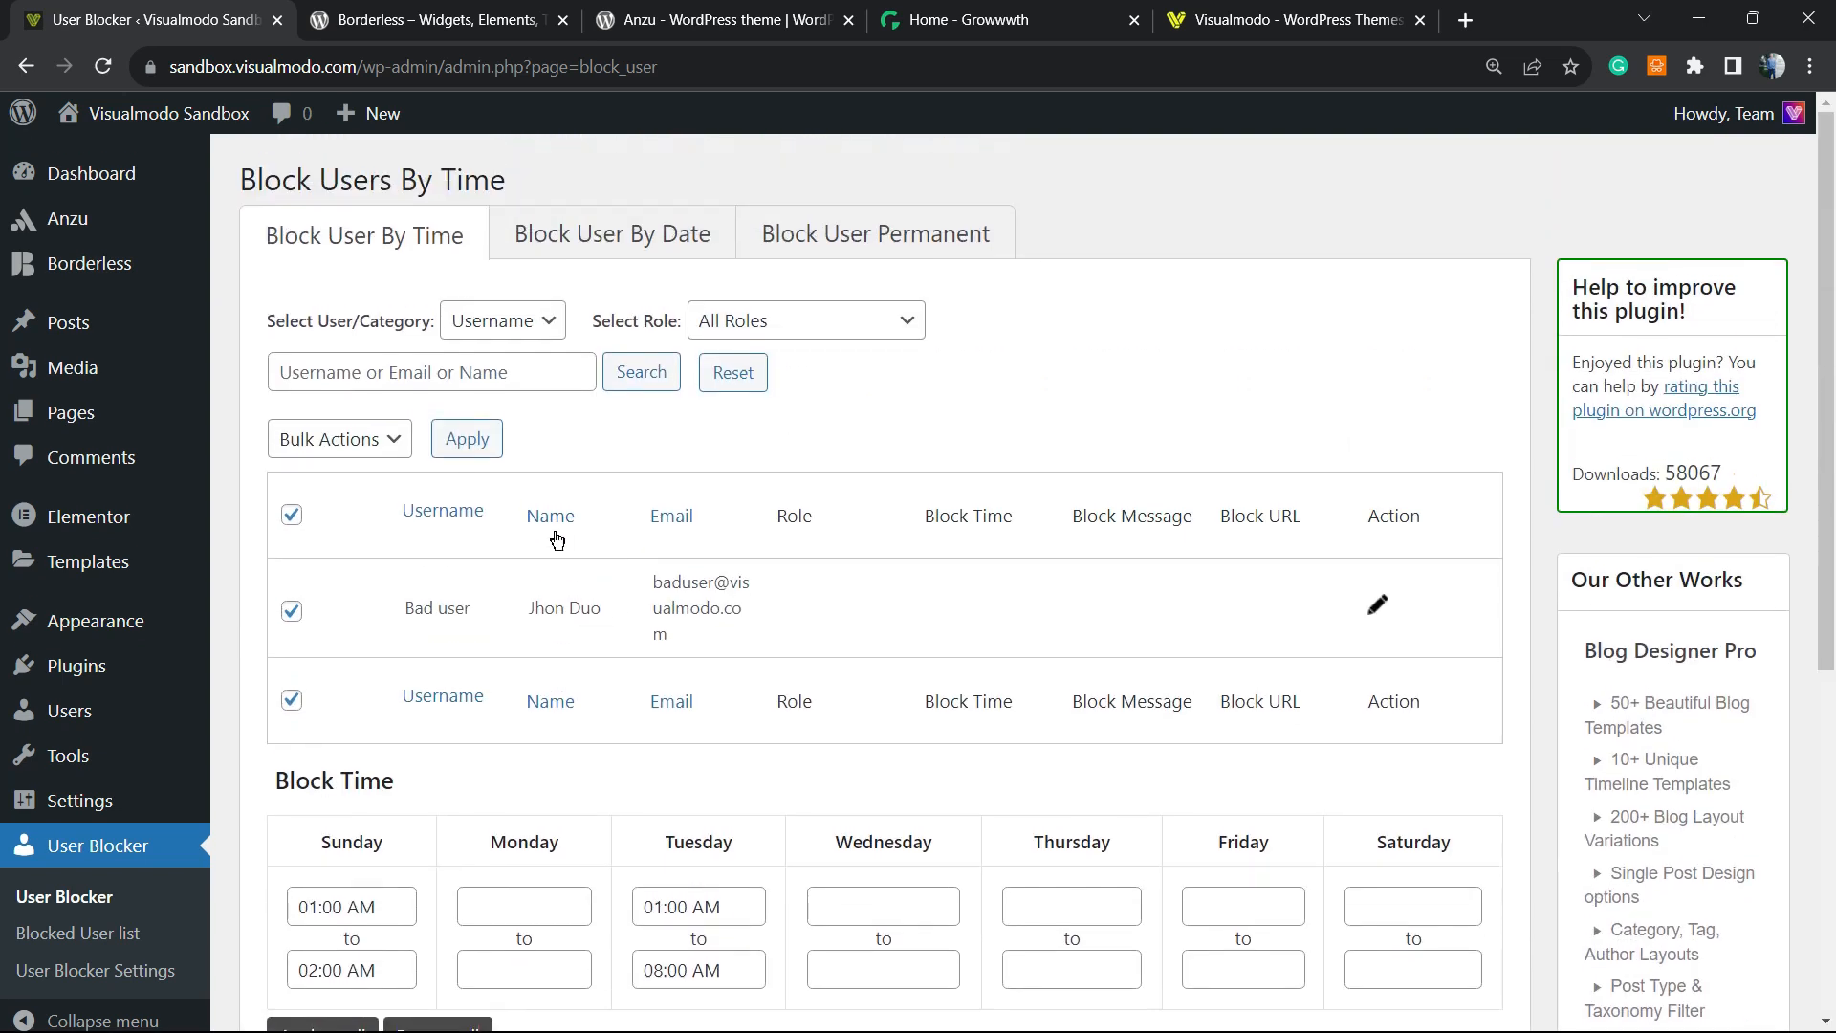
mouse_move(504, 329)
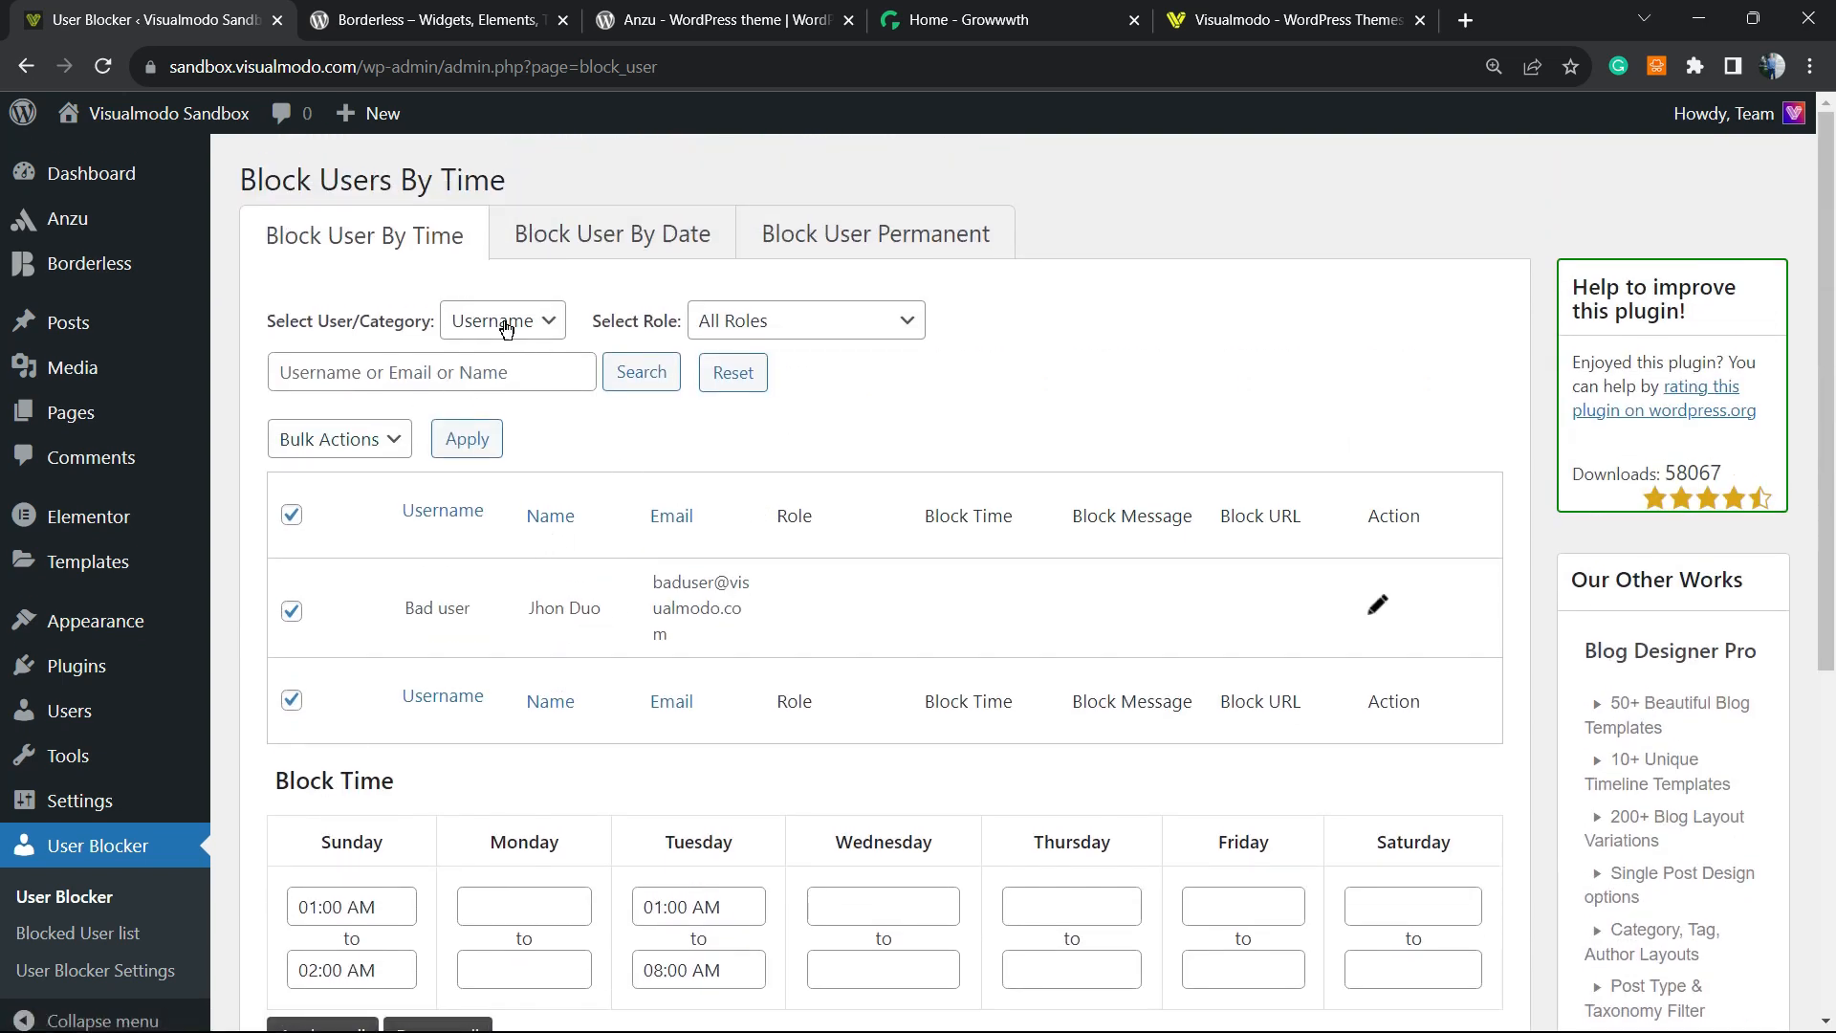
click(610, 233)
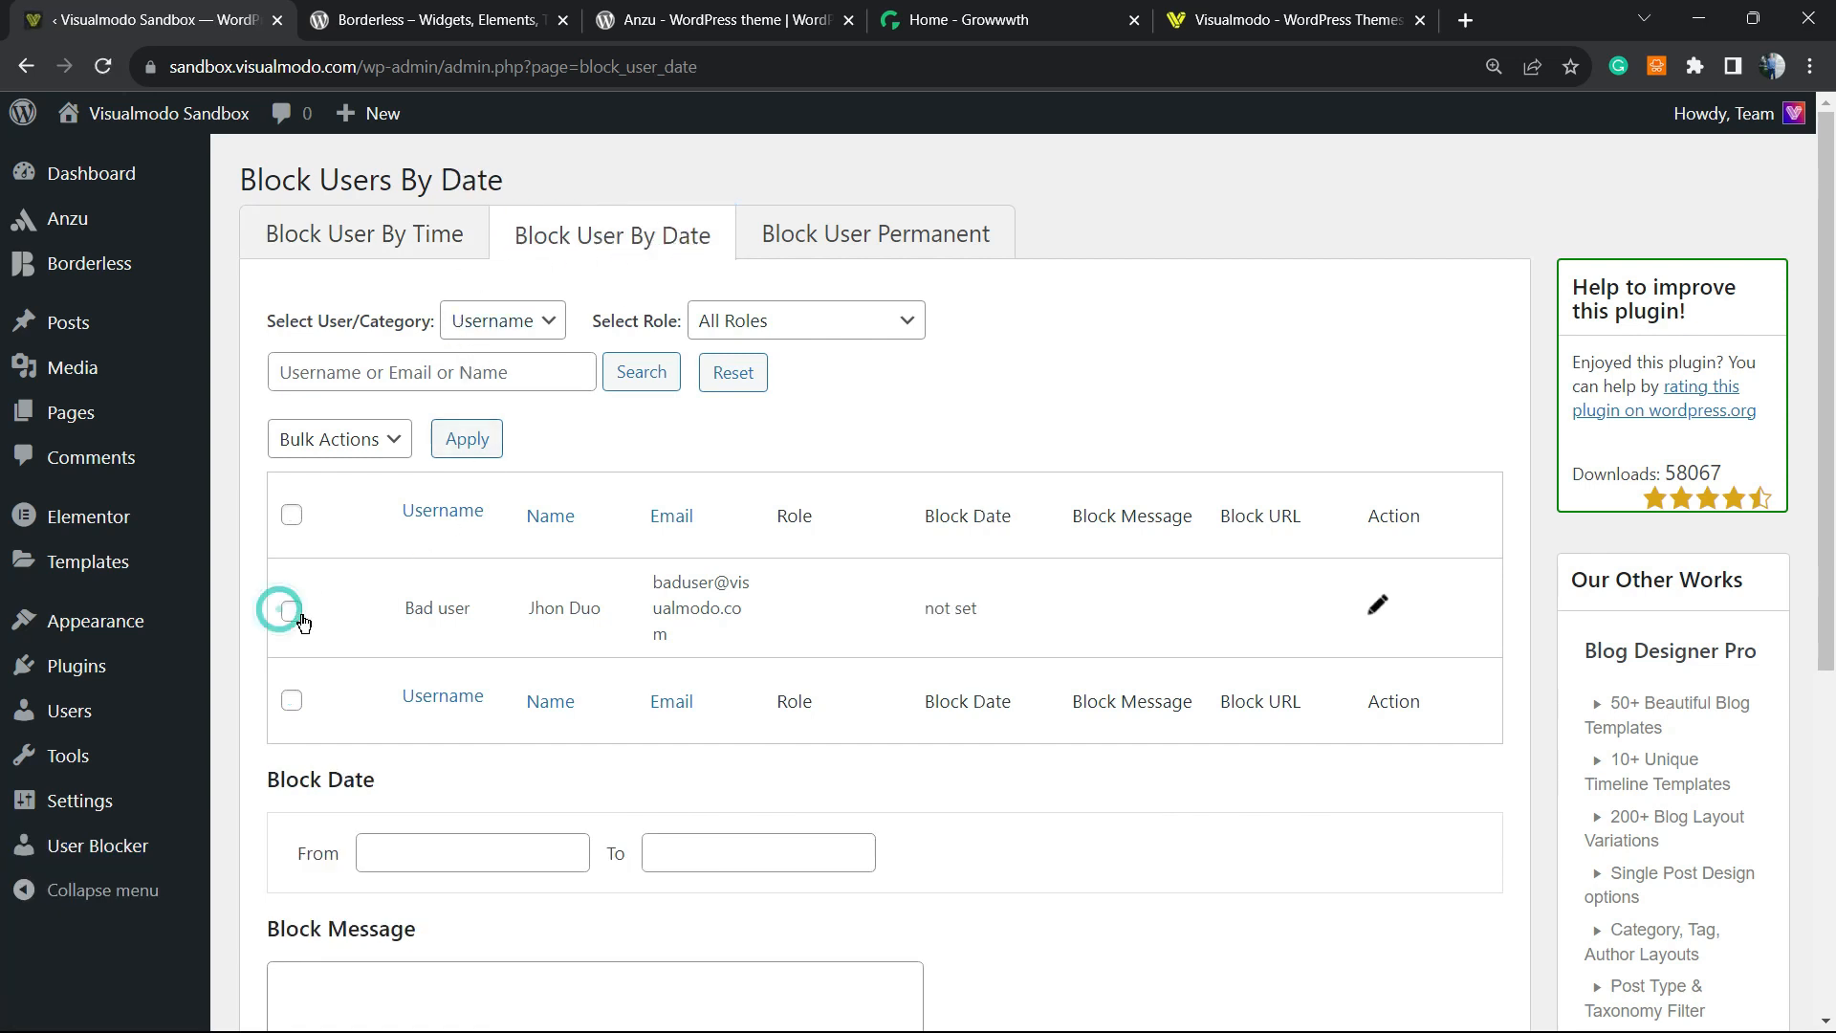
Select Bad user with a date block from 09/12/2023 18:28:58 to 09/30/2023 00:00:00.
click(291, 609)
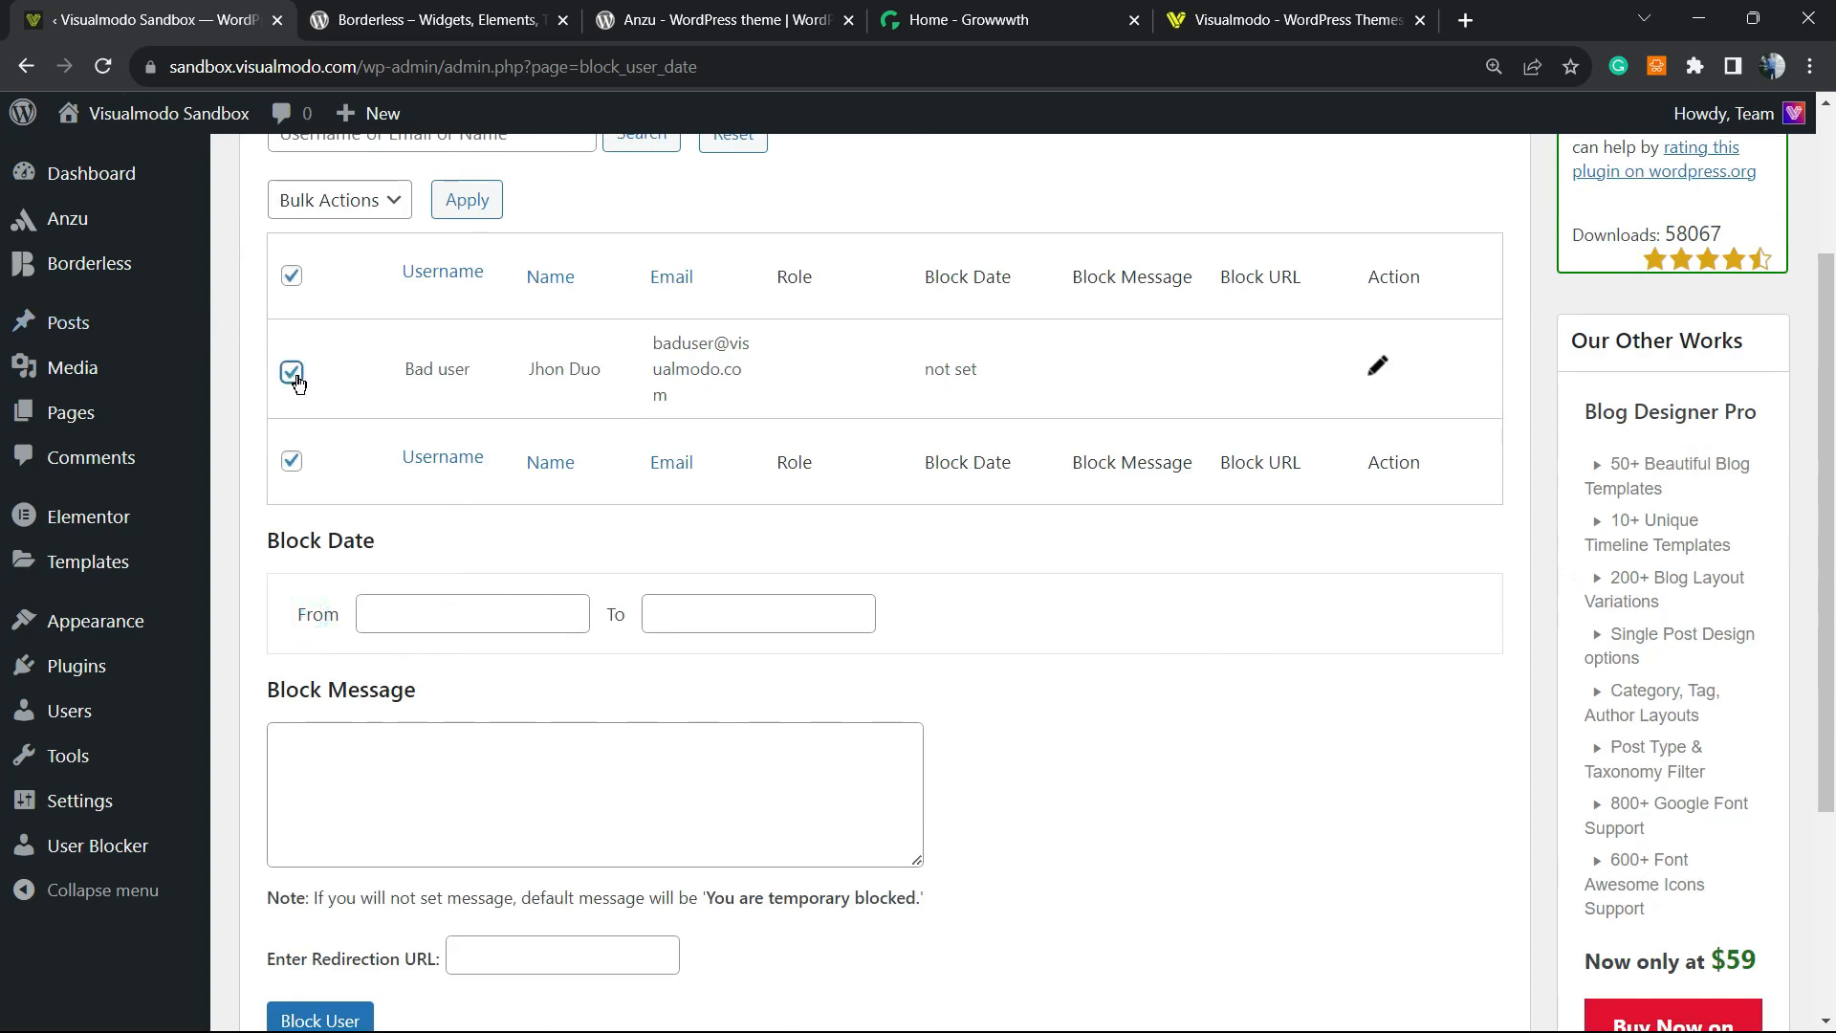
click(471, 612)
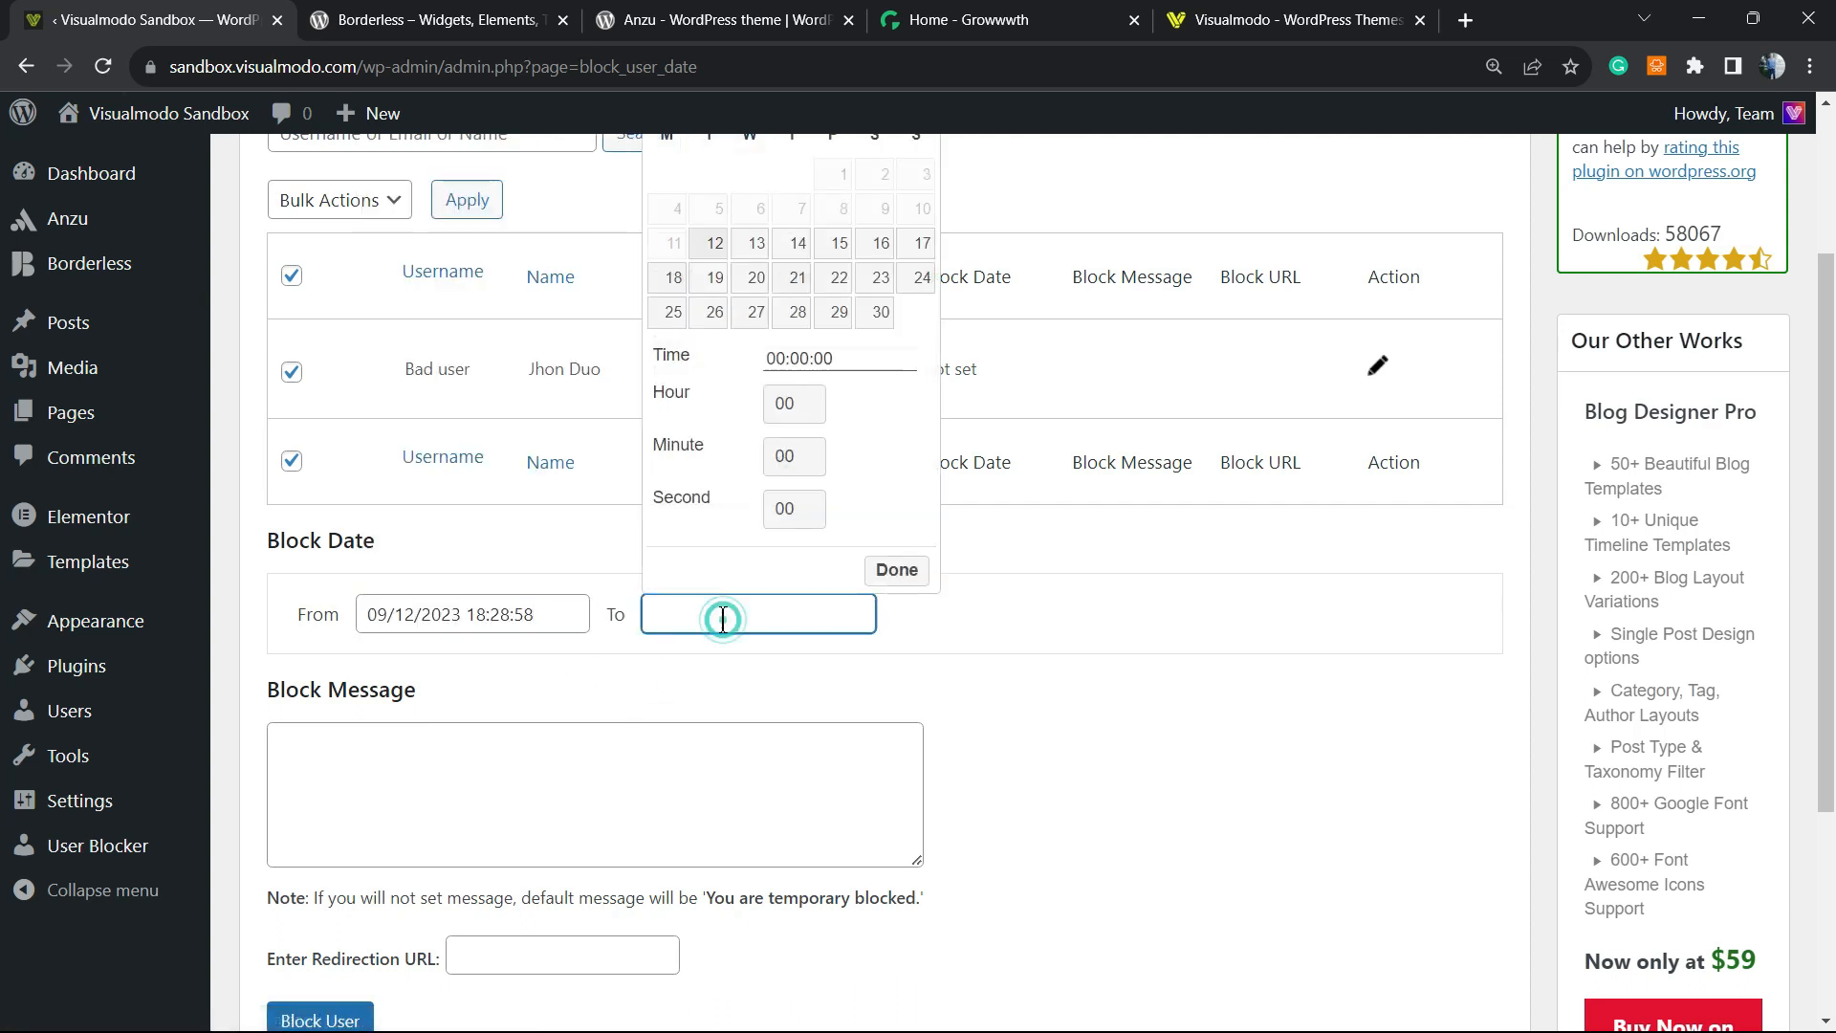
click(878, 312)
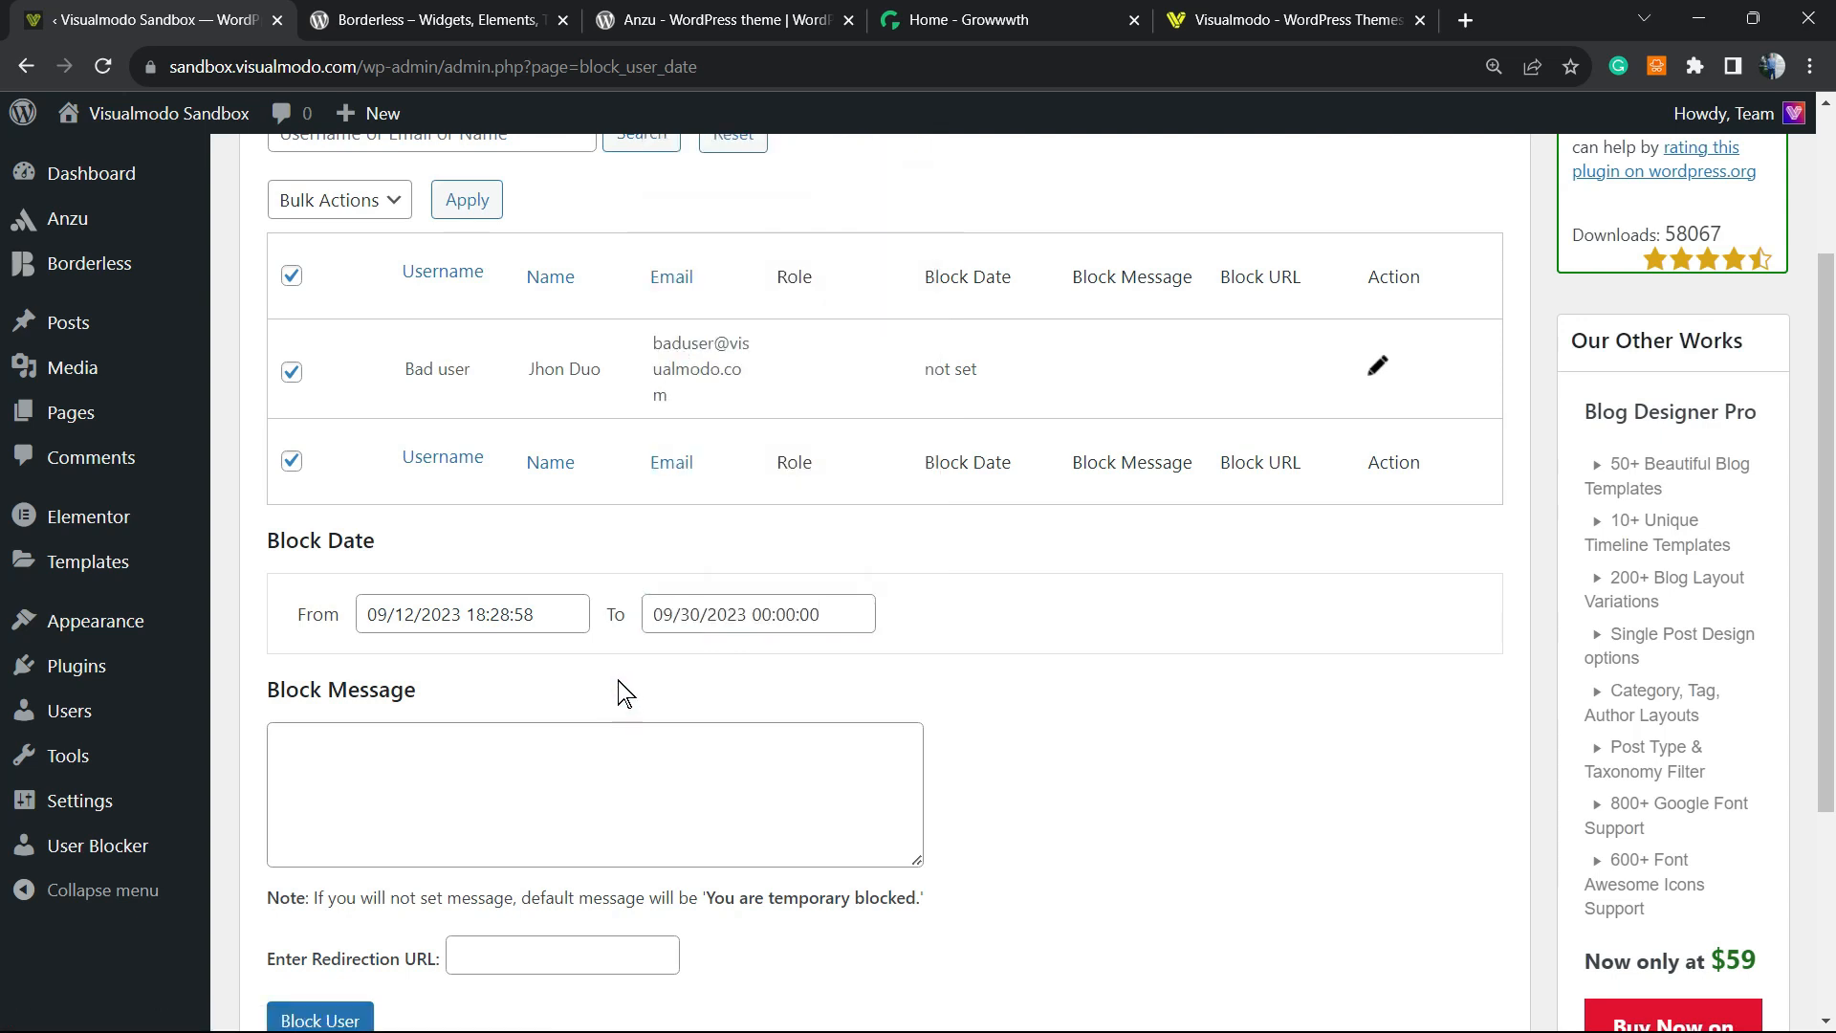
scroll(down, 3)
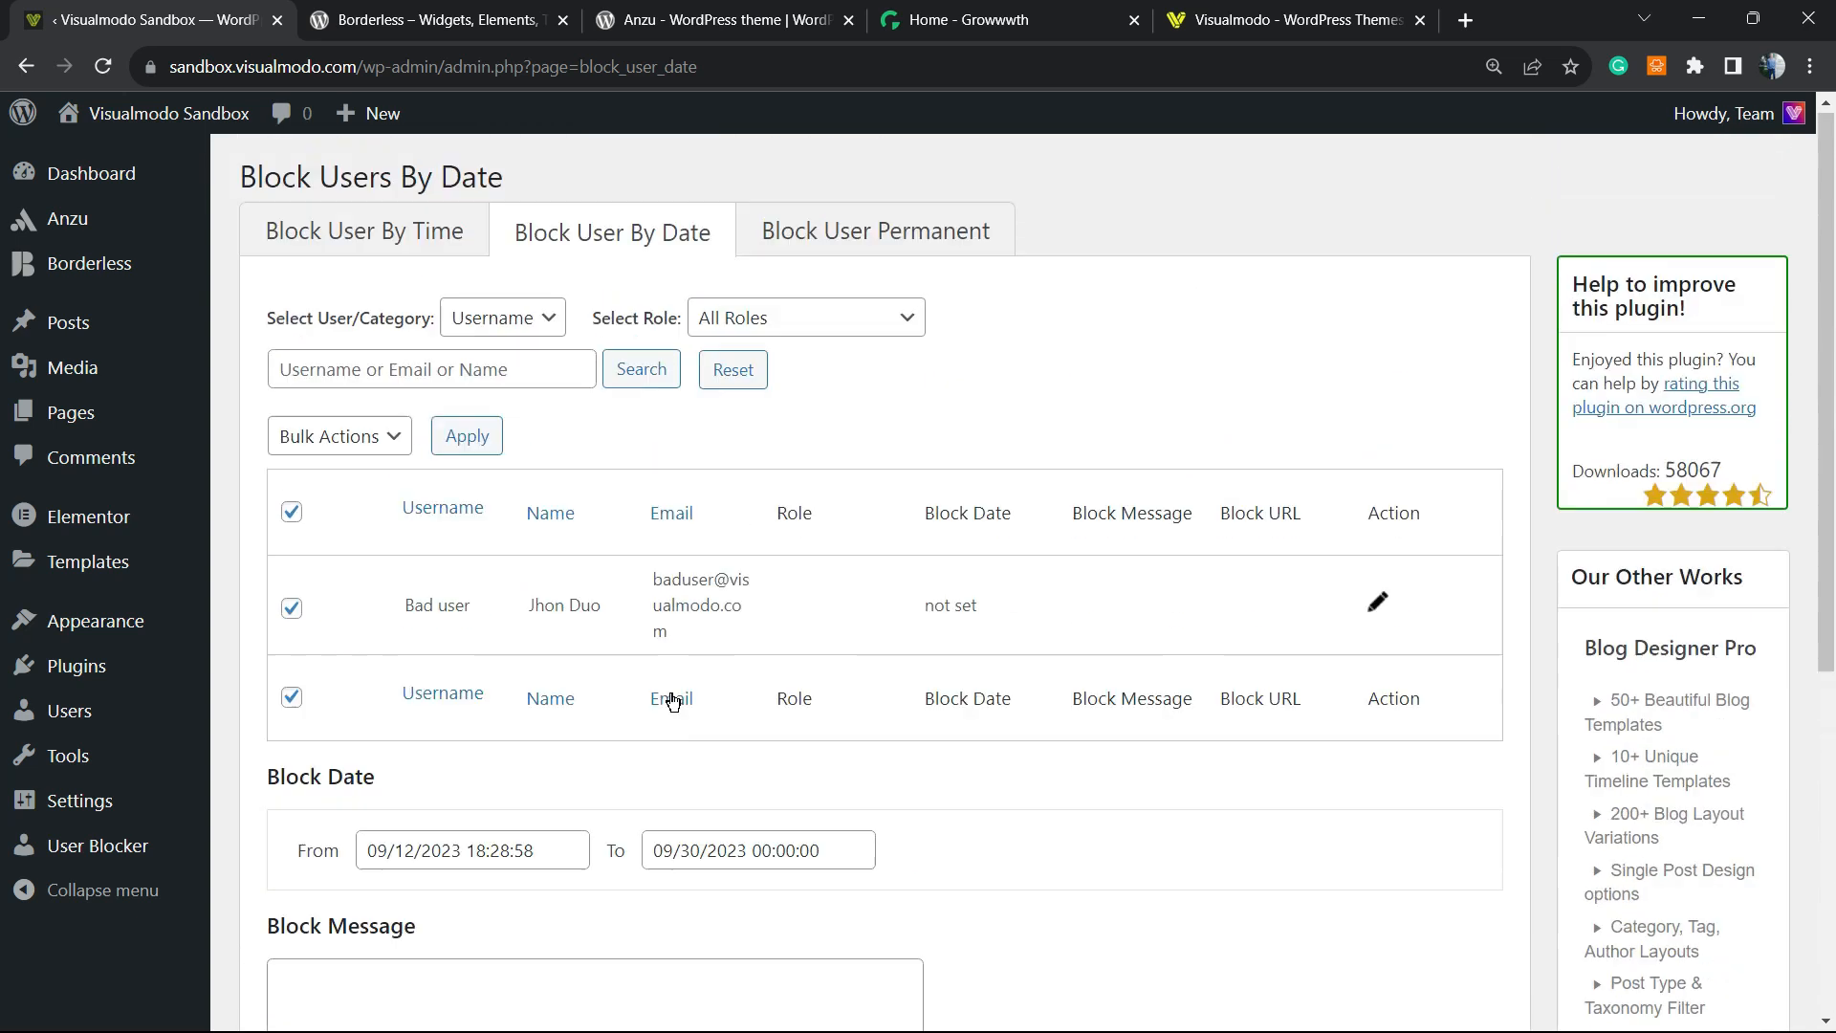
click(872, 232)
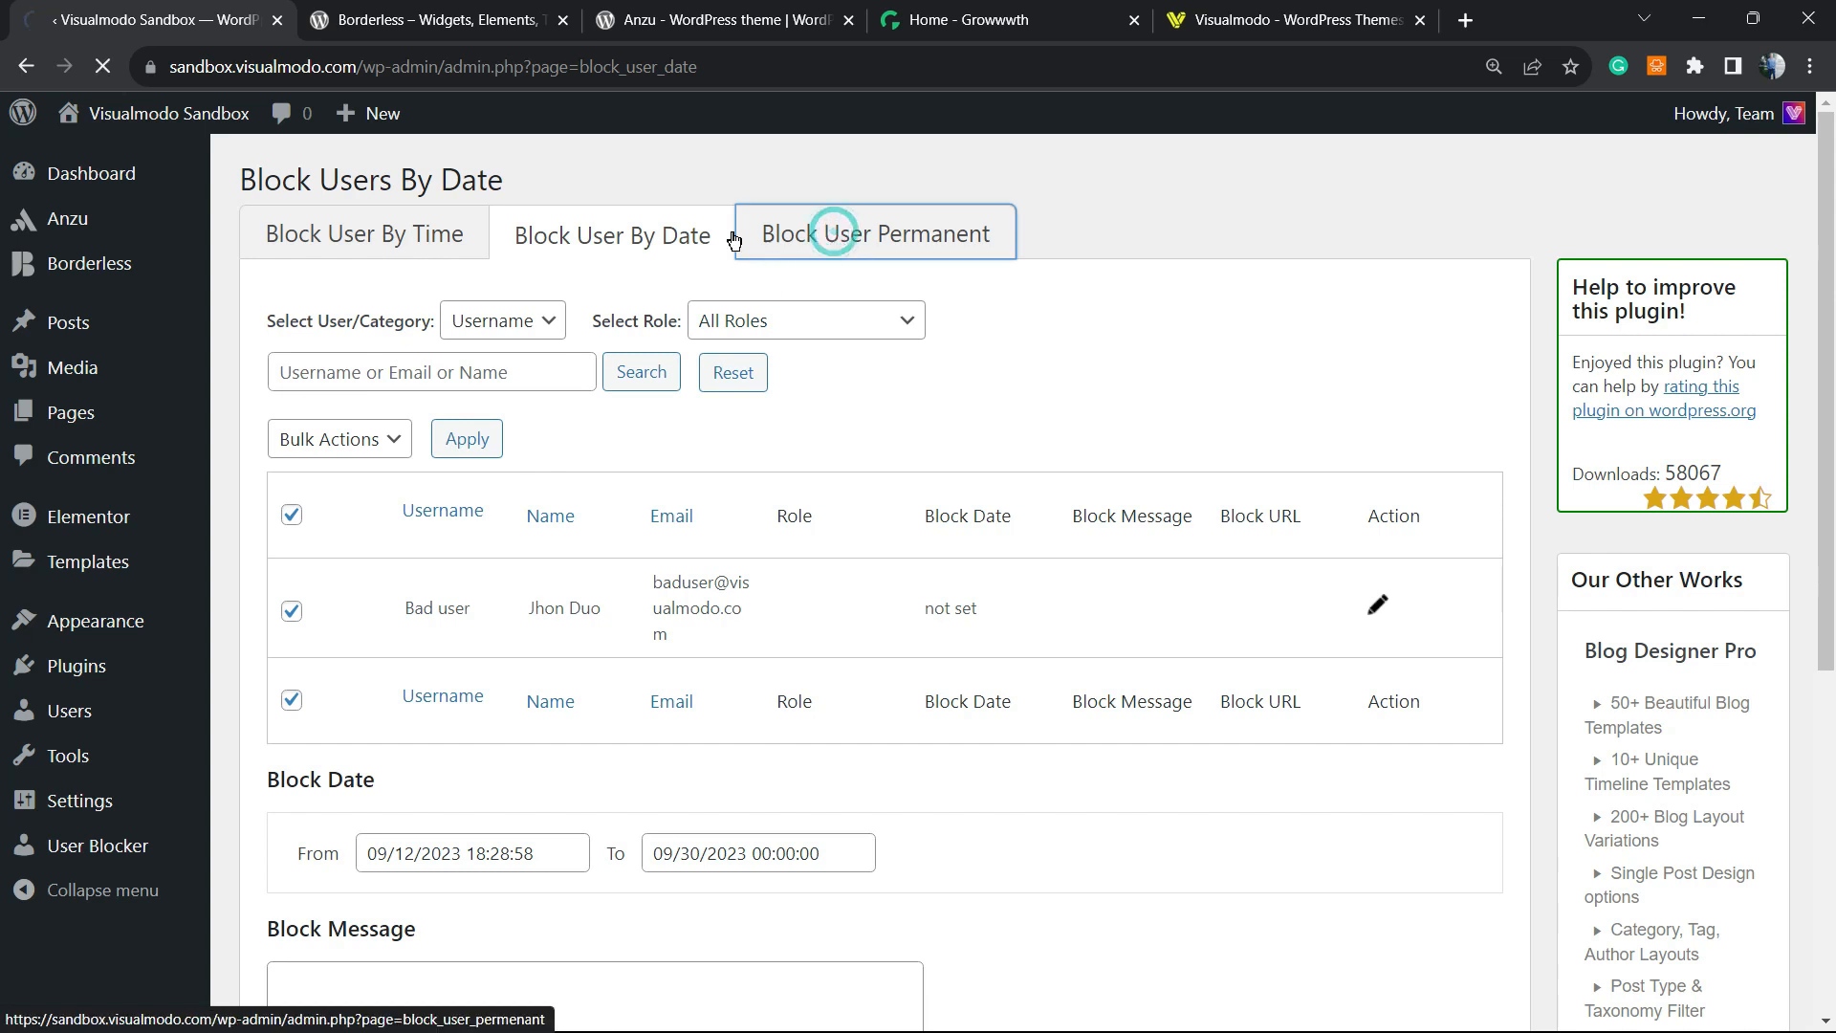
Review the Block User Permanent tab, where Bad user shows a green status.
click(875, 233)
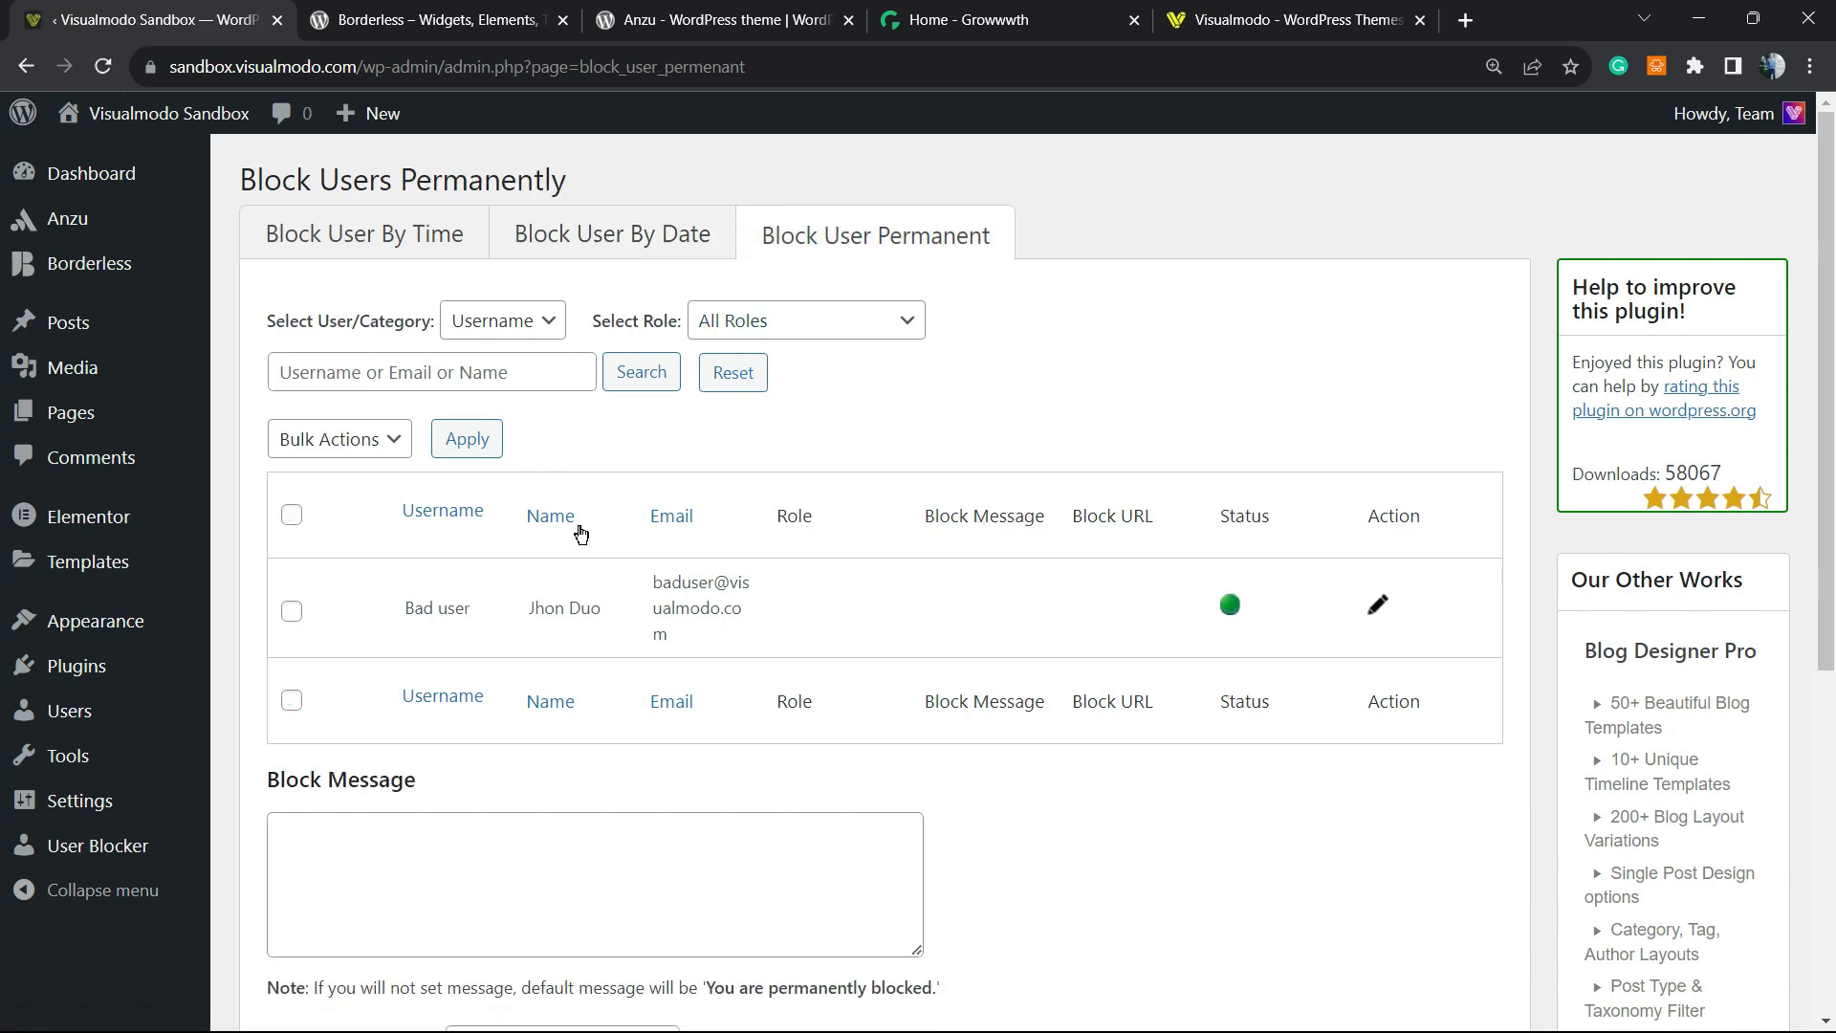
scroll(down, 3)
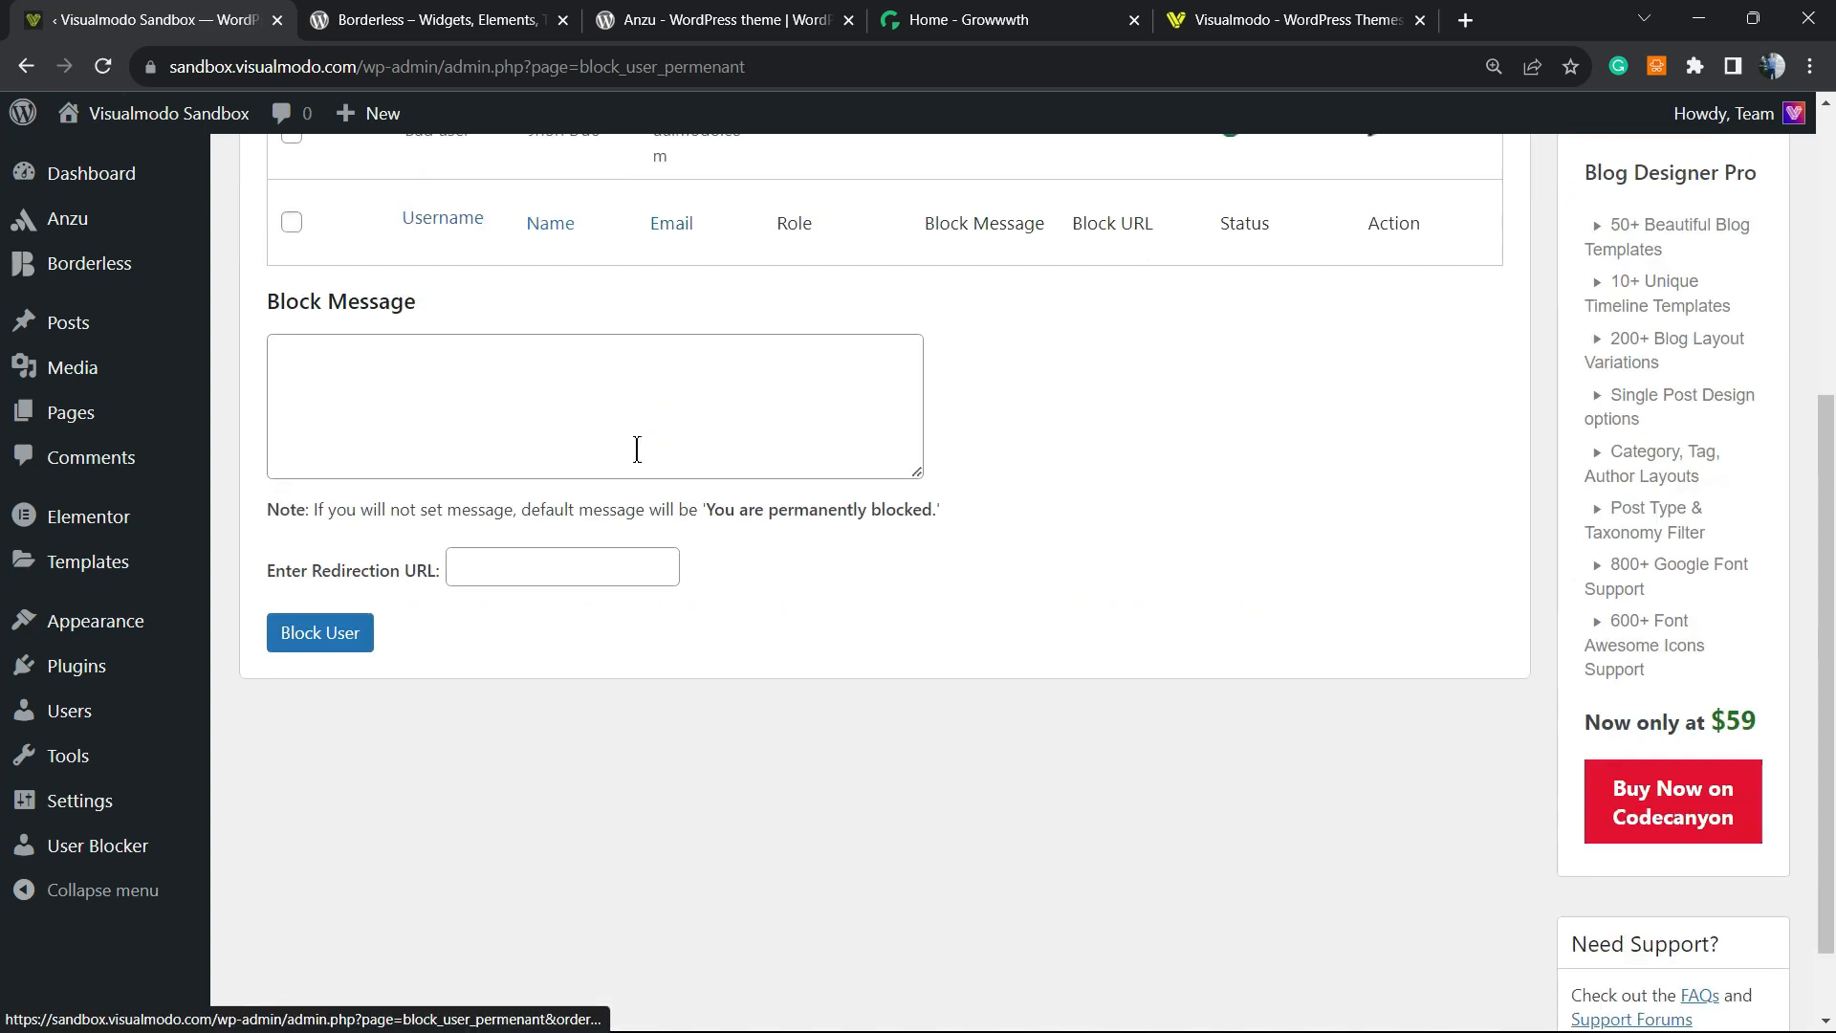
scroll(up, 3)
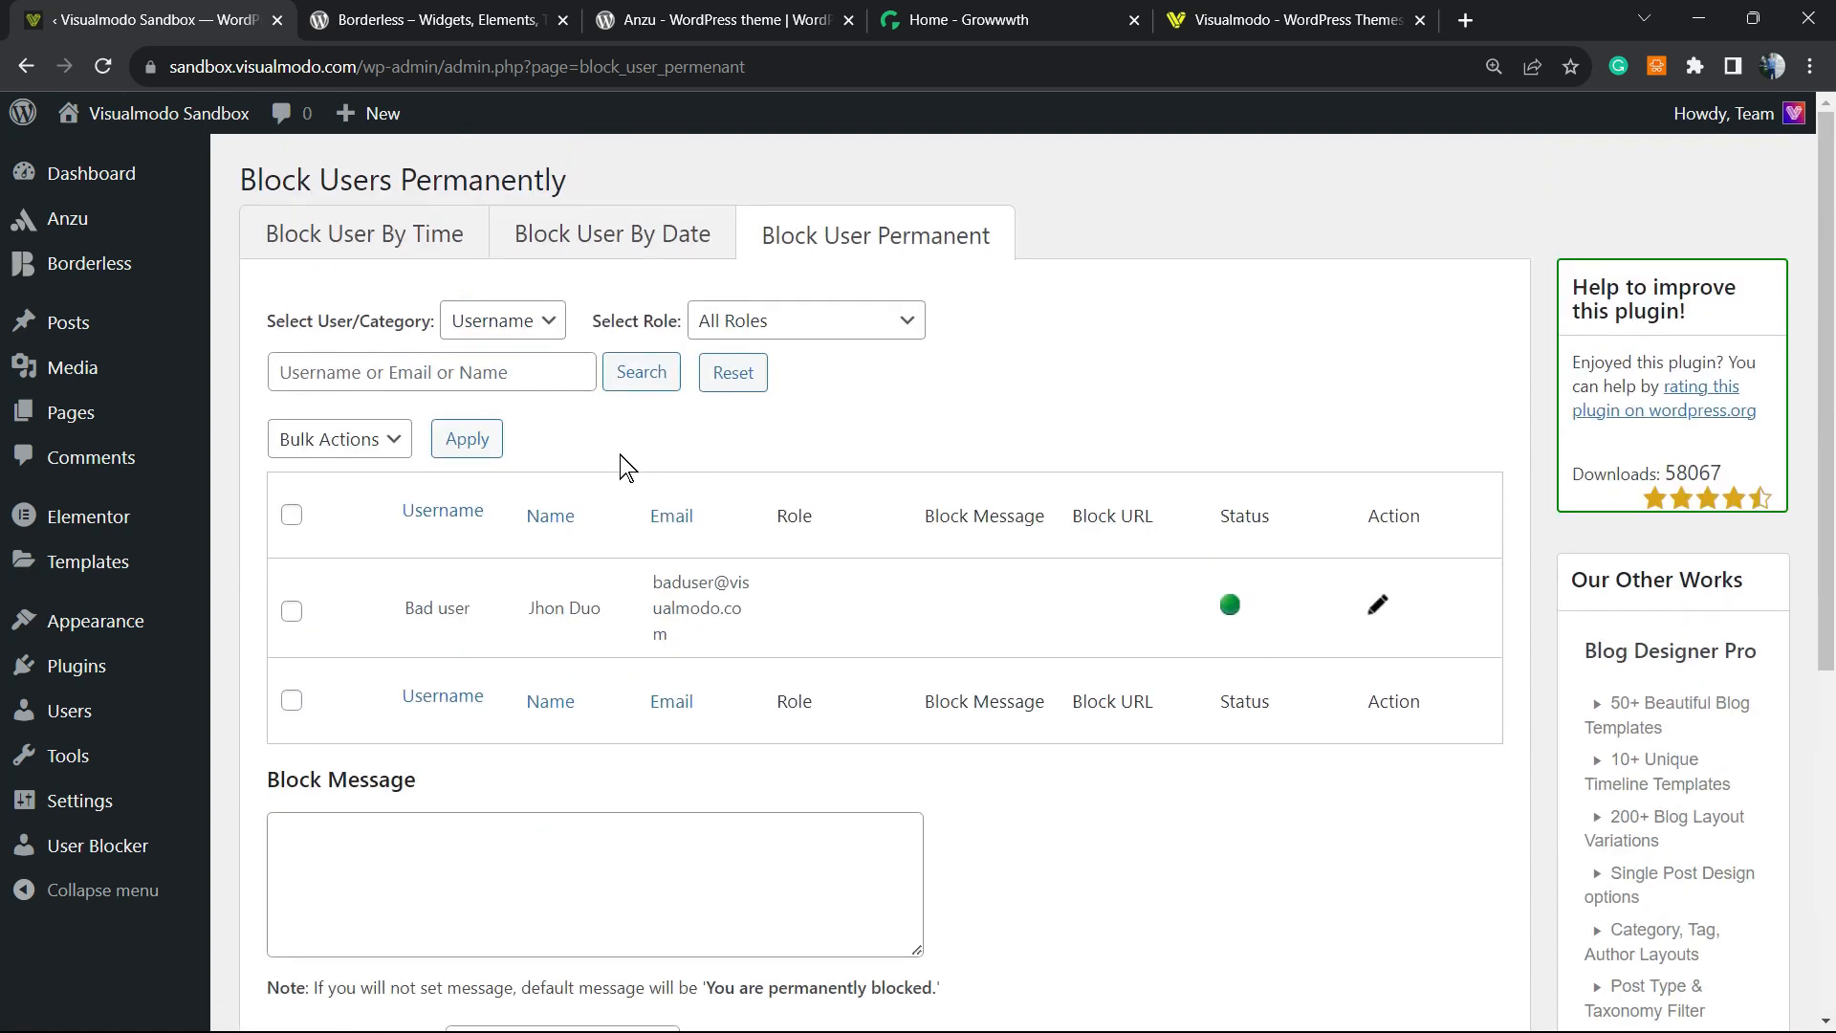
scroll(down, 3)
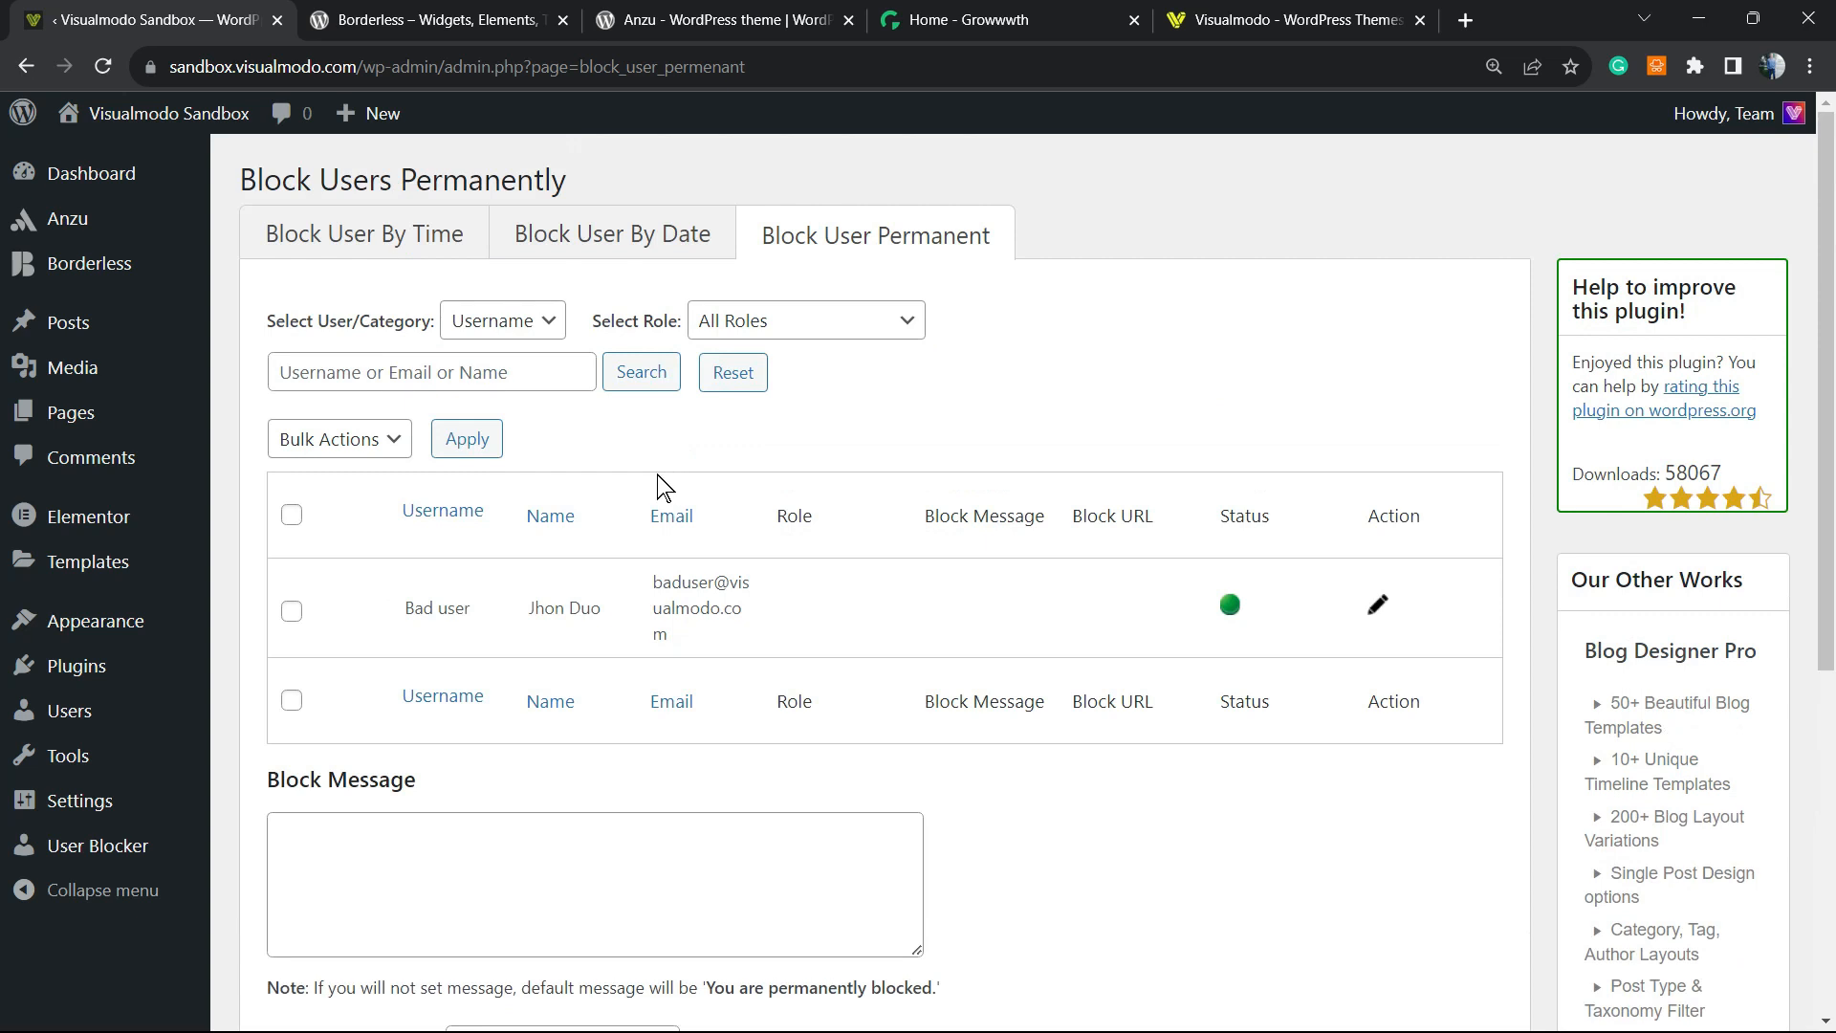
scroll(down, 3)
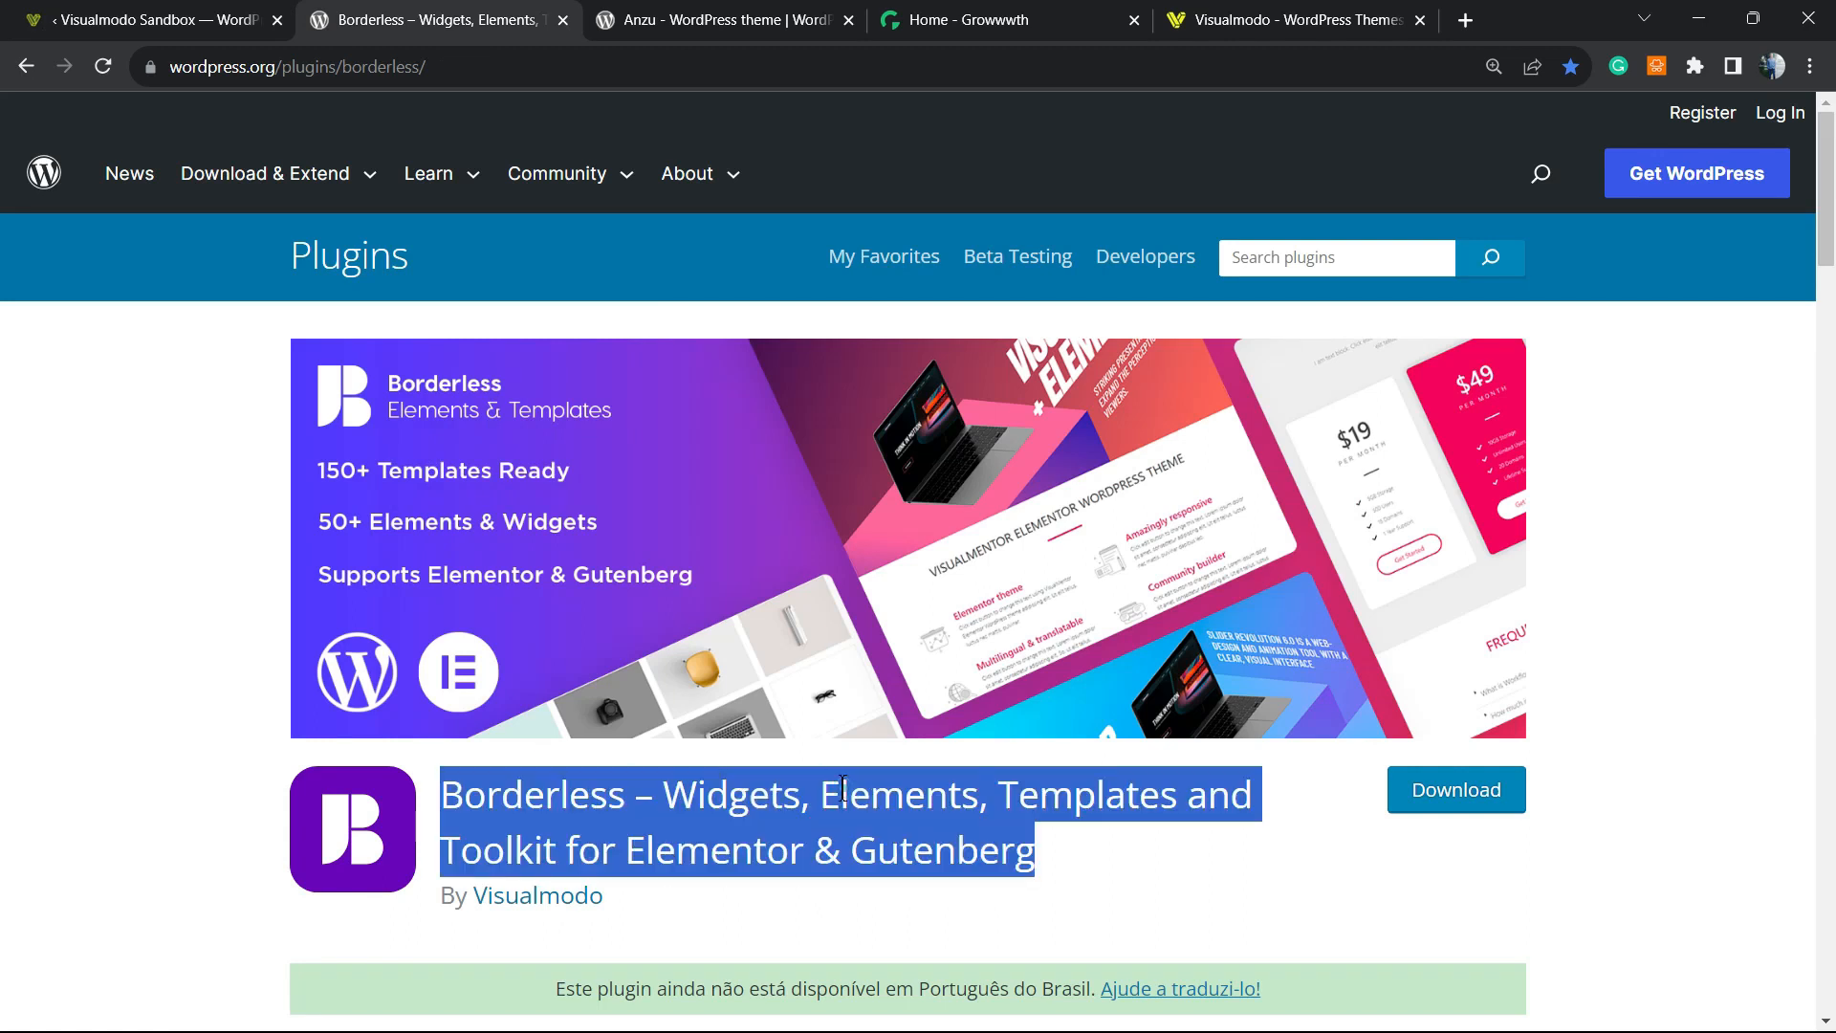
Browse the Anzu theme and Growwwth tabs, selecting 'Anzu', then open the Visualmodo homepage.
click(703, 20)
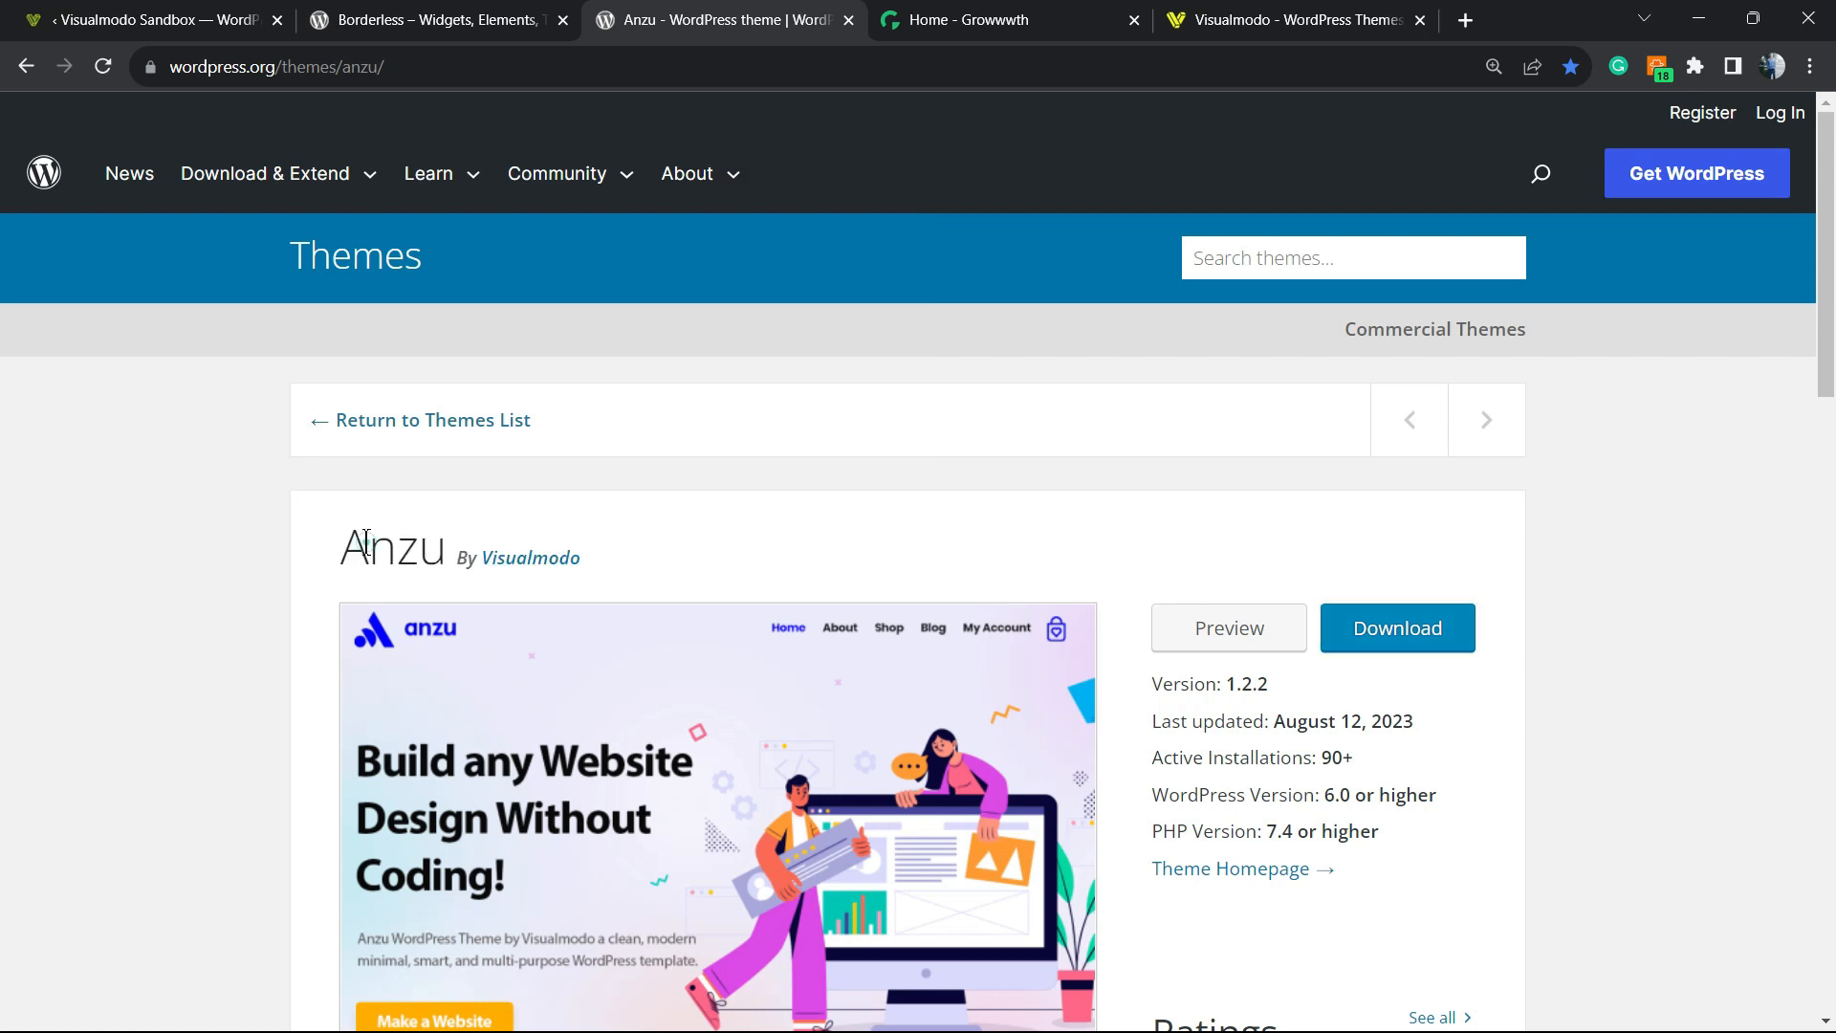
double_click(391, 547)
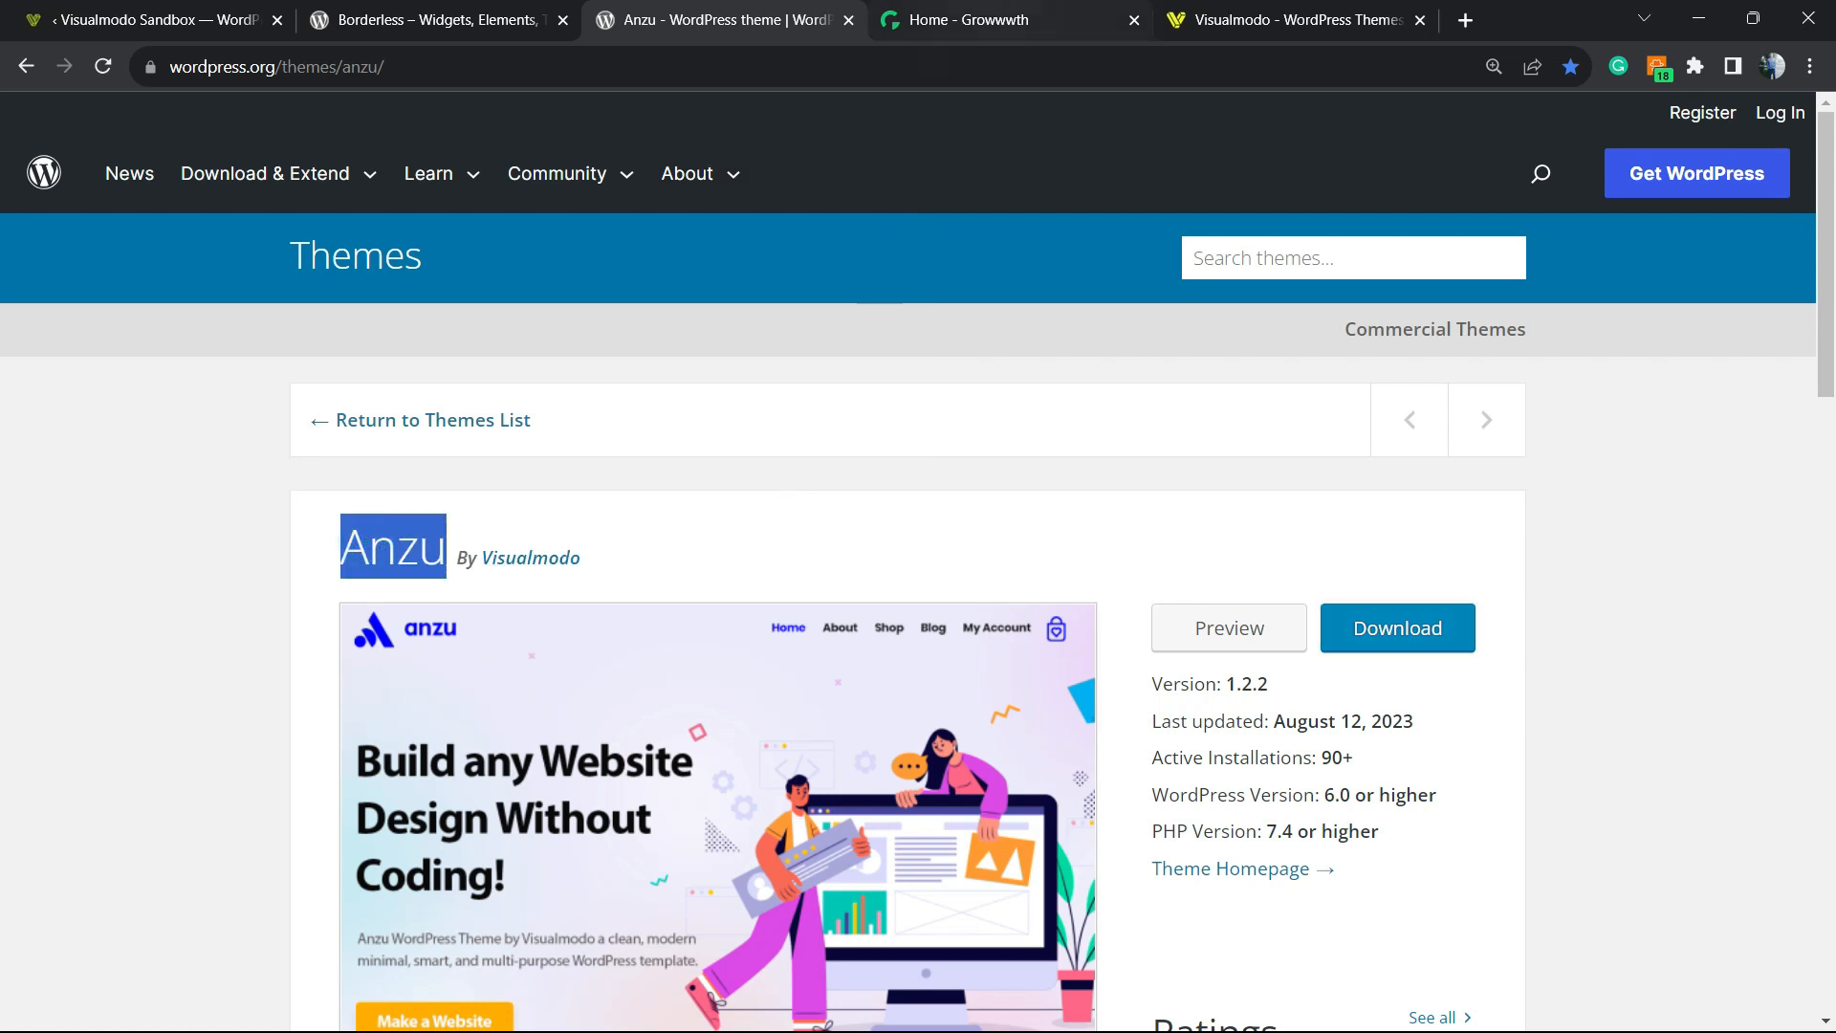
click(1007, 20)
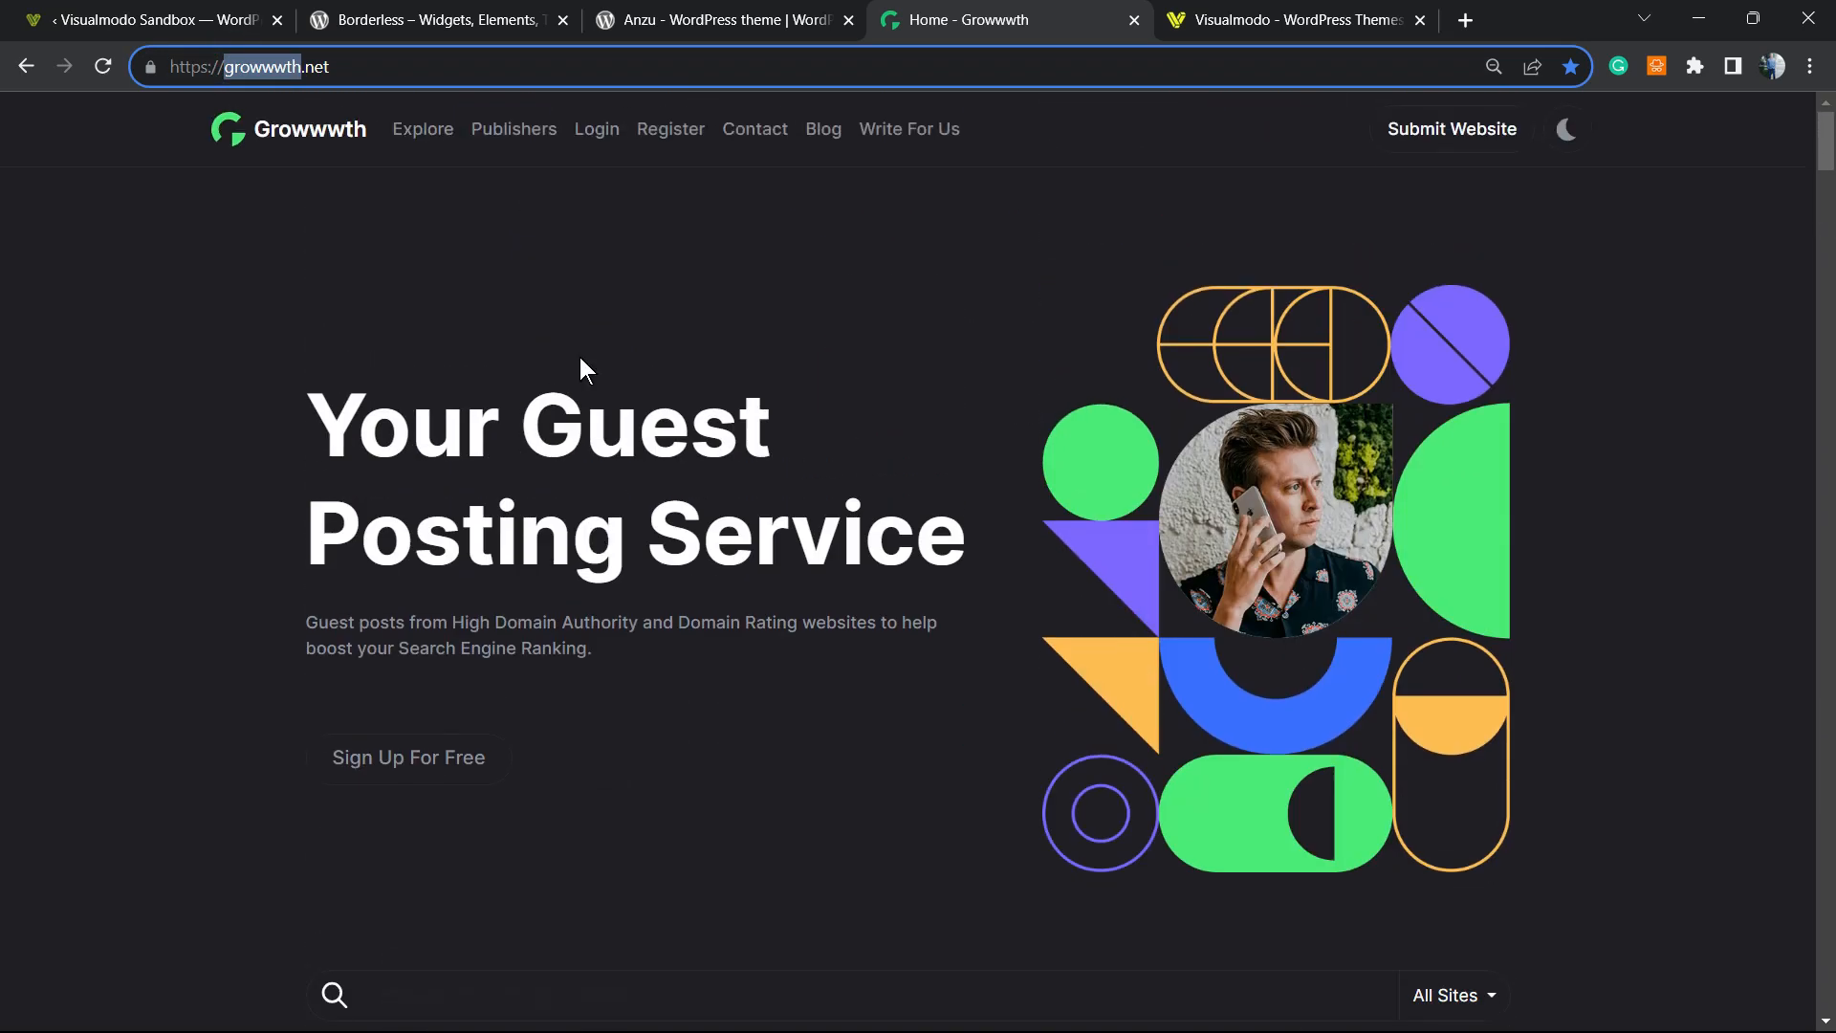
click(1294, 20)
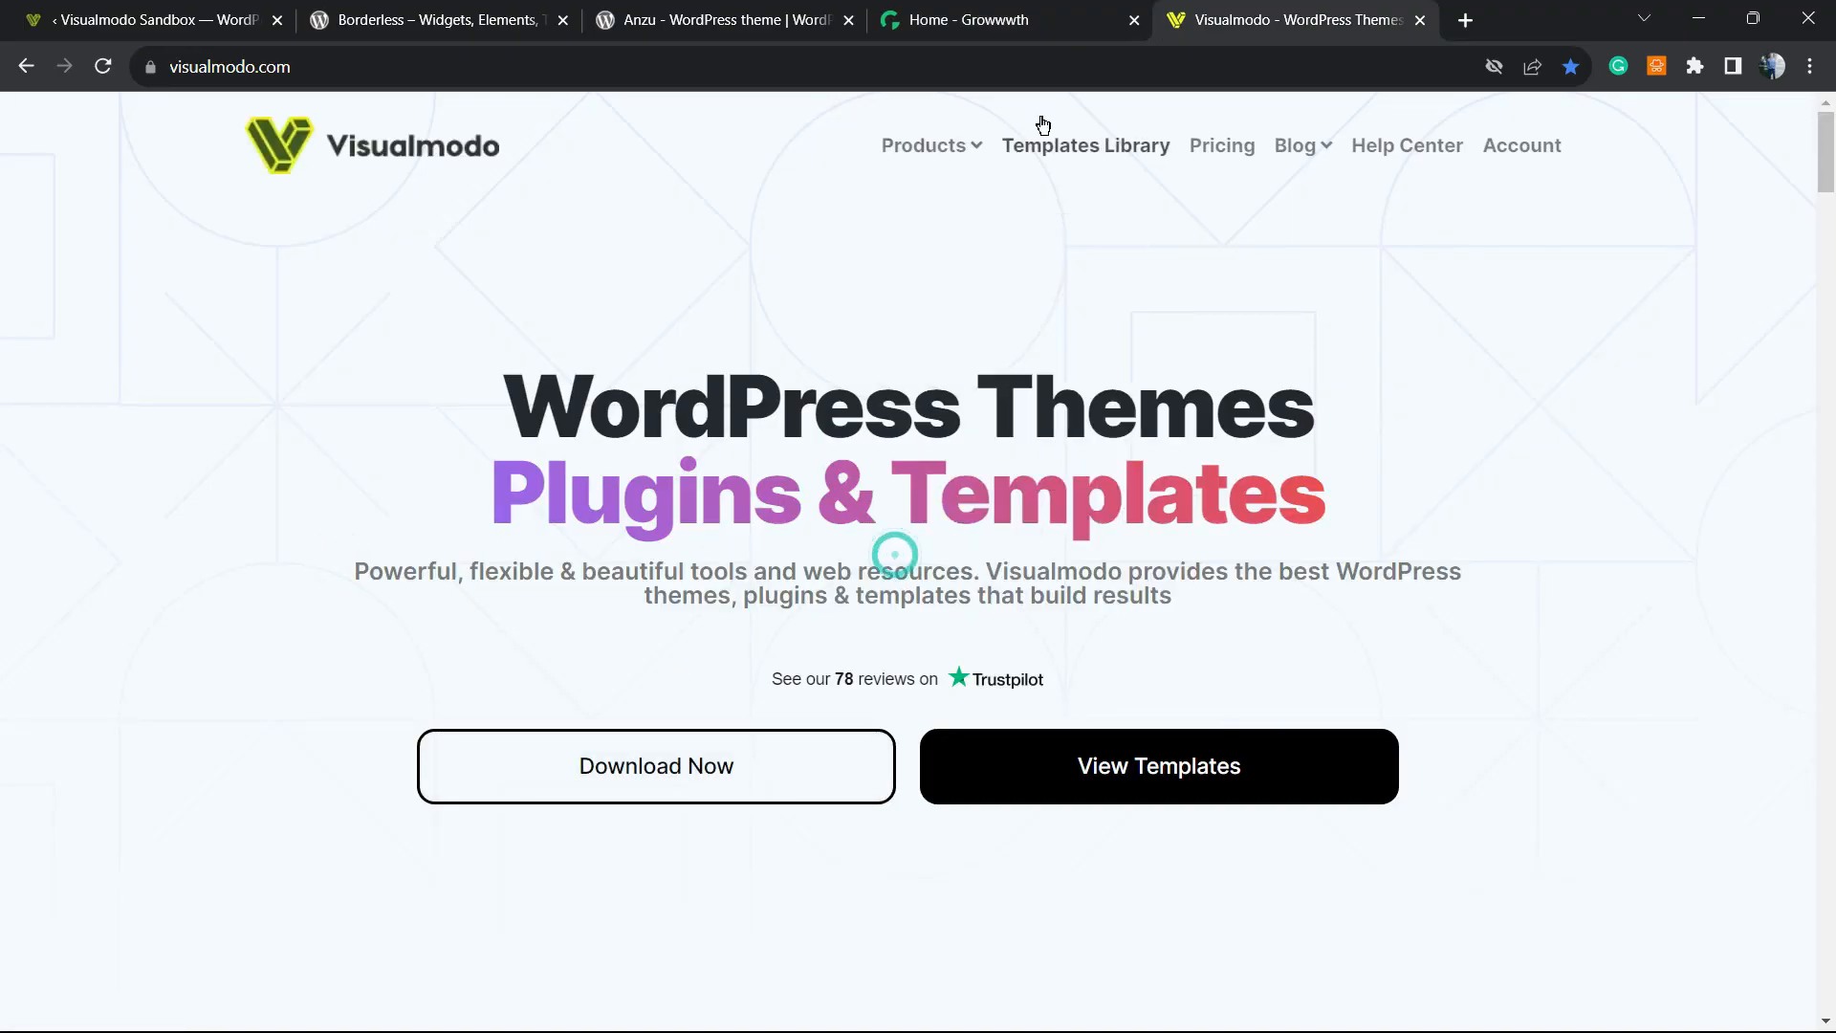
Scroll the Visualmodo Templates Library down to the Dance School and Travel Agency templates.
click(1084, 145)
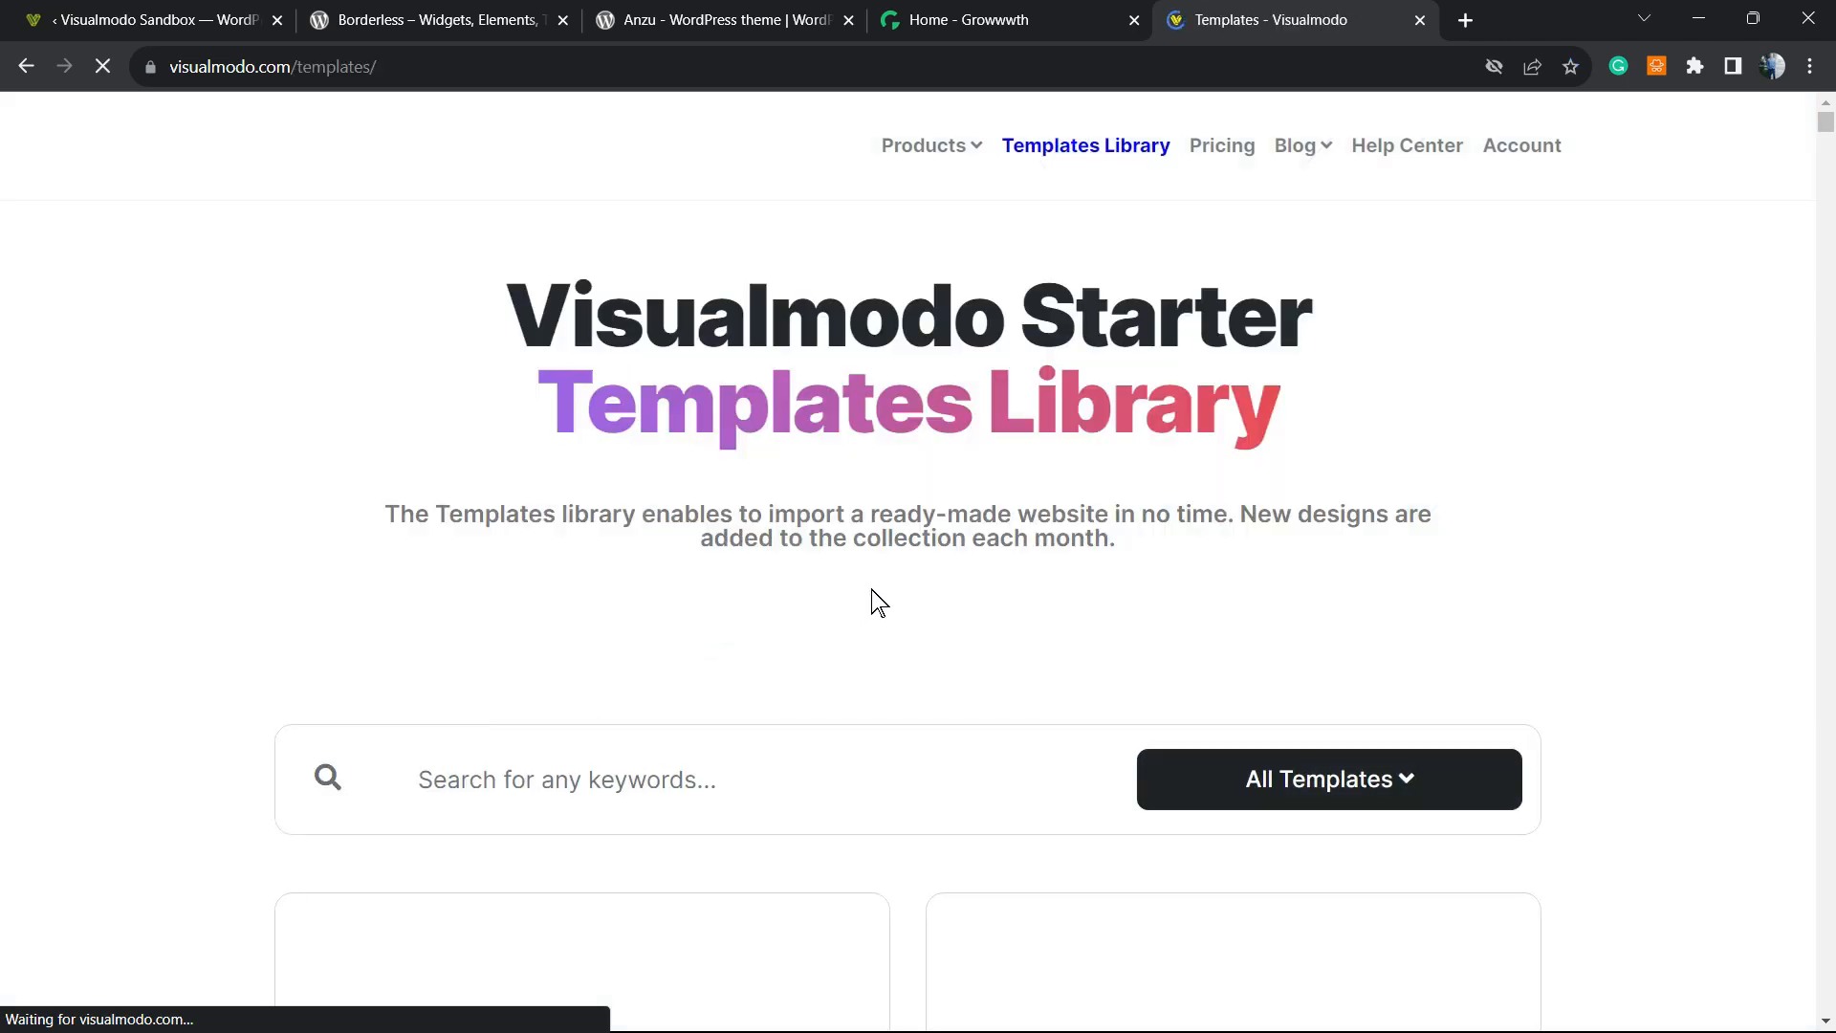
scroll(down, 3)
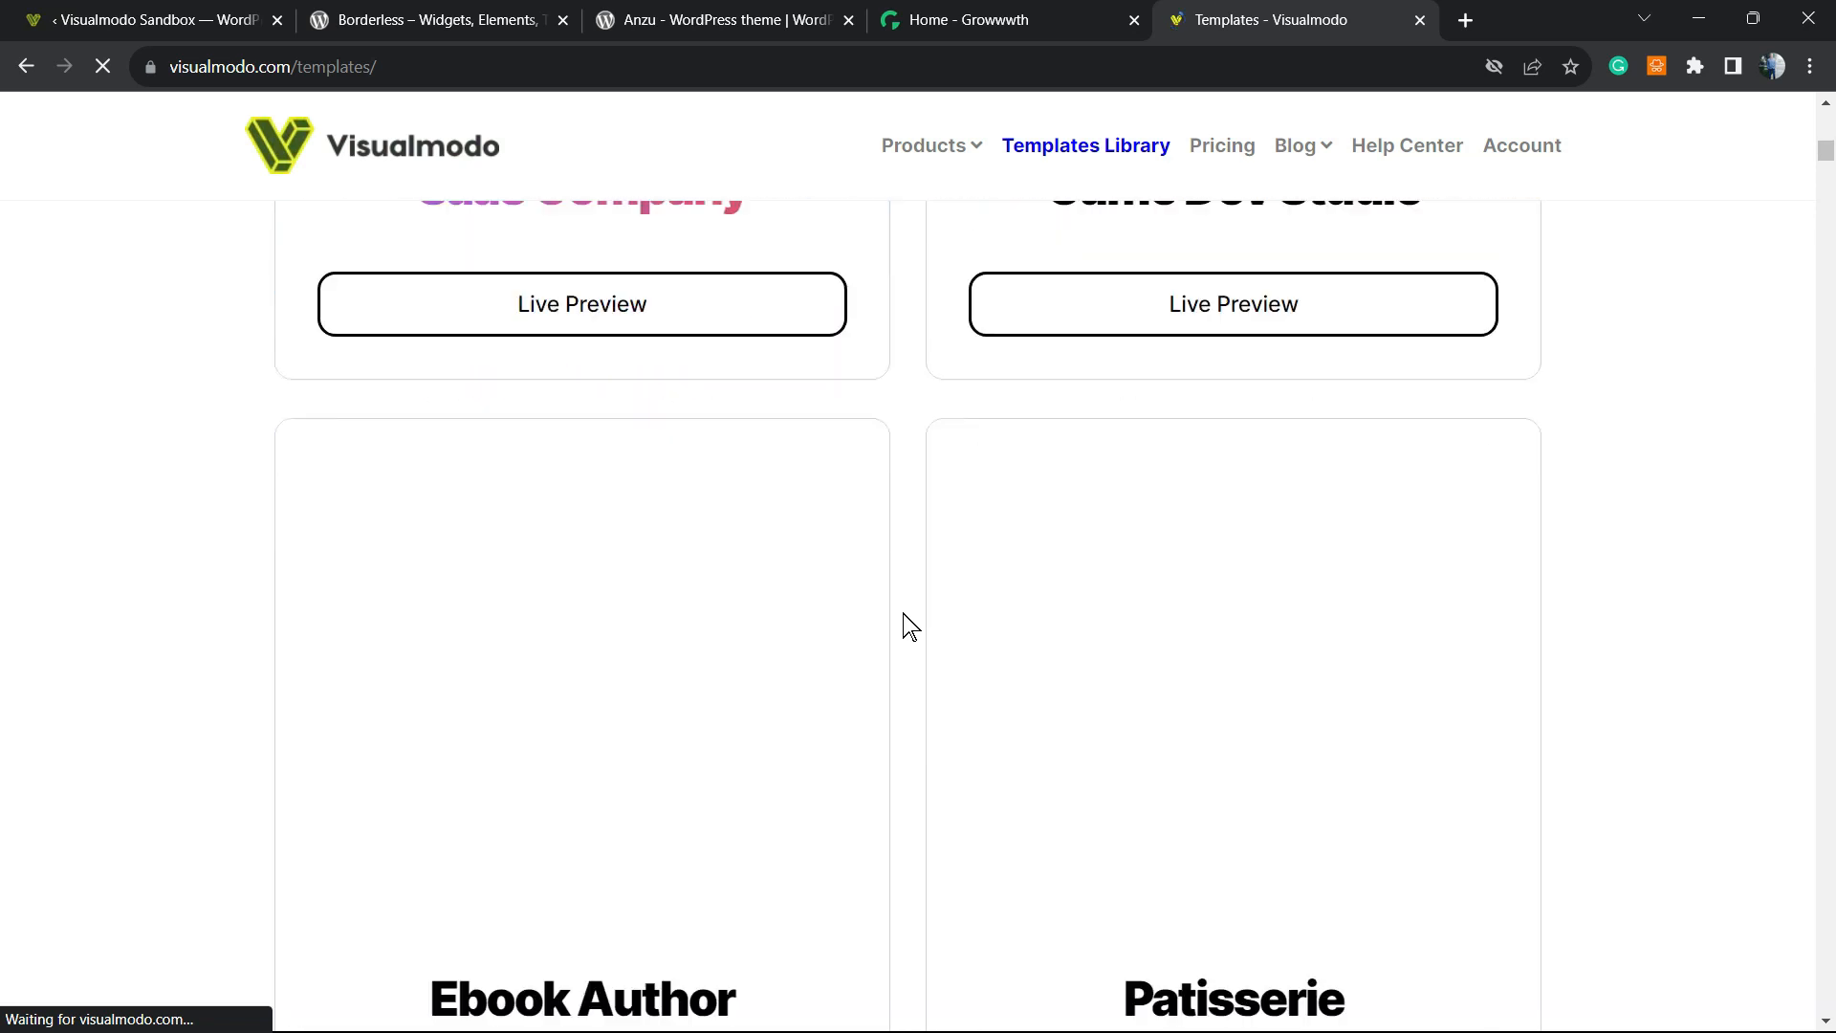
scroll(down, 3)
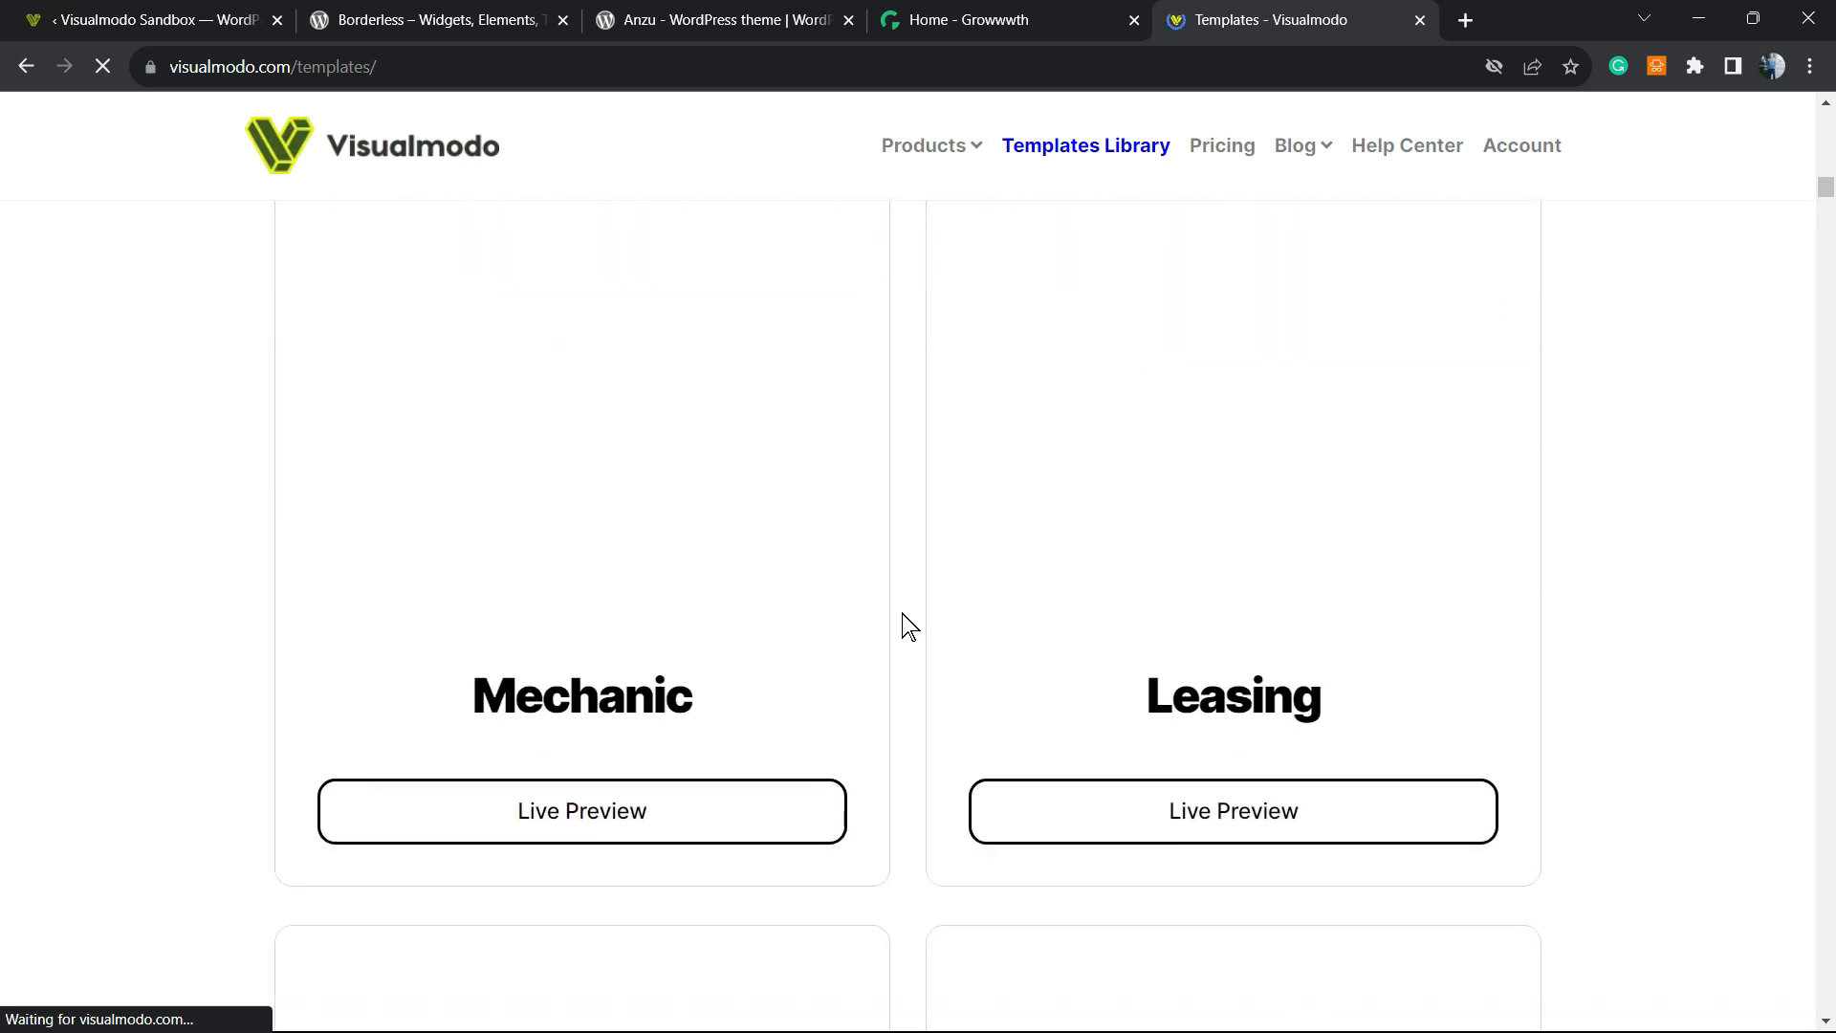
scroll(down, 3)
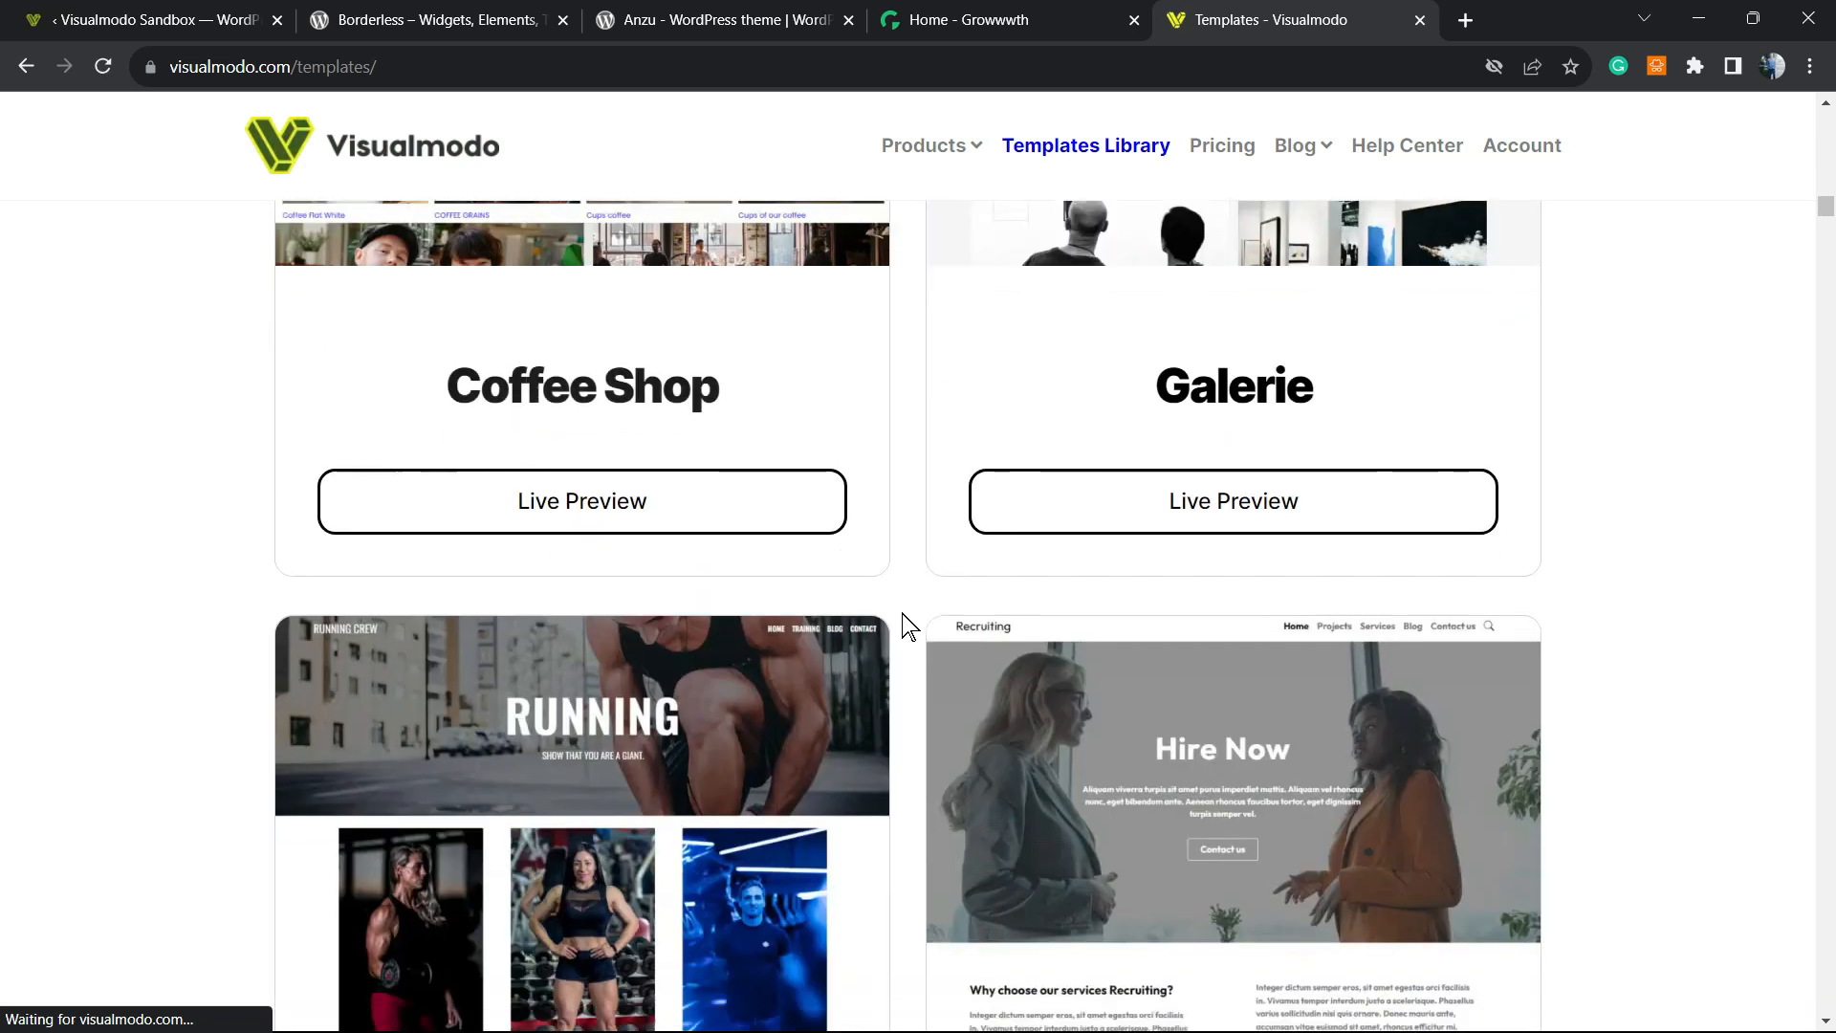
scroll(down, 3)
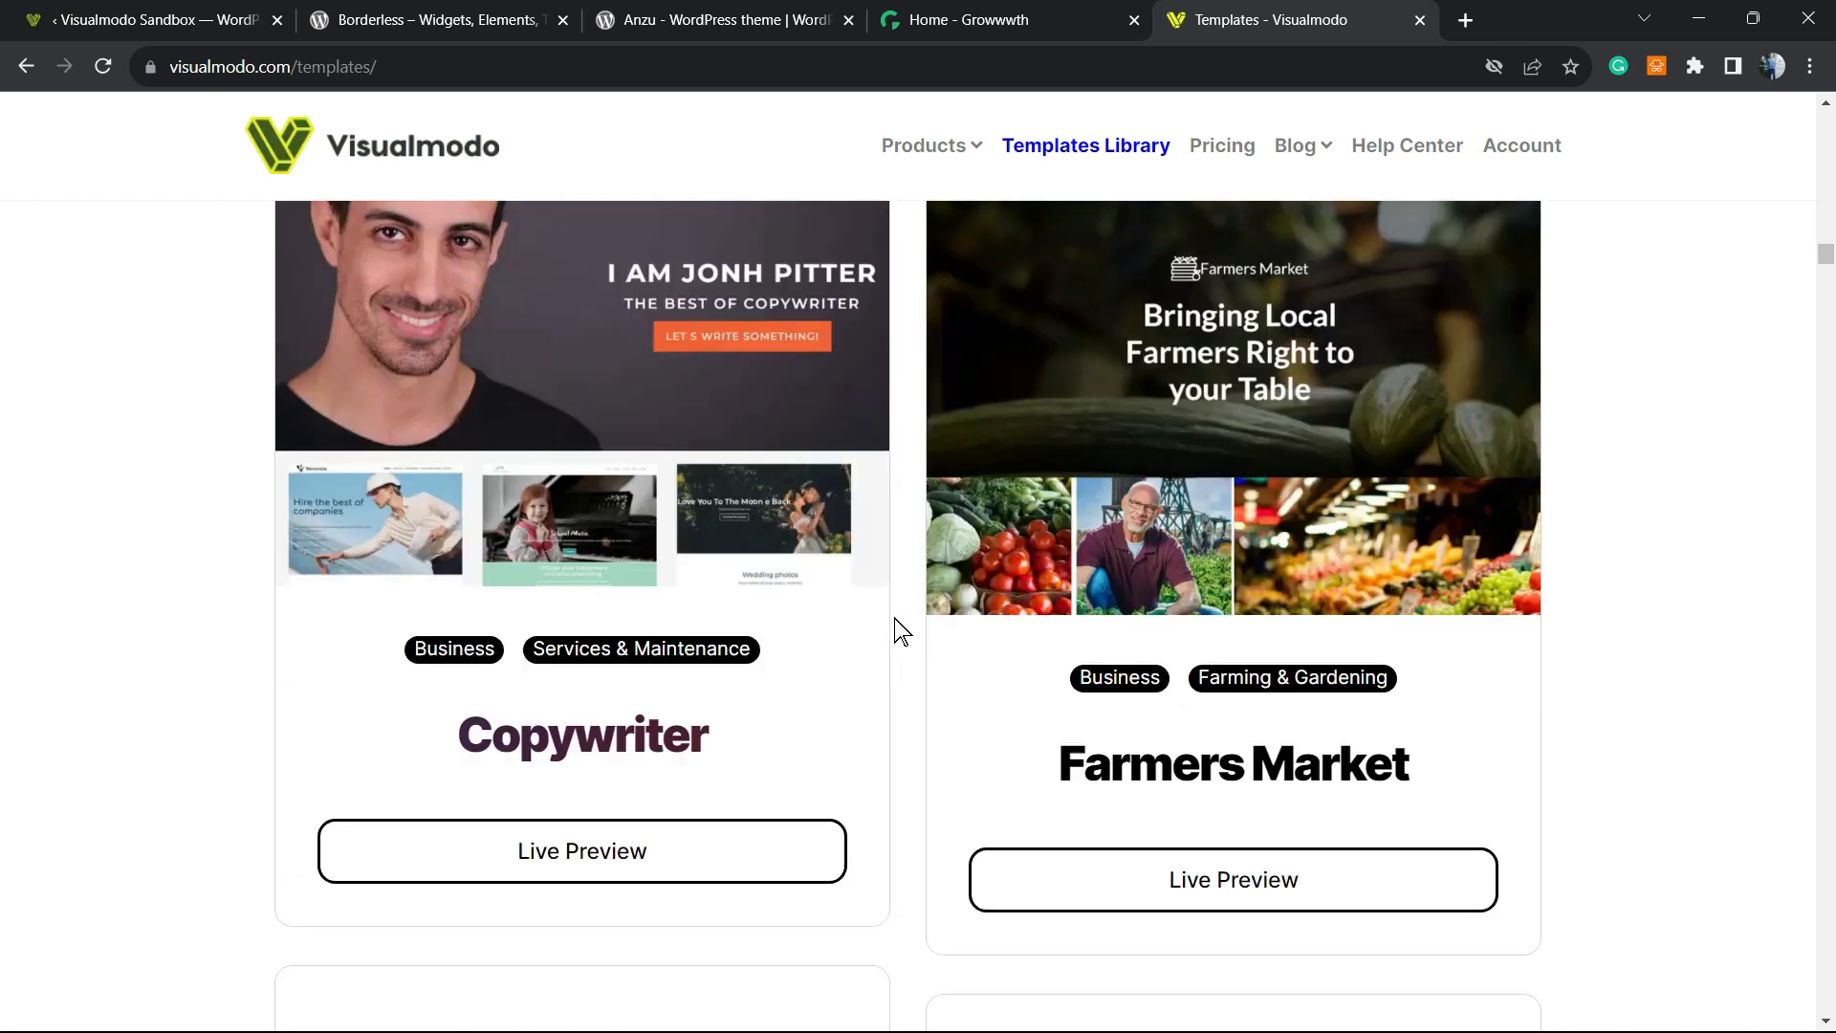
scroll(down, 3)
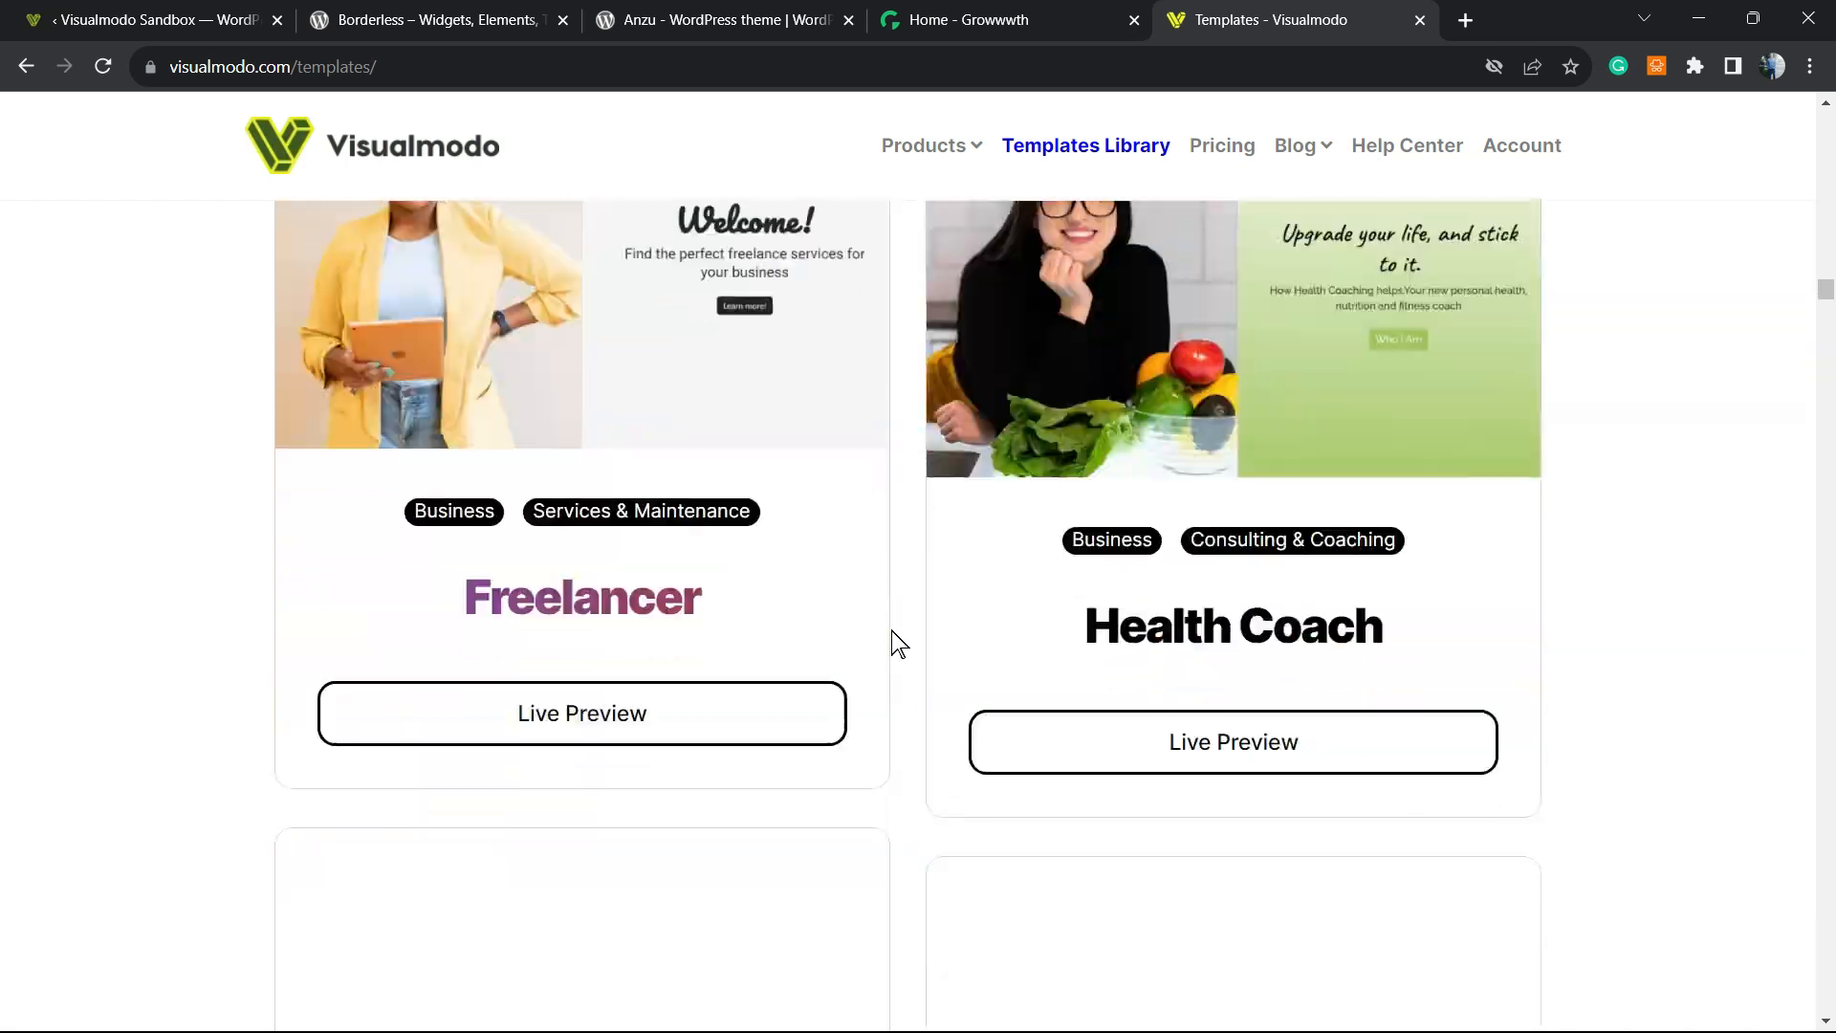
scroll(down, 3)
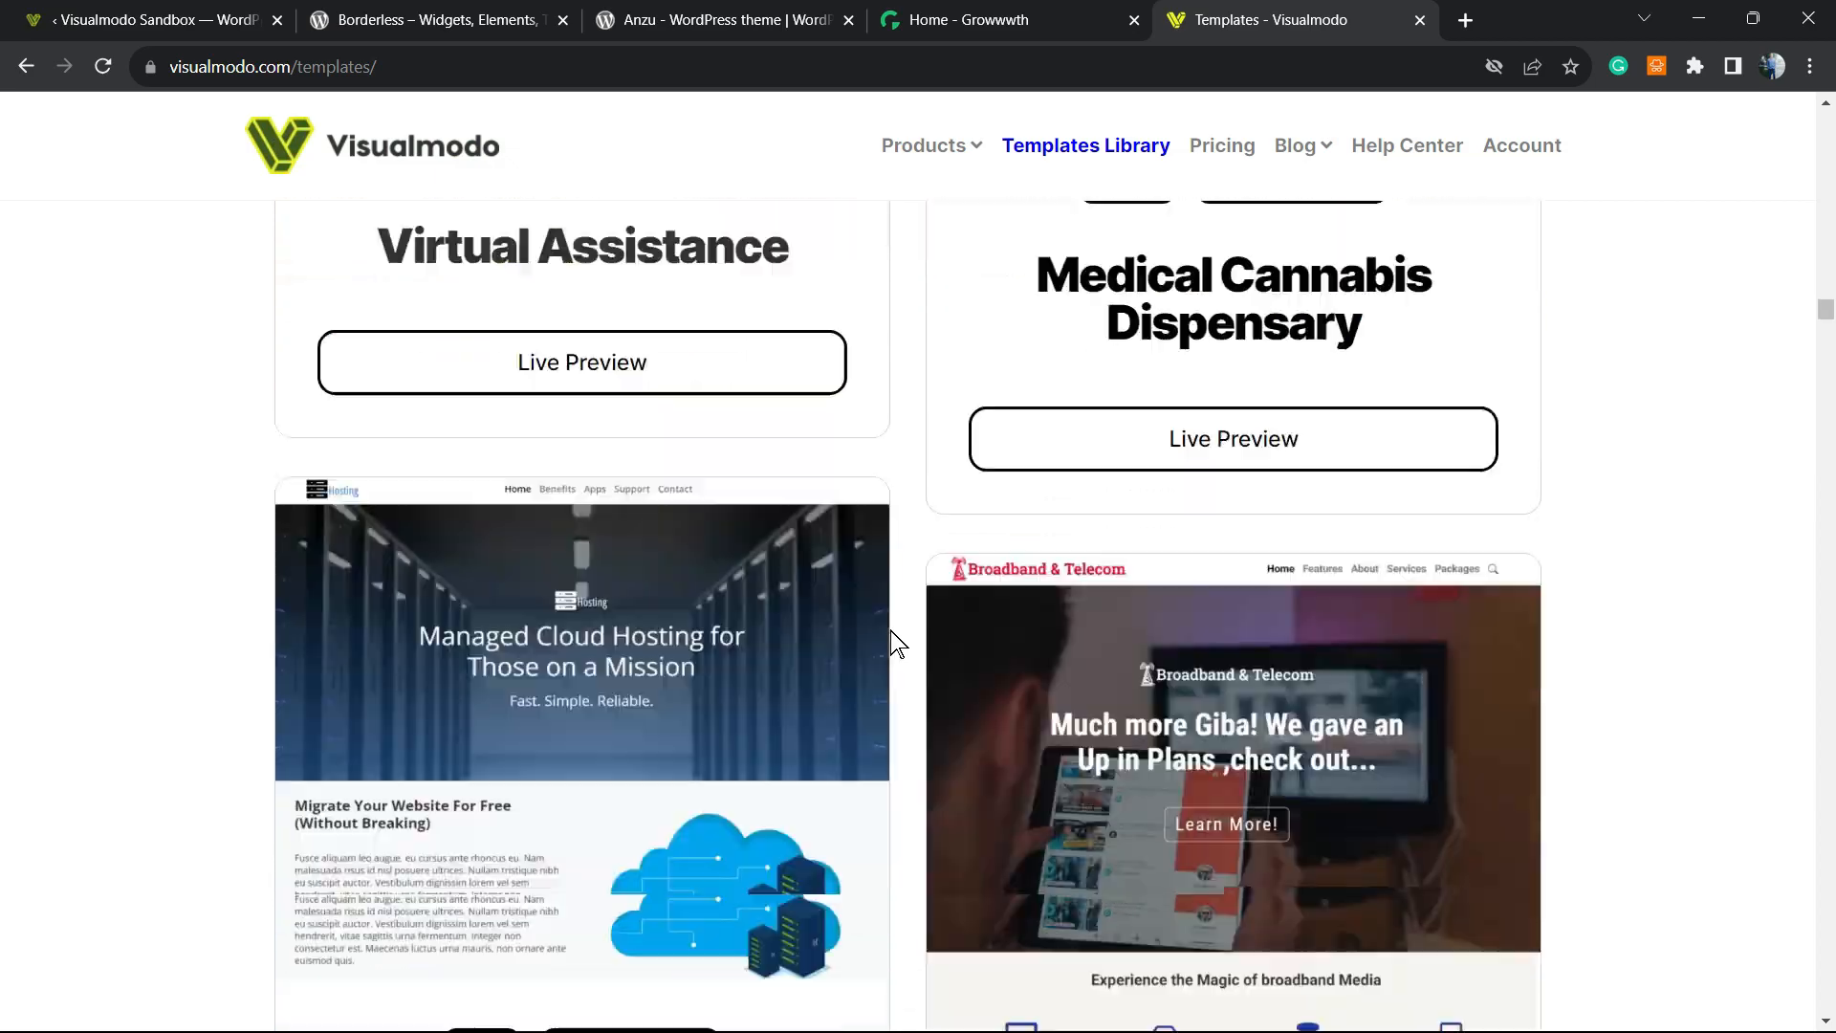
scroll(down, 3)
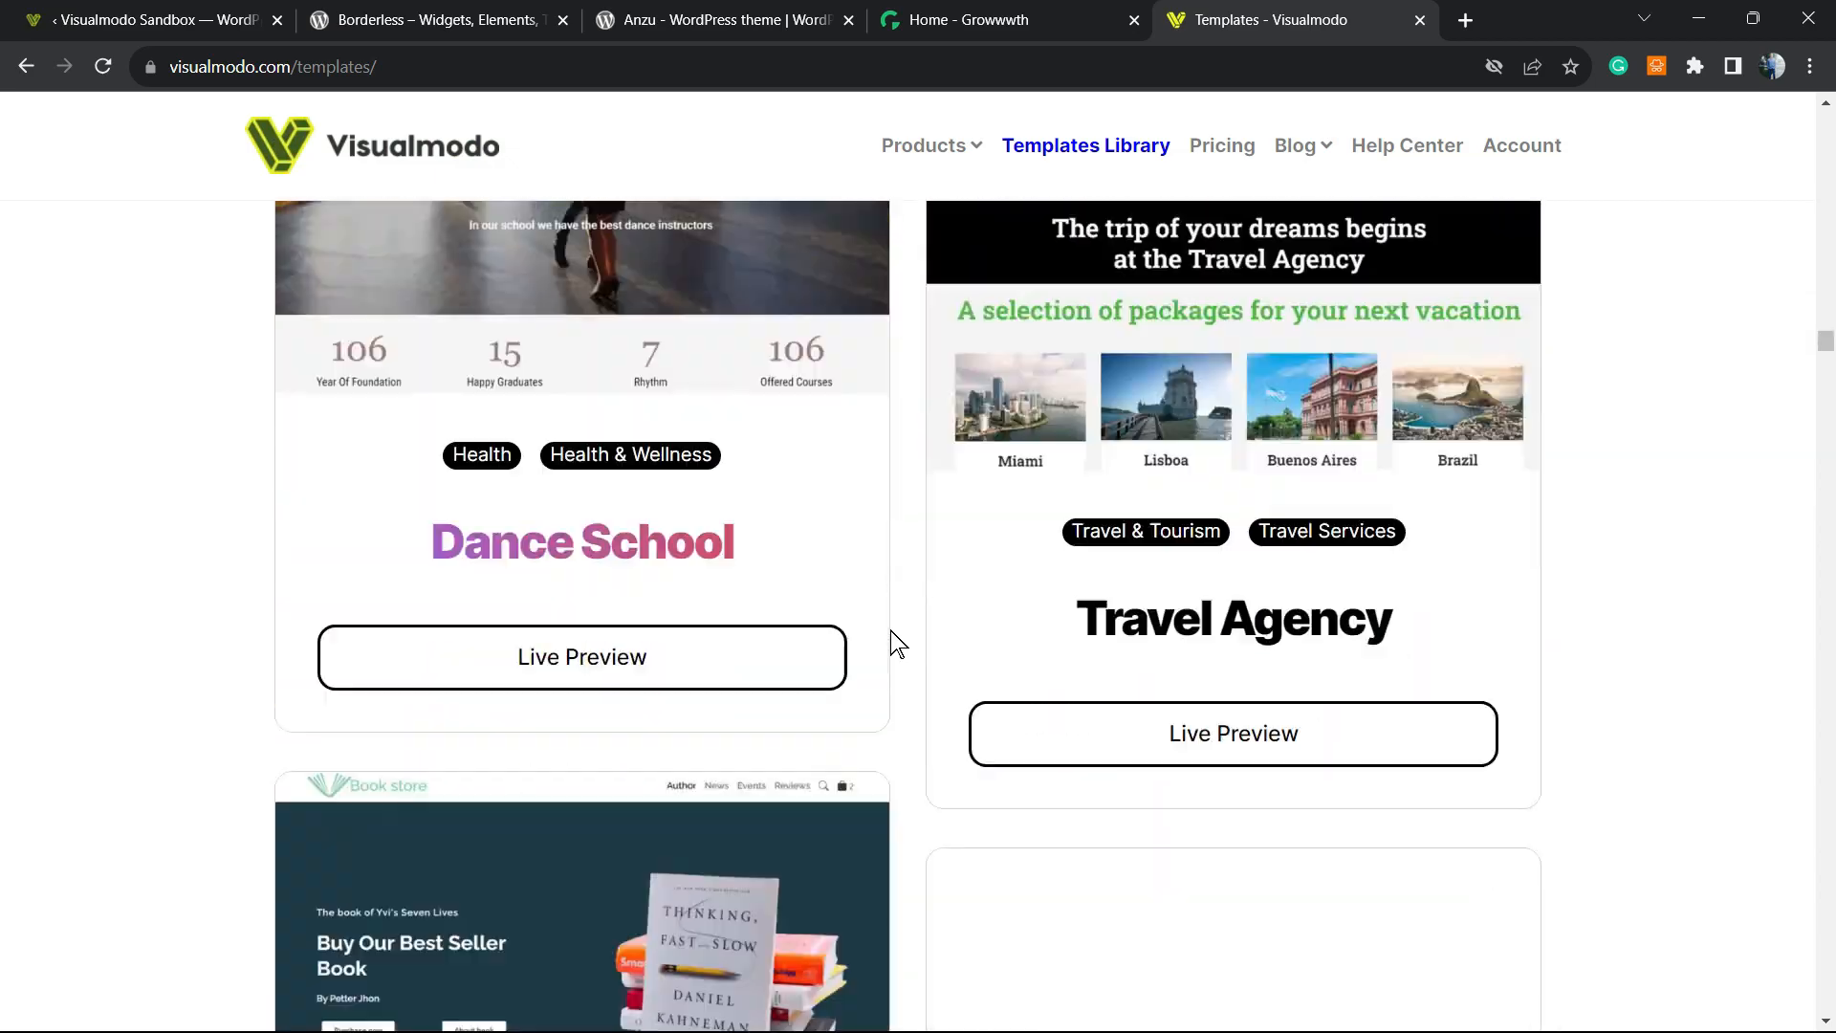